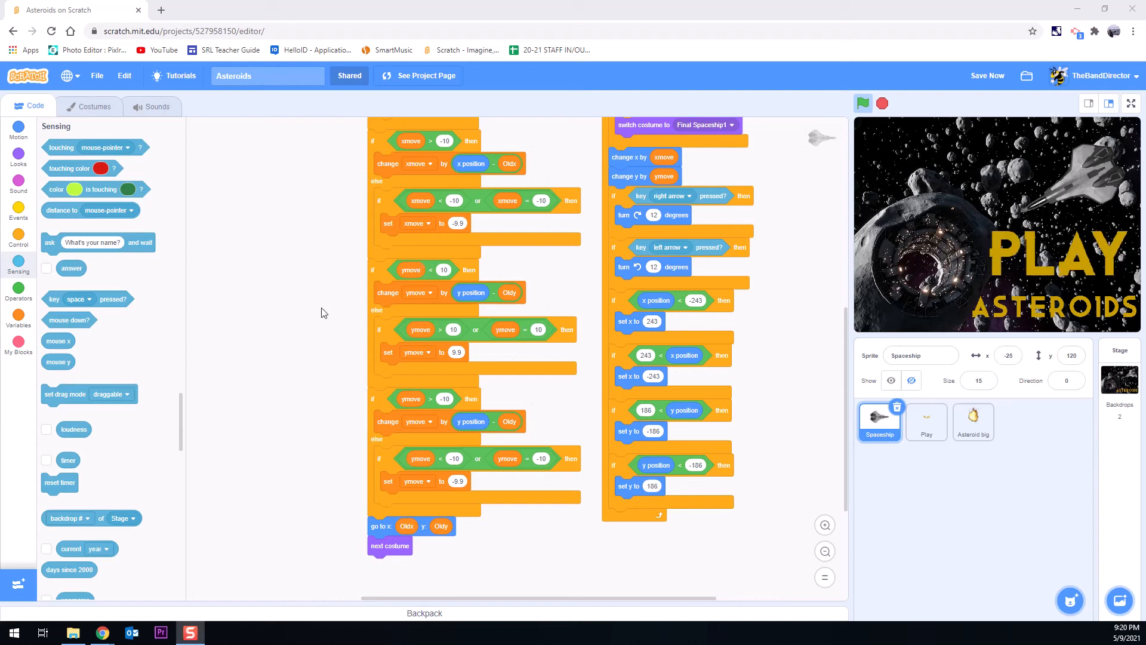
{"action": "mouse_move", "coordinate": [788, 259]}
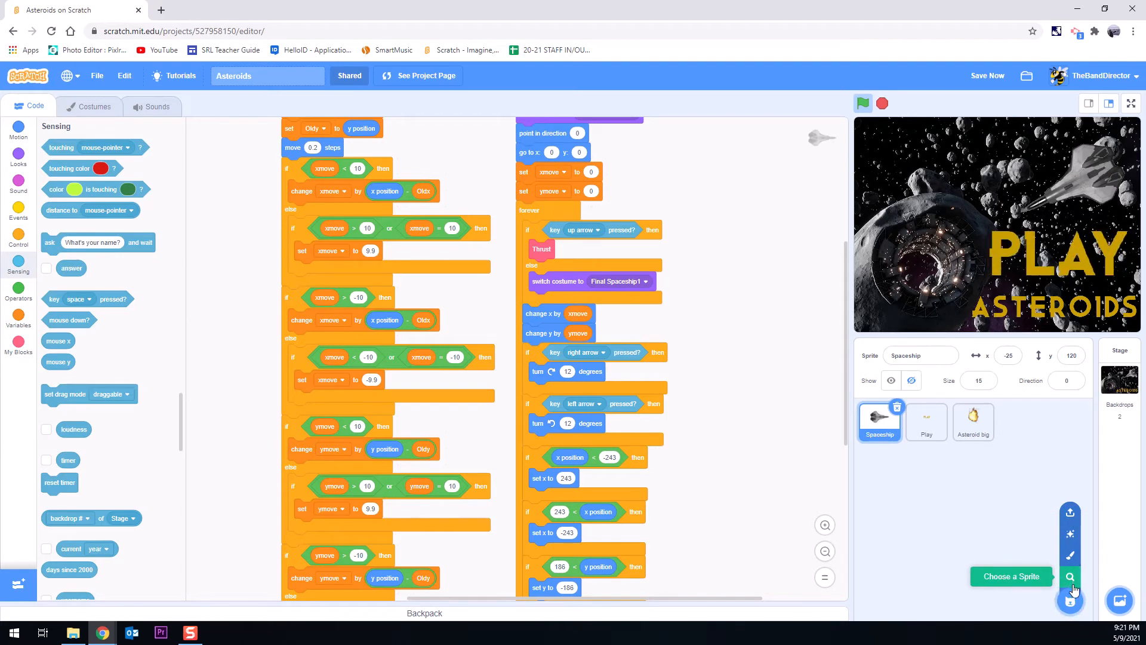
Step: Paint a new sprite, drawing a solid red circle and moving it right of centre
{"action": "left_click", "coordinate": [1070, 599]}
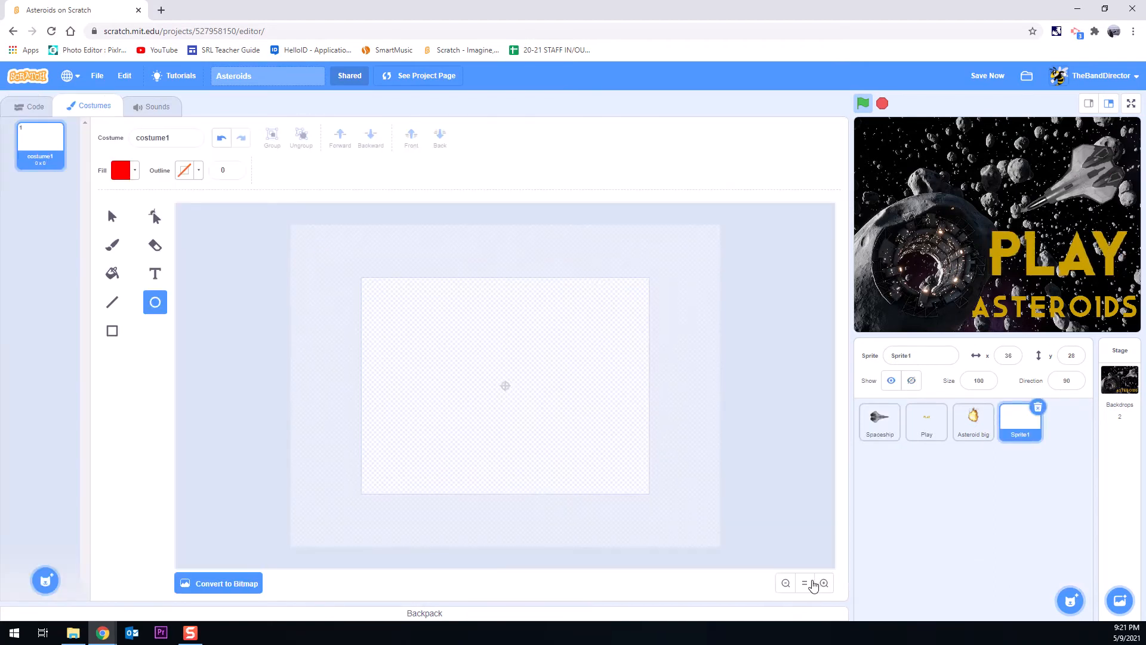
{"action": "left_click", "coordinate": [824, 583]}
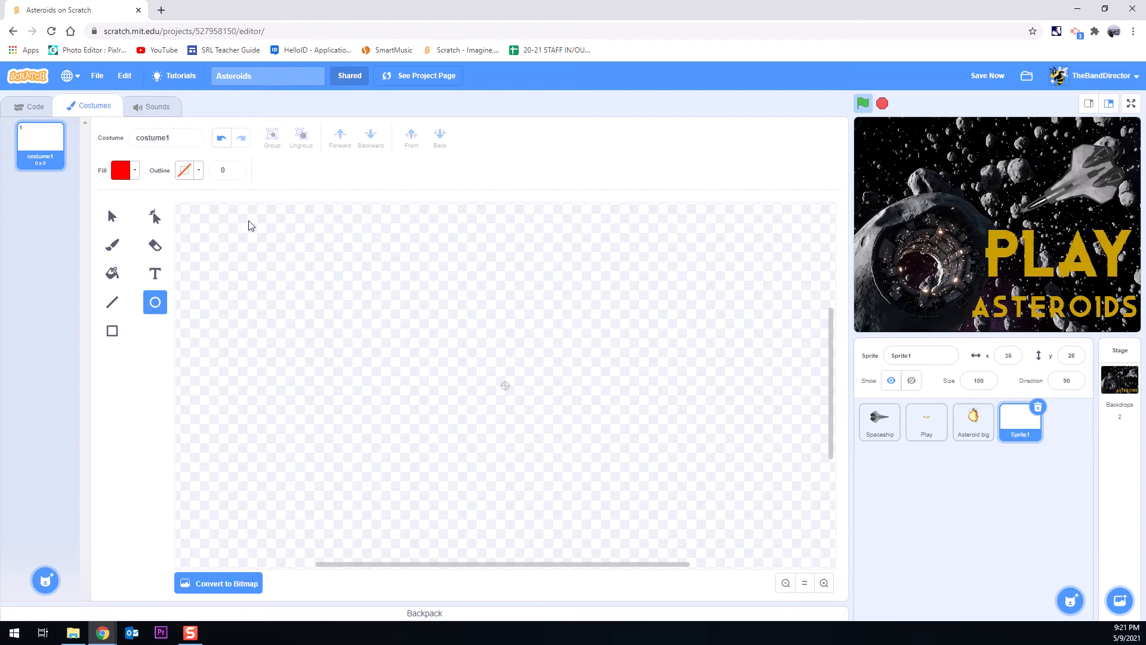
{"action": "mouse_move", "coordinate": [507, 375]}
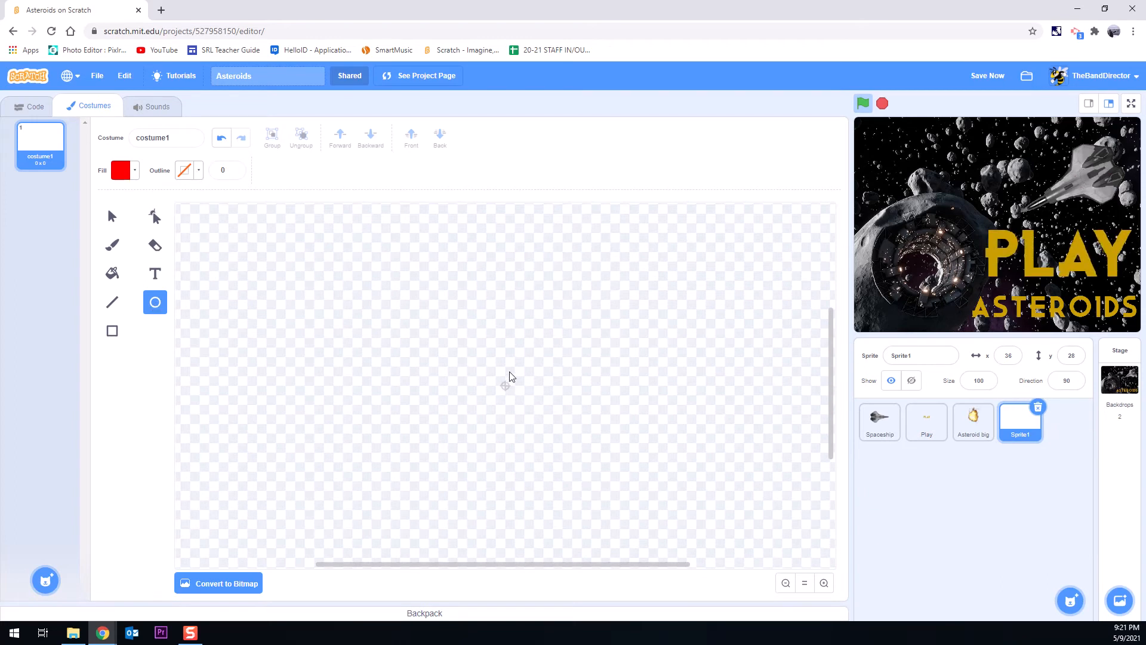
{"action": "mouse_move", "coordinate": [498, 382]}
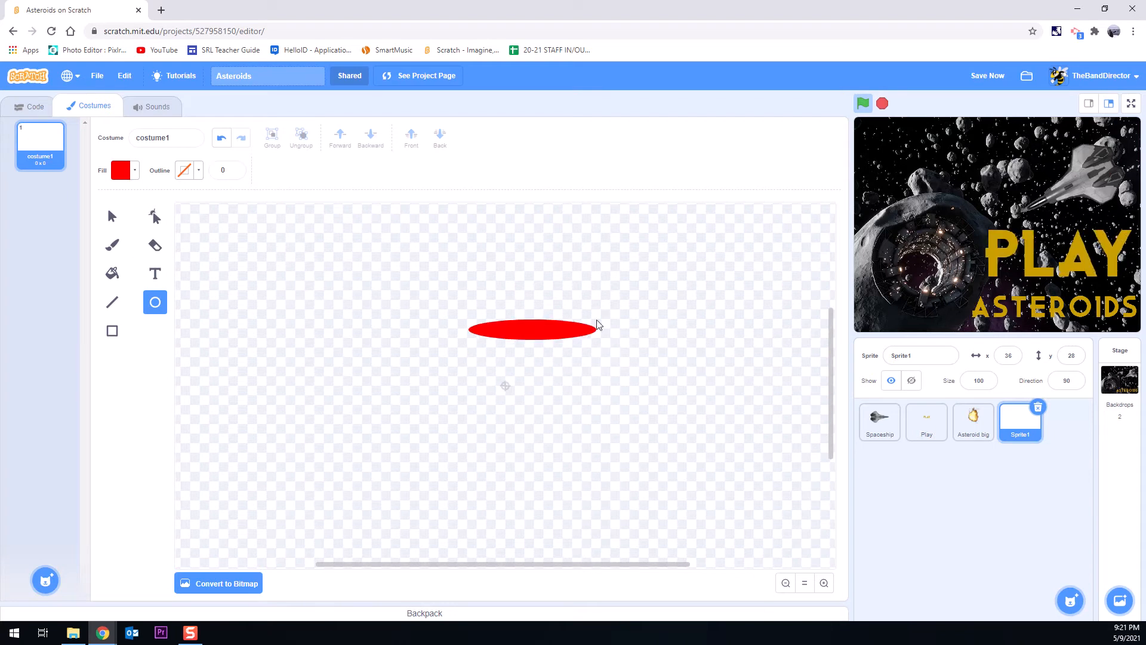
{"action": "left_click_drag", "start_coordinate": [599, 325], "coordinate": [559, 474]}
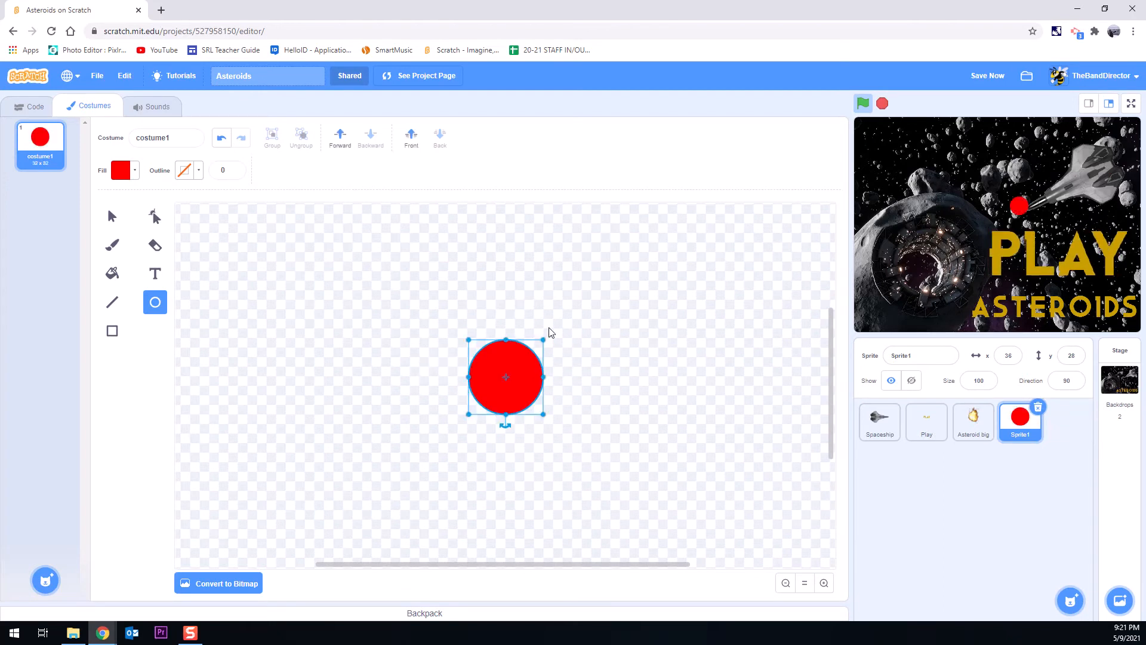
{"action": "left_click_drag", "start_coordinate": [505, 376], "coordinate": [595, 387]}
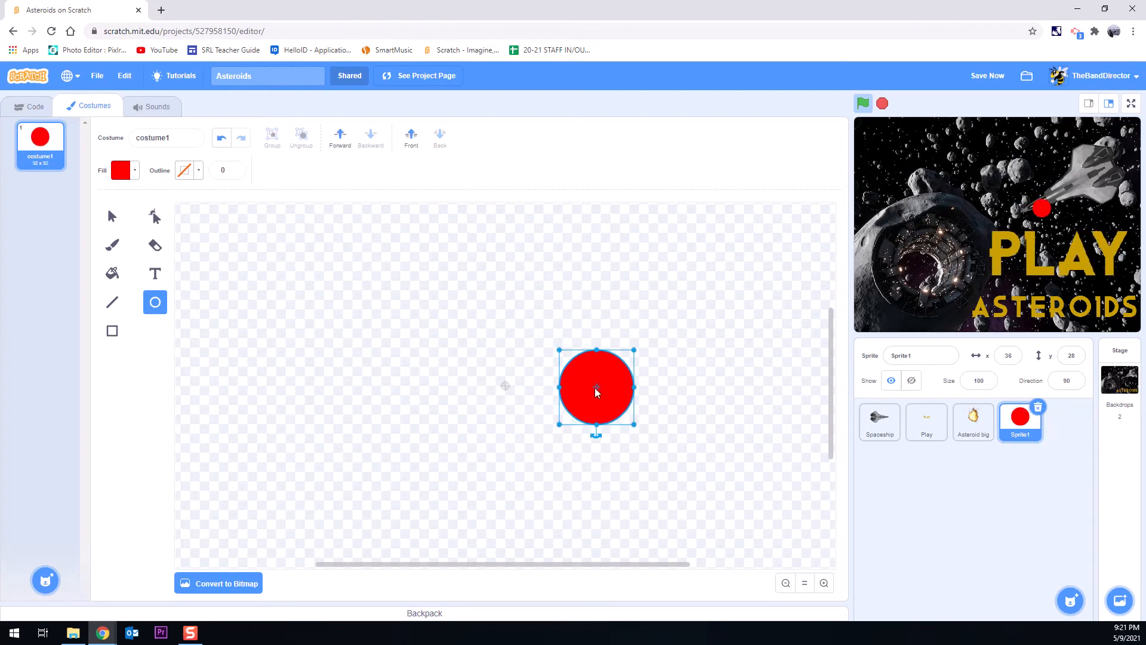
{"action": "mouse_move", "coordinate": [506, 387]}
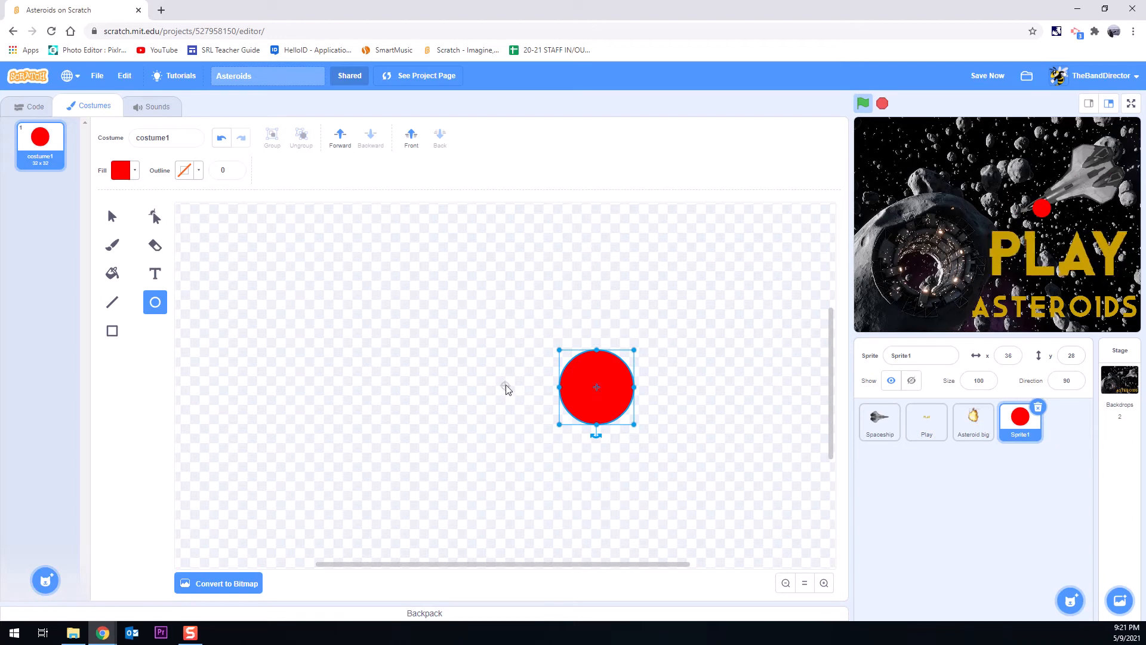
Step: Shrink the red circle to a tiny 6-by-6 dot, zoom in, and select it
{"action": "left_click_drag", "start_coordinate": [596, 388], "coordinate": [527, 388]}
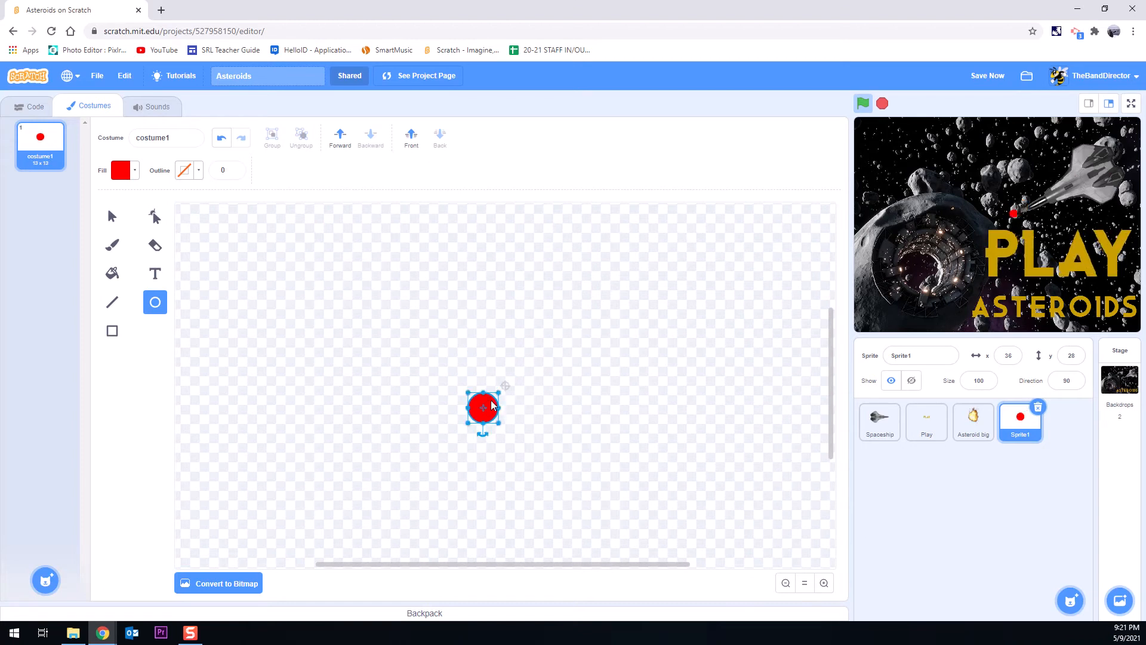
{"action": "left_click_drag", "start_coordinate": [482, 407], "coordinate": [504, 387]}
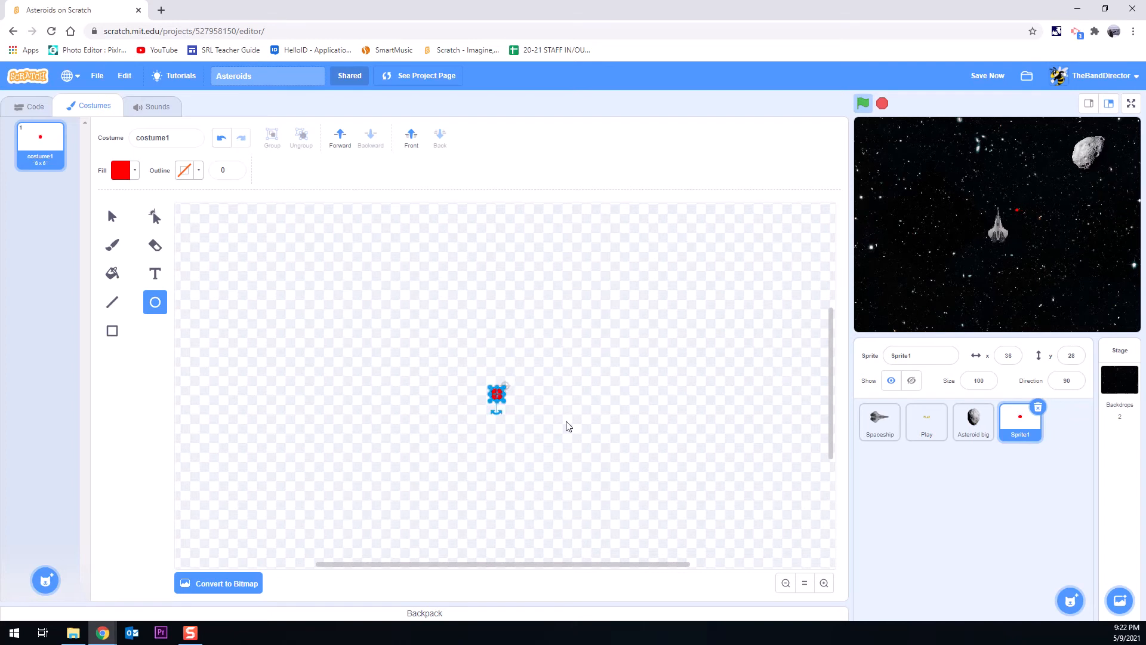
{"action": "left_click", "coordinate": [823, 583]}
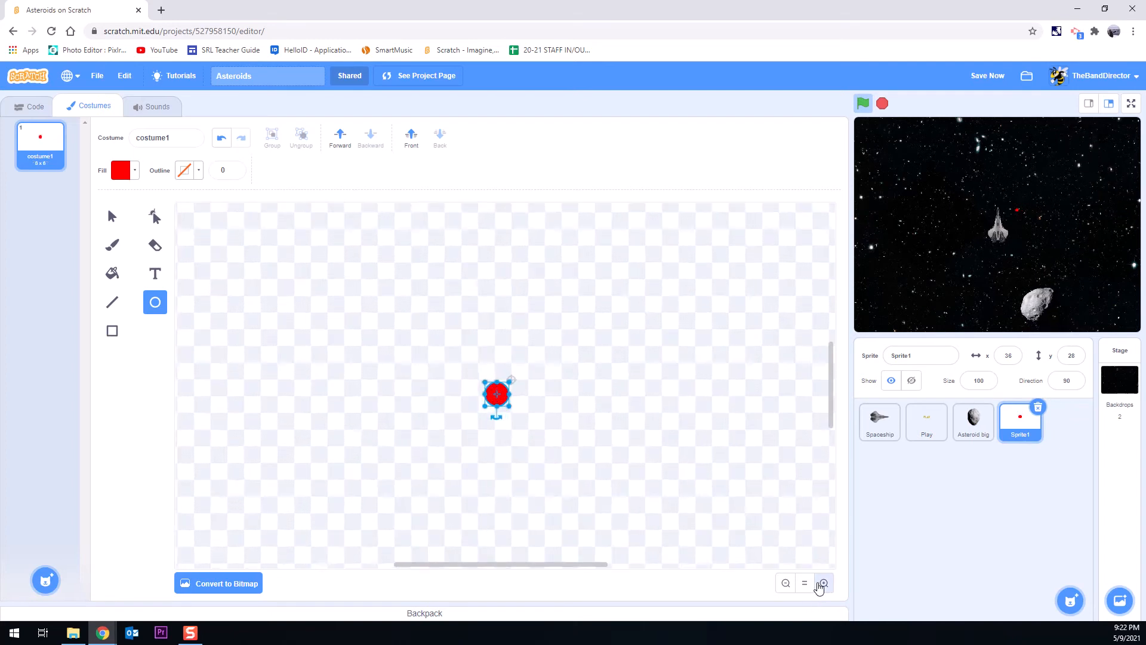
{"action": "left_click", "coordinate": [823, 582]}
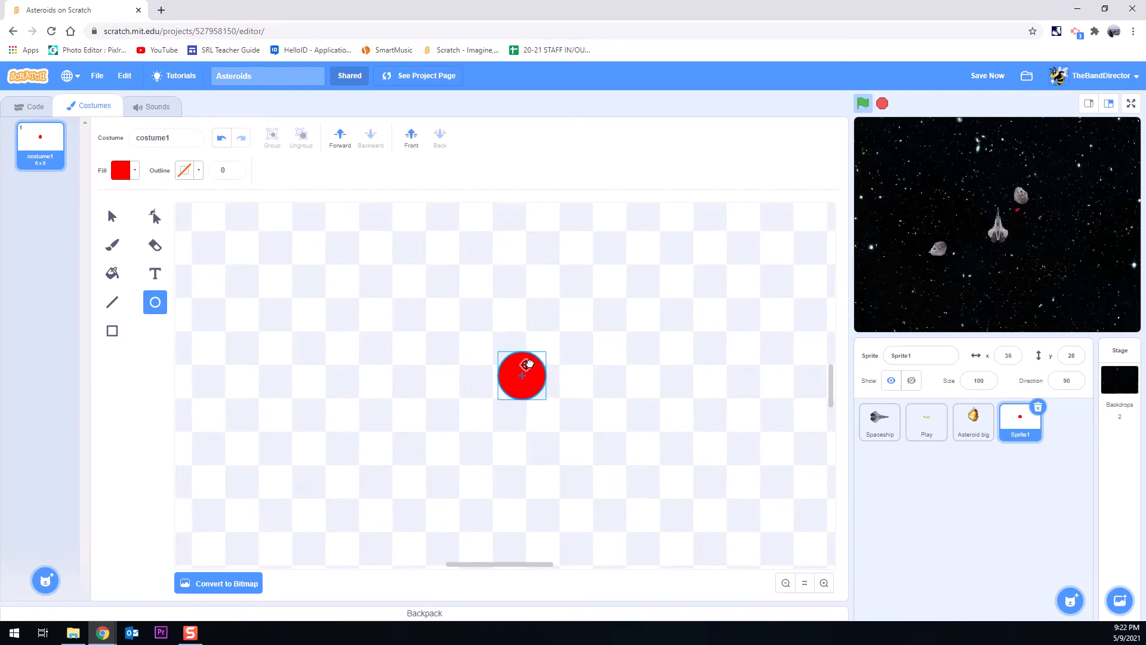
{"action": "left_click", "coordinate": [522, 376]}
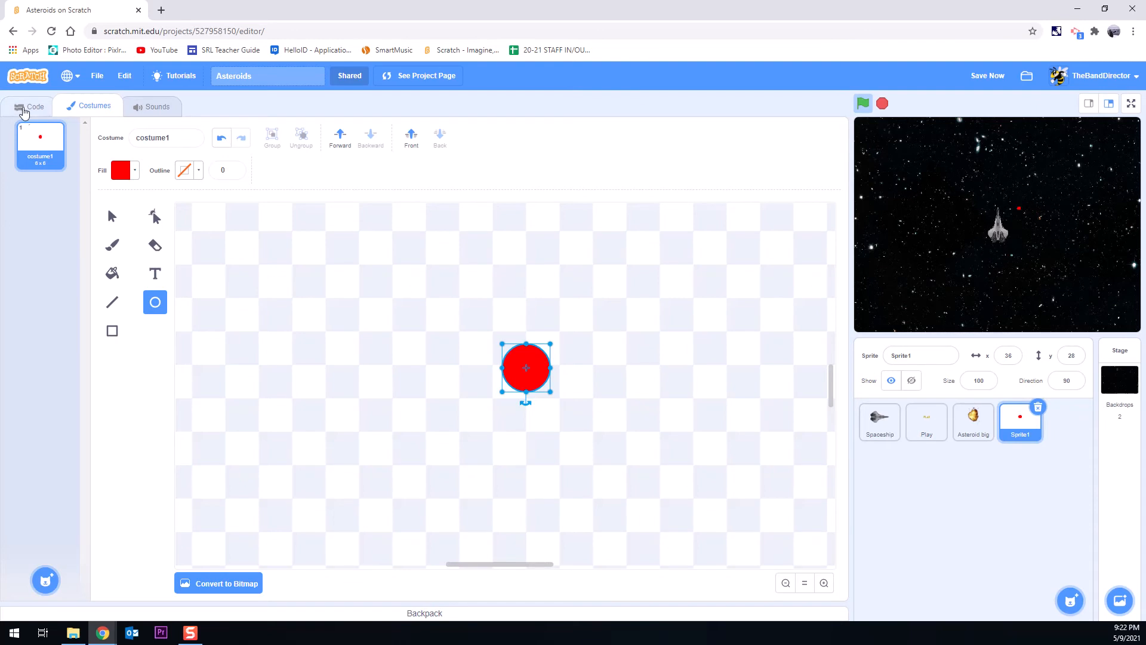
Step: Show the red-dot sprite's empty Code area
{"action": "left_click", "coordinate": [31, 106]}
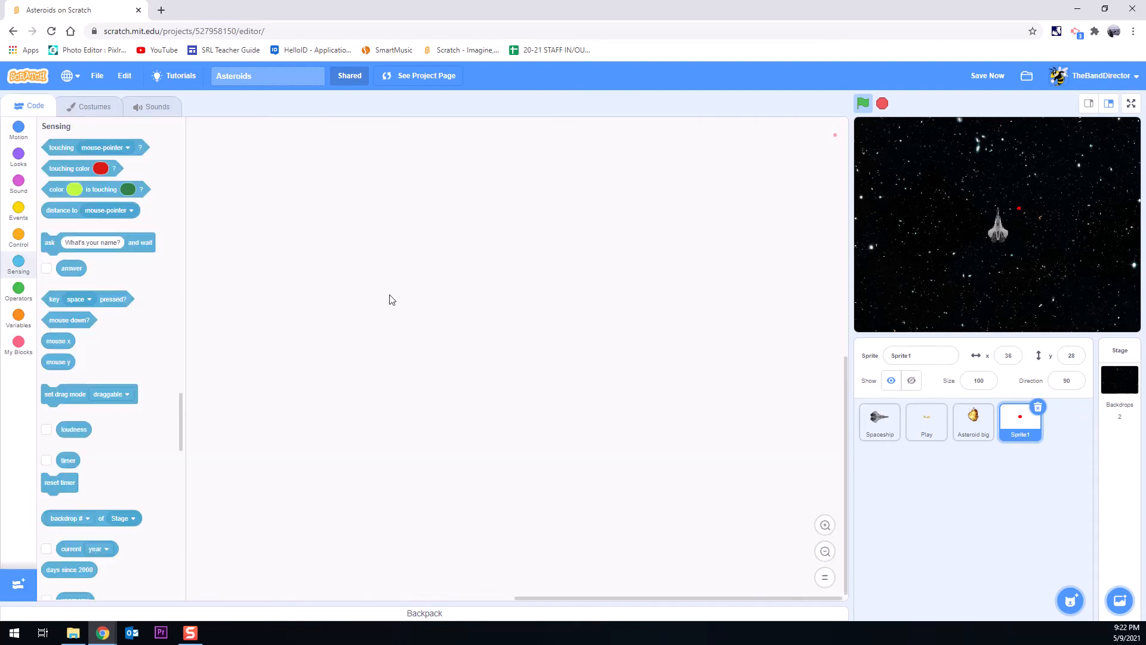
{"action": "mouse_move", "coordinate": [43, 410]}
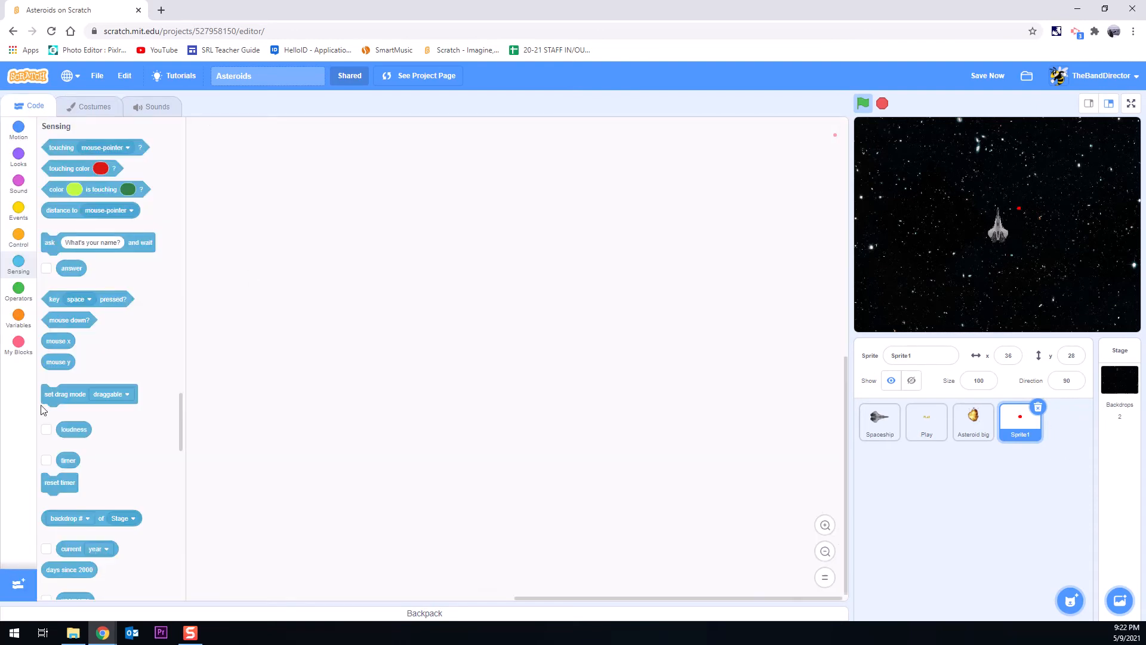
{"action": "left_click", "coordinate": [988, 75]}
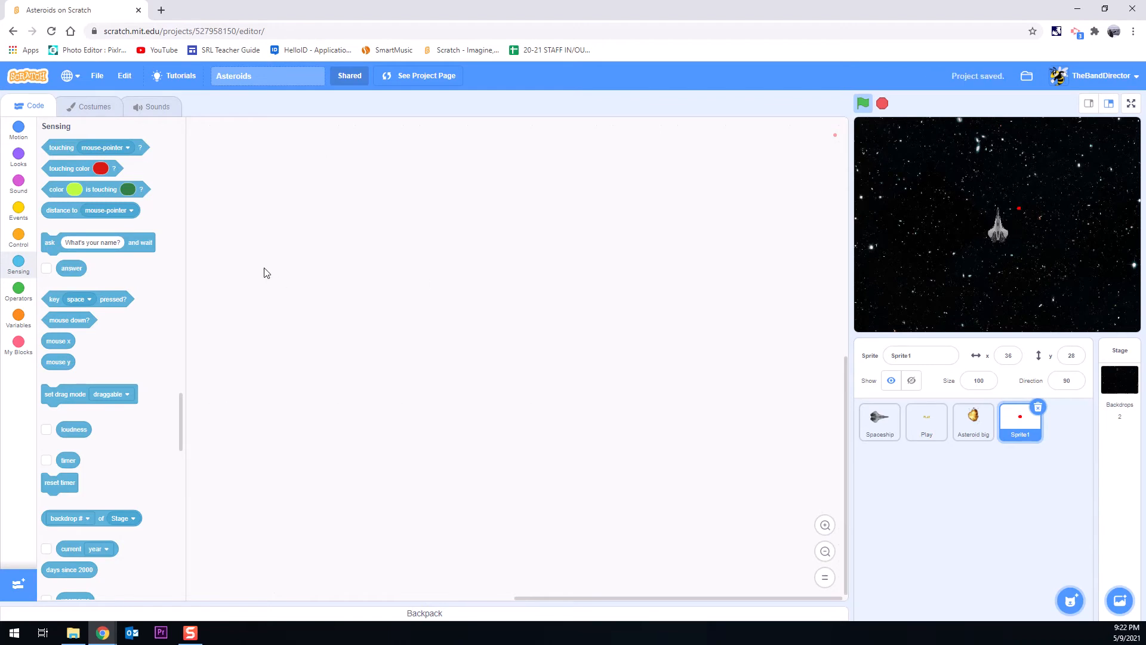
{"action": "mouse_move", "coordinate": [88, 113]}
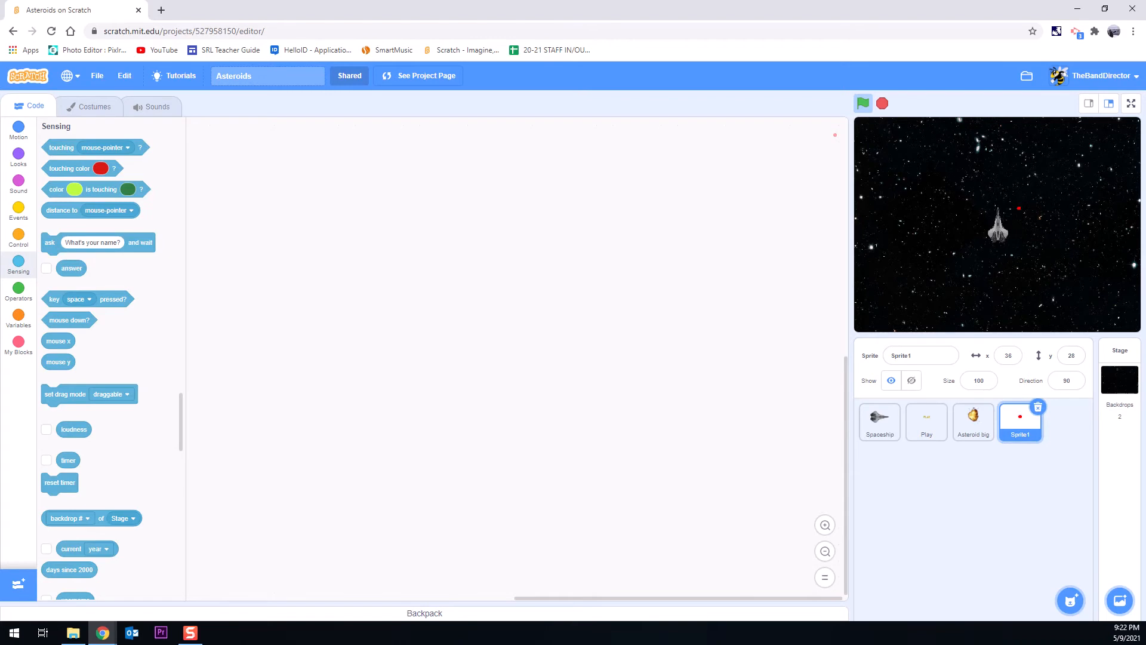
{"action": "mouse_move", "coordinate": [1023, 215]}
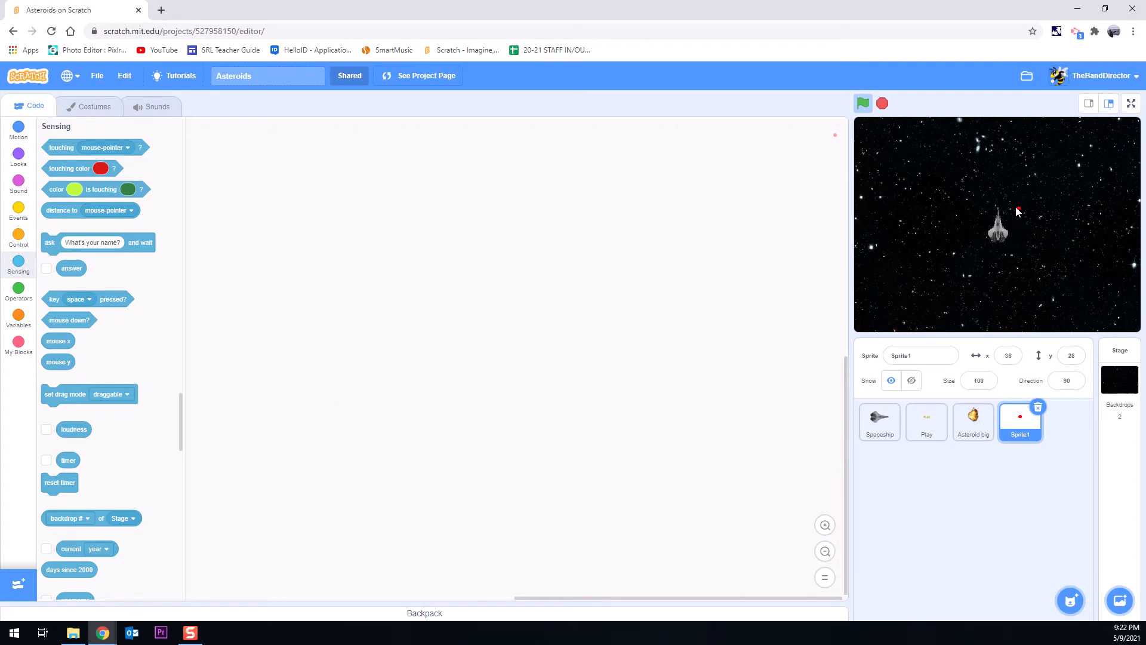
{"action": "mouse_move", "coordinate": [1025, 203]}
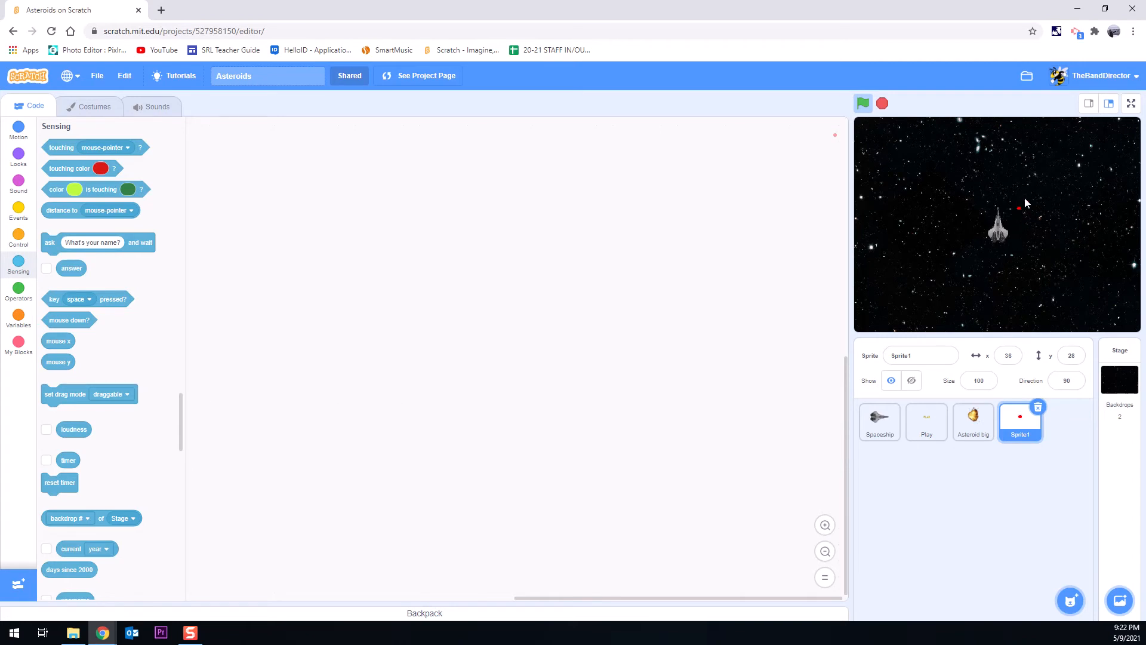
{"action": "mouse_move", "coordinate": [1022, 210]}
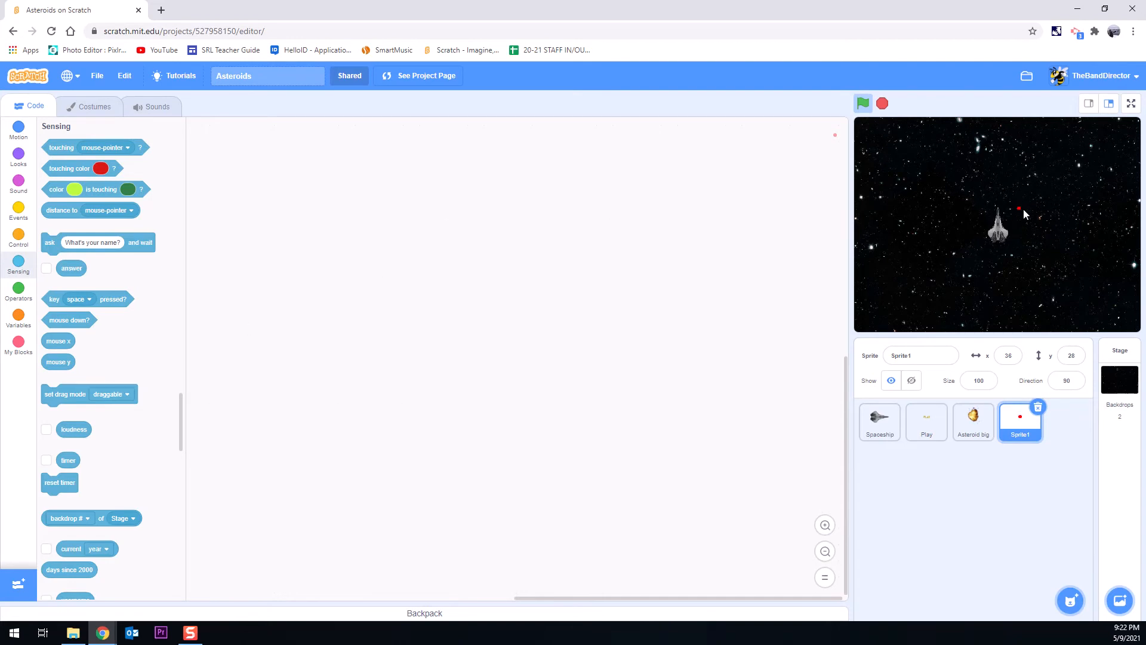
{"action": "mouse_move", "coordinate": [1031, 246]}
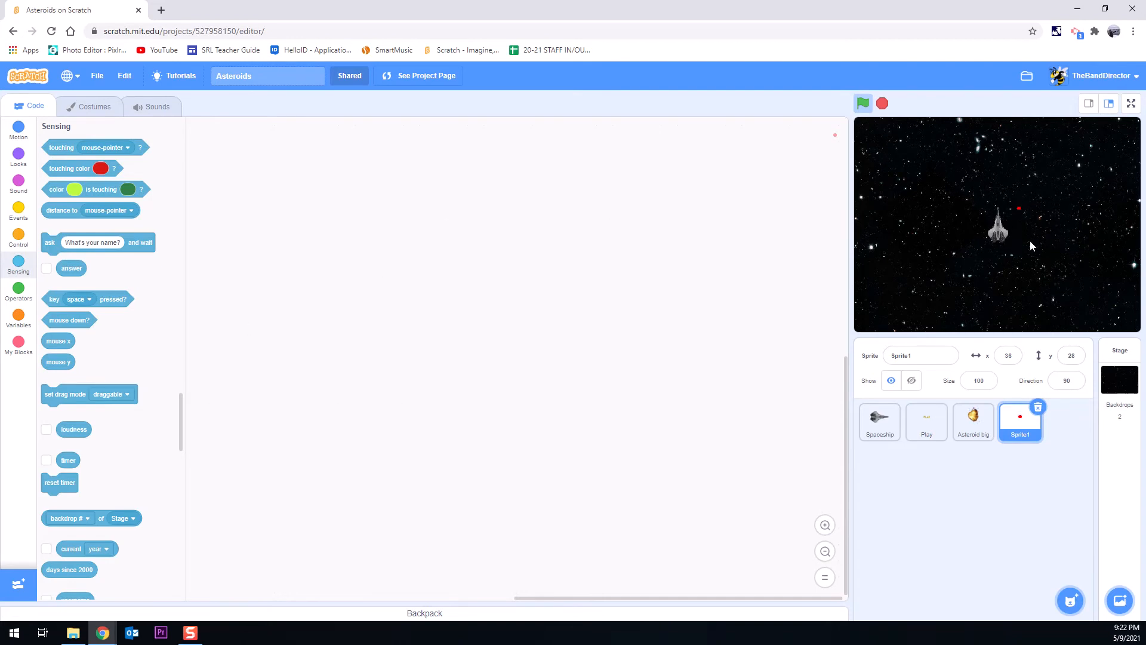
{"action": "mouse_move", "coordinate": [1004, 197]}
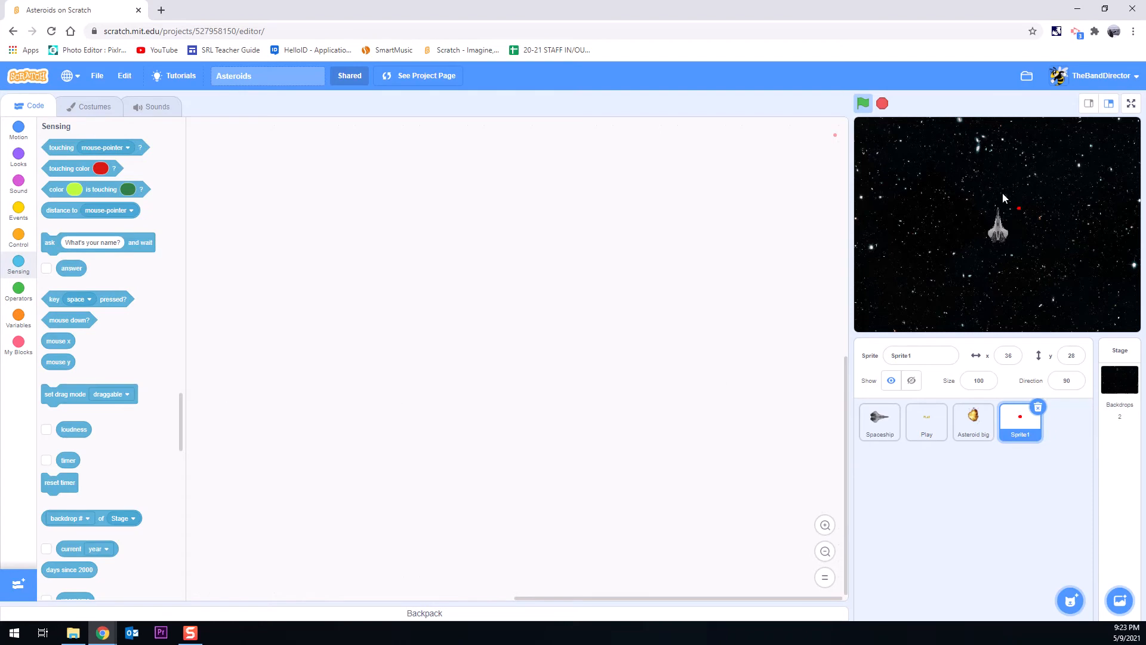
{"action": "mouse_move", "coordinate": [20, 234]}
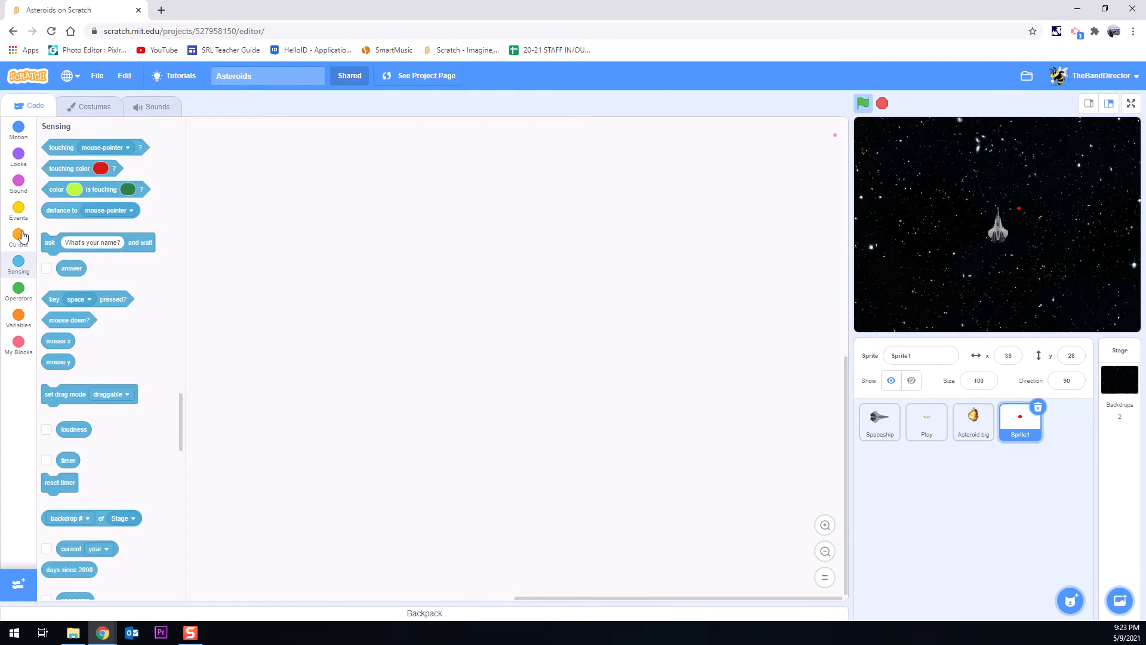
Step: Add a 'when green flag clicked' script and rename the sprite 'Laser'
{"action": "left_click", "coordinate": [18, 208]}
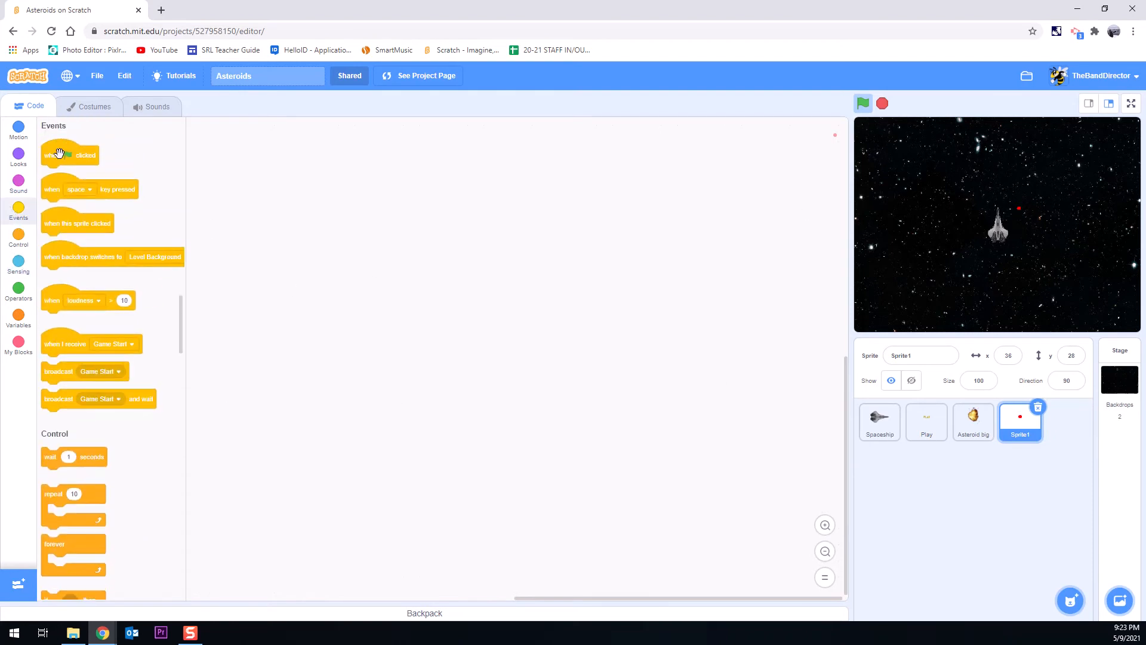
{"action": "left_click_drag", "start_coordinate": [69, 153], "coordinate": [416, 245]}
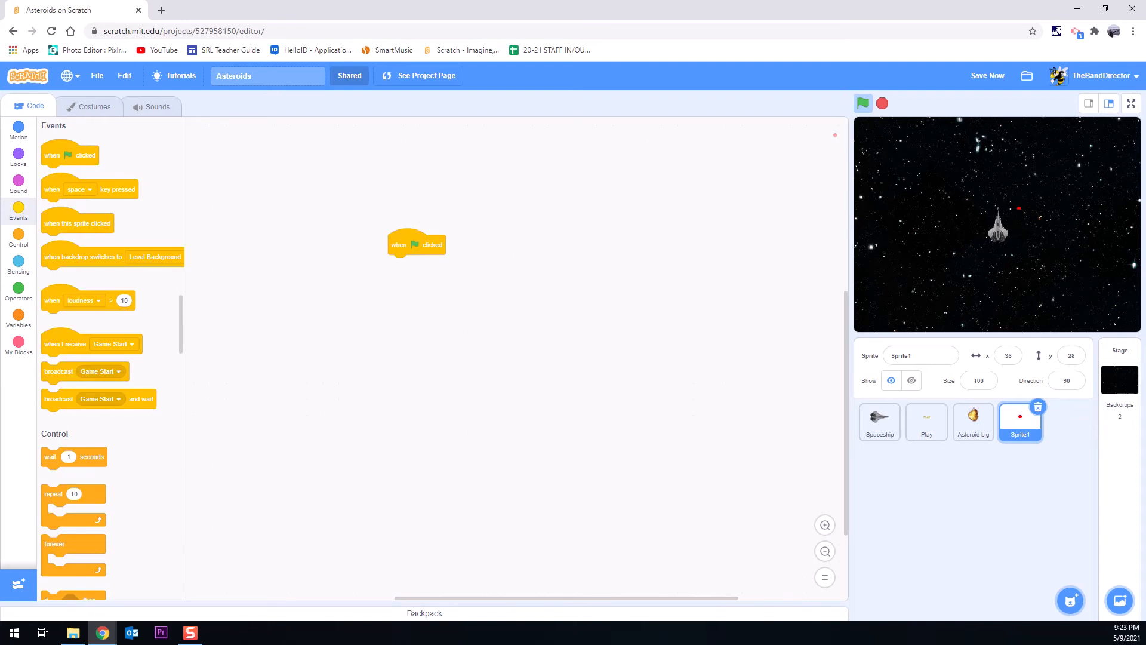
{"action": "left_click", "coordinate": [920, 355]}
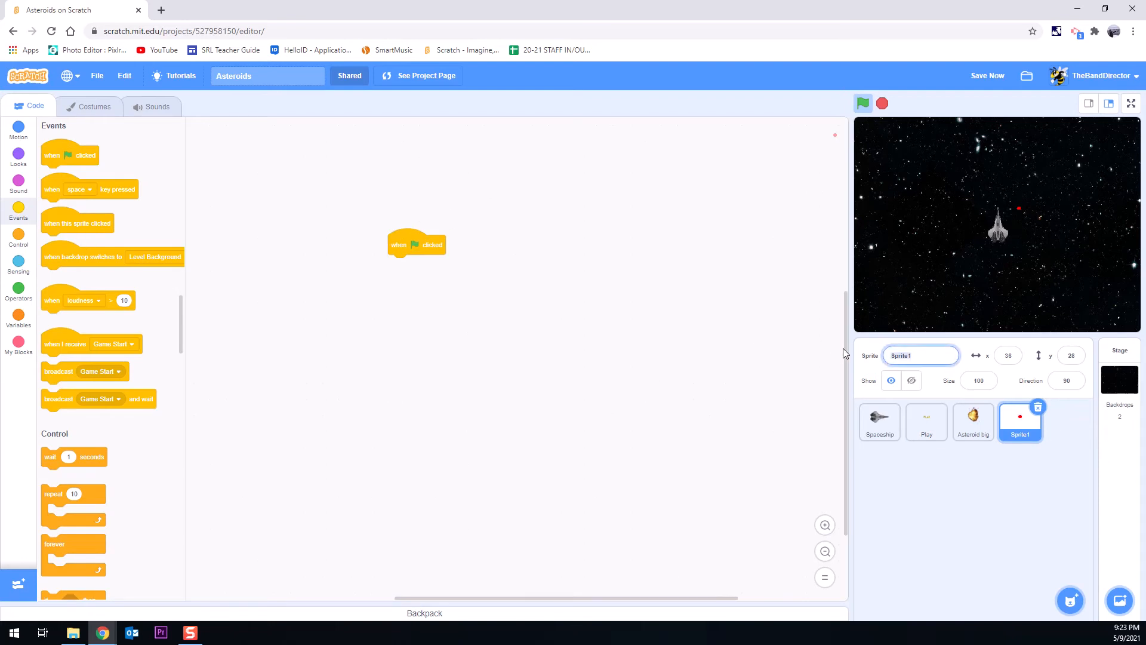
{"action": "type", "text": "Laser"}
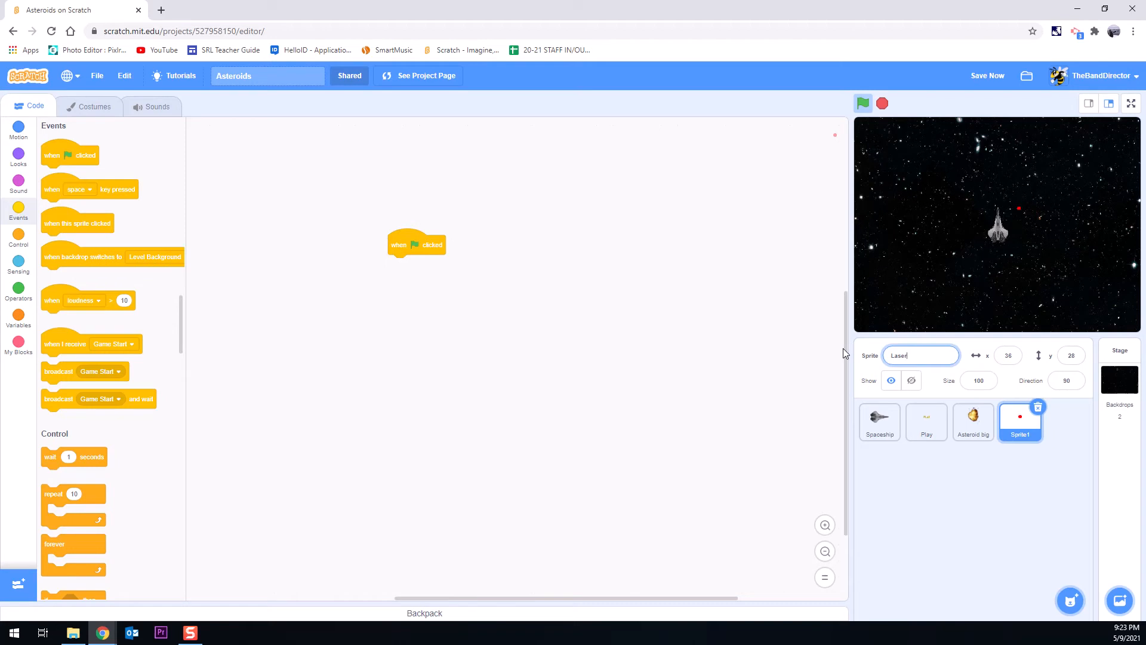
{"action": "left_click", "coordinate": [18, 161]}
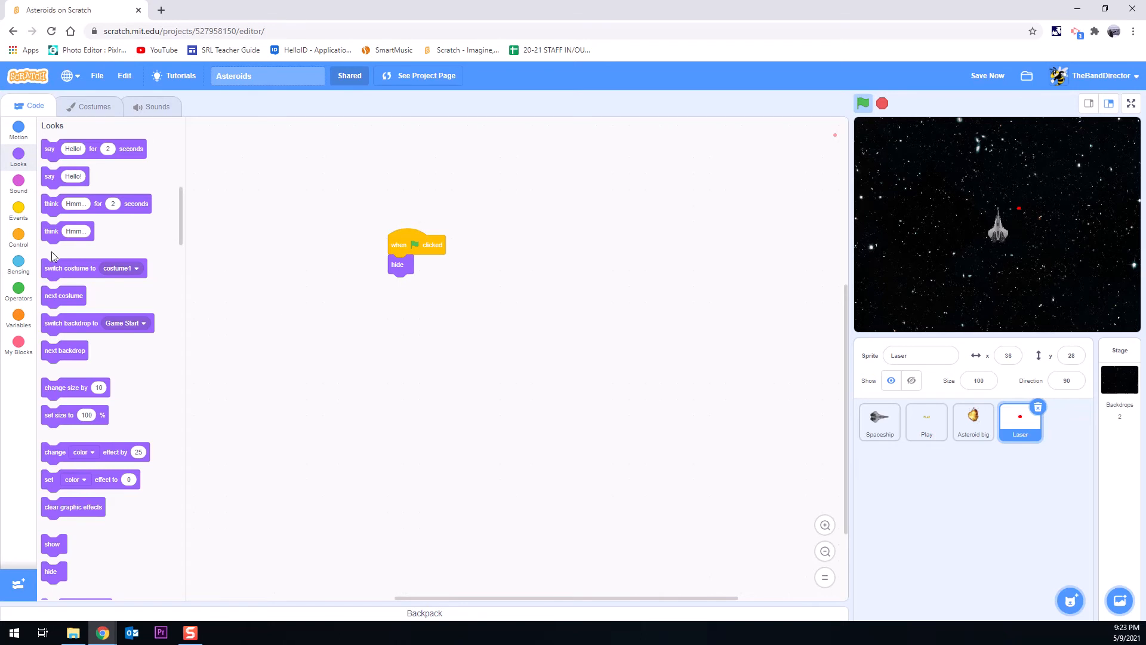
Step: Add a forever loop containing an if-then block to the green-flag script
{"action": "left_click", "coordinate": [19, 233]}
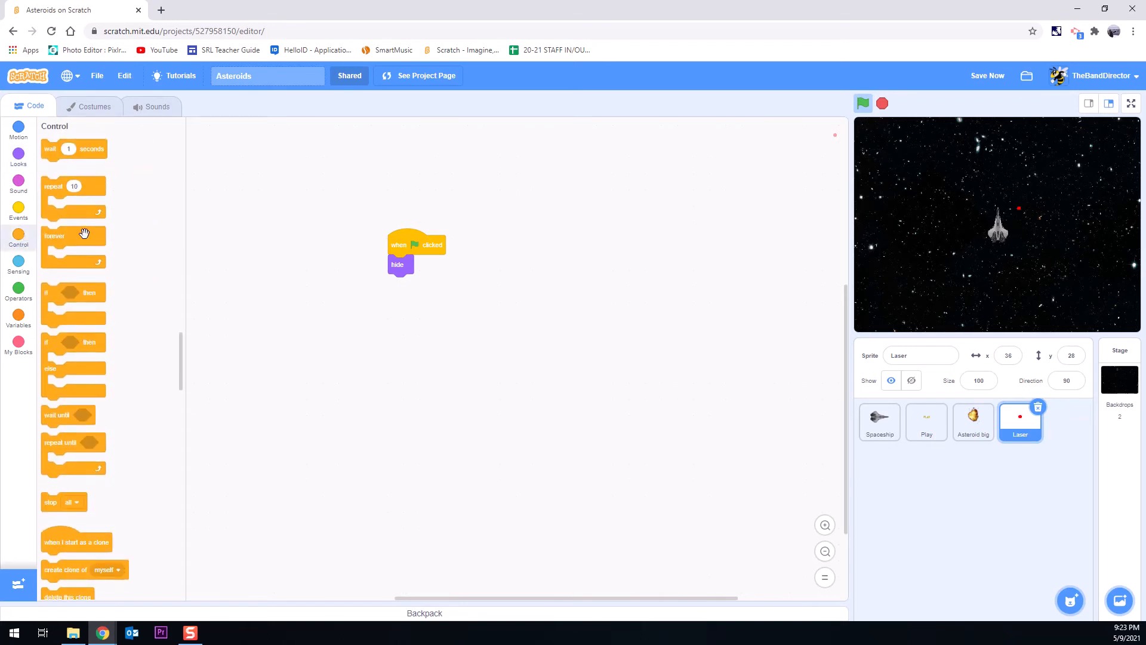
{"action": "left_click_drag", "start_coordinate": [55, 235], "coordinate": [400, 284]}
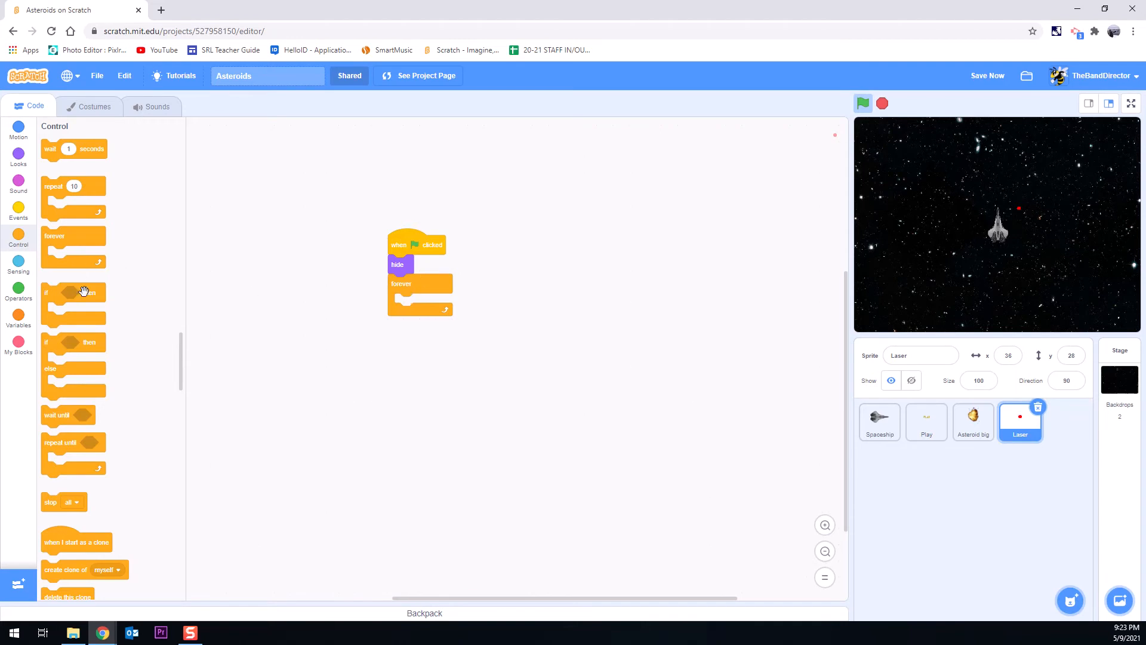
{"action": "left_click_drag", "start_coordinate": [73, 300], "coordinate": [446, 316]}
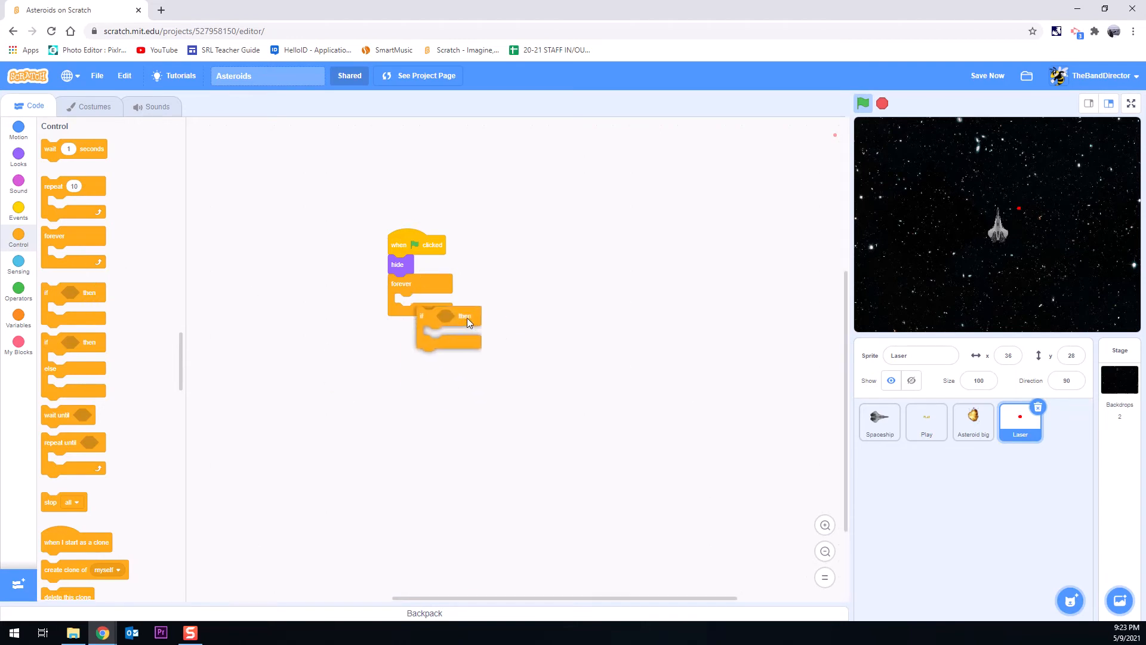
{"action": "left_click_drag", "start_coordinate": [468, 323], "coordinate": [424, 305]}
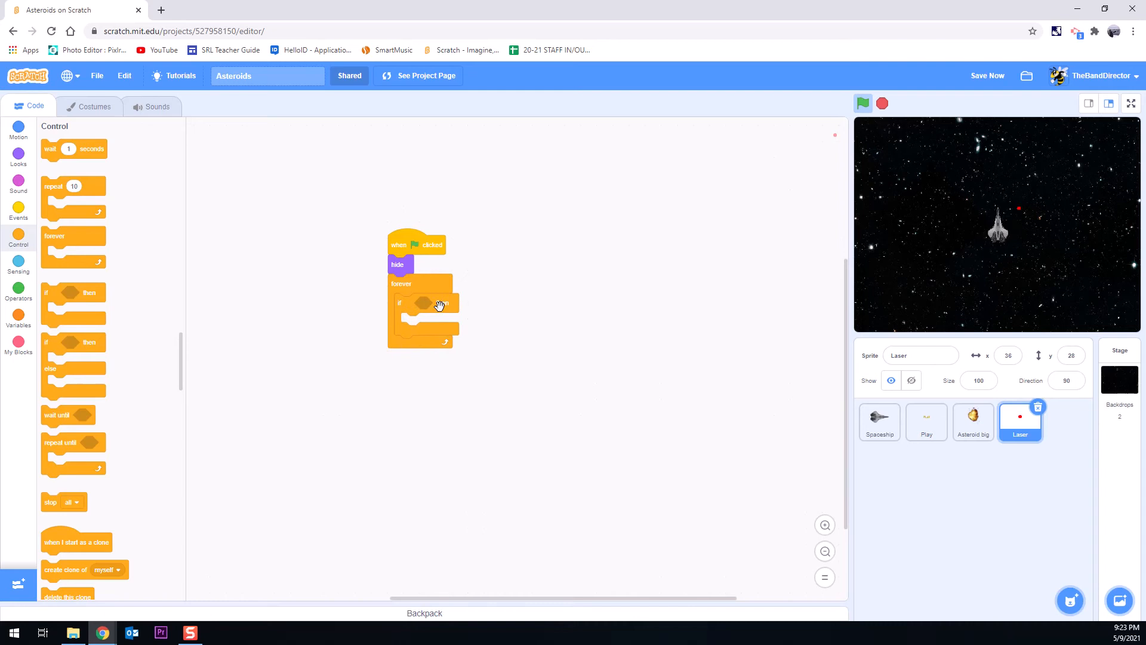
Step: Make the if-then test 'key space pressed?' and 'create clone of myself'
{"action": "left_click", "coordinate": [18, 264]}
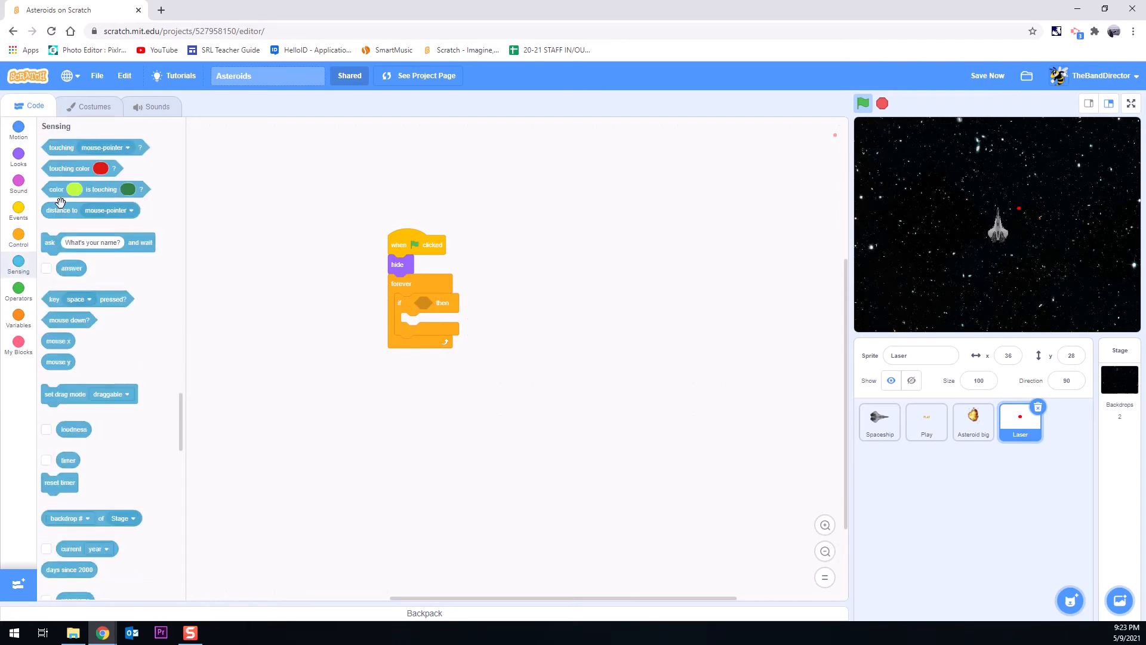
{"action": "mouse_move", "coordinate": [51, 294]}
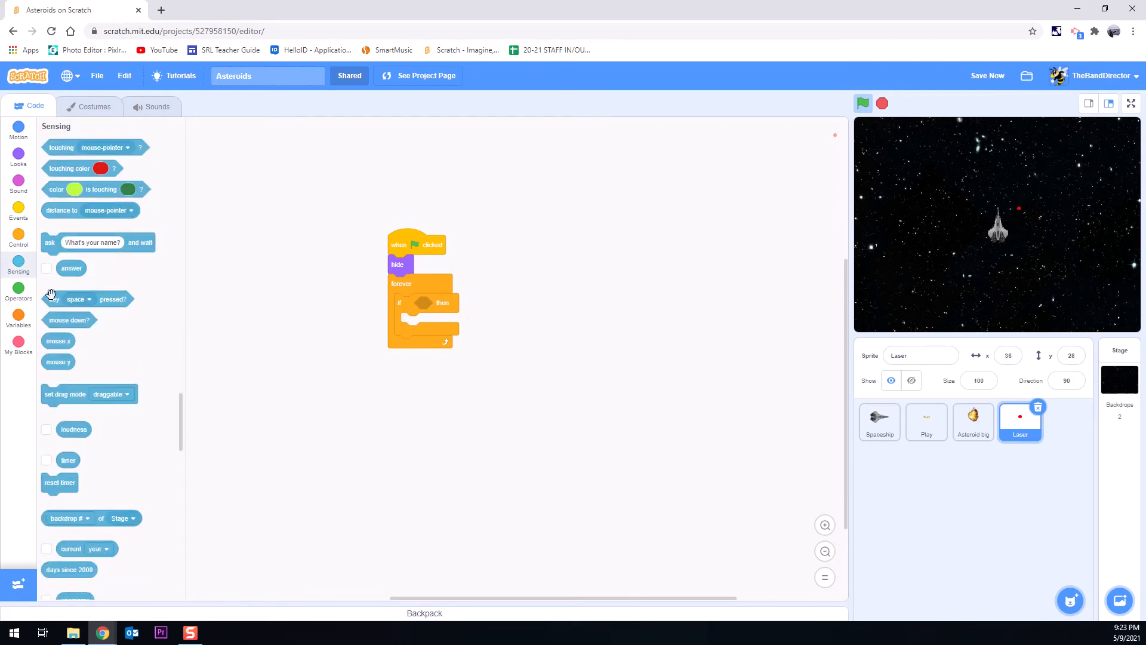
{"action": "left_click_drag", "start_coordinate": [88, 299], "coordinate": [424, 303]}
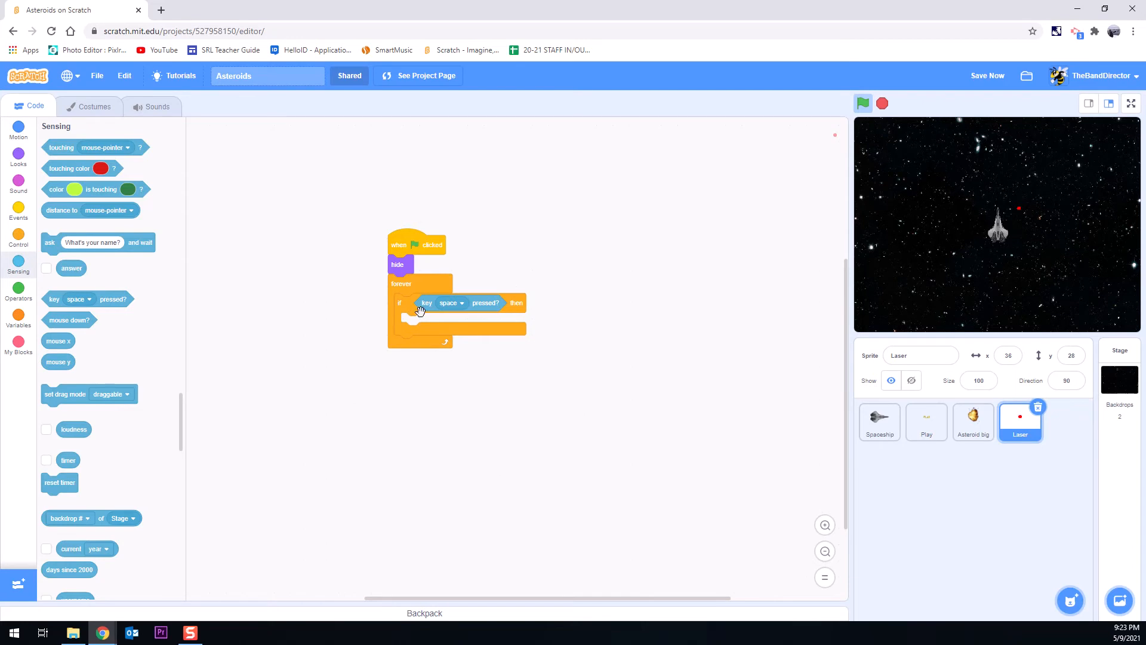
{"action": "mouse_move", "coordinate": [99, 278]}
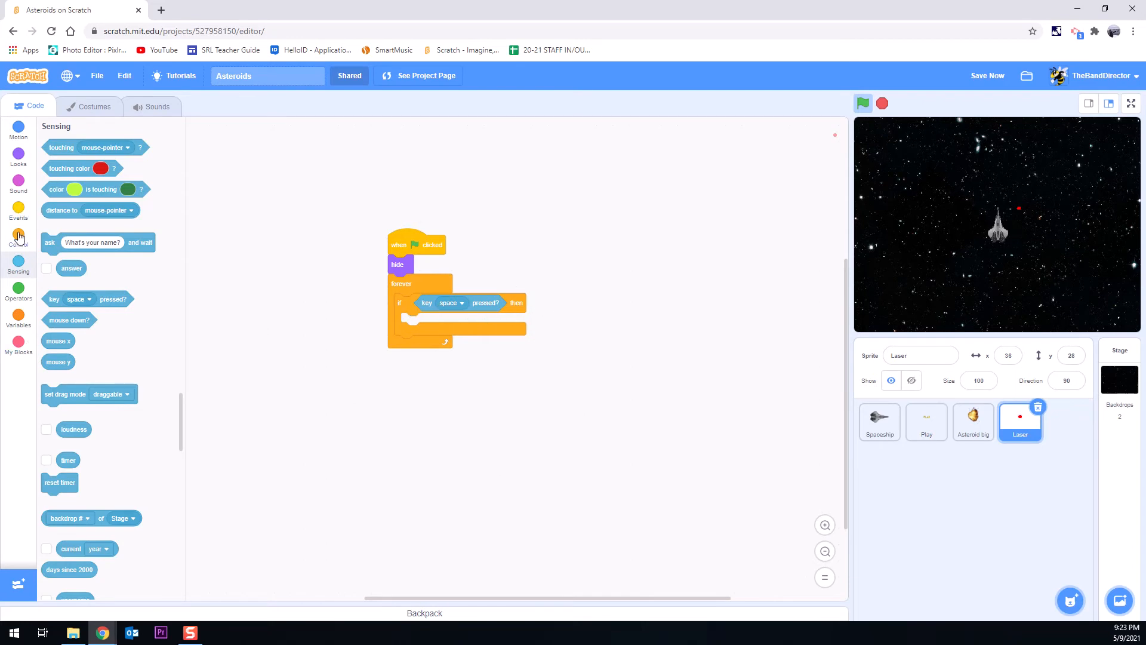
{"action": "left_click", "coordinate": [18, 234]}
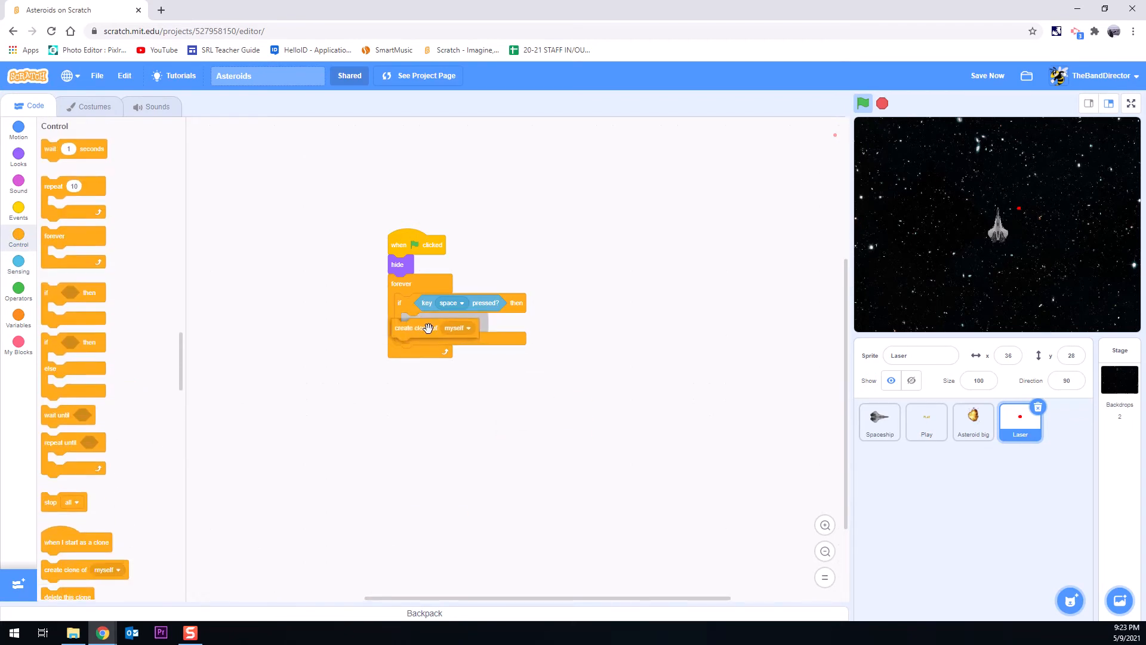
{"action": "left_click", "coordinate": [465, 327]}
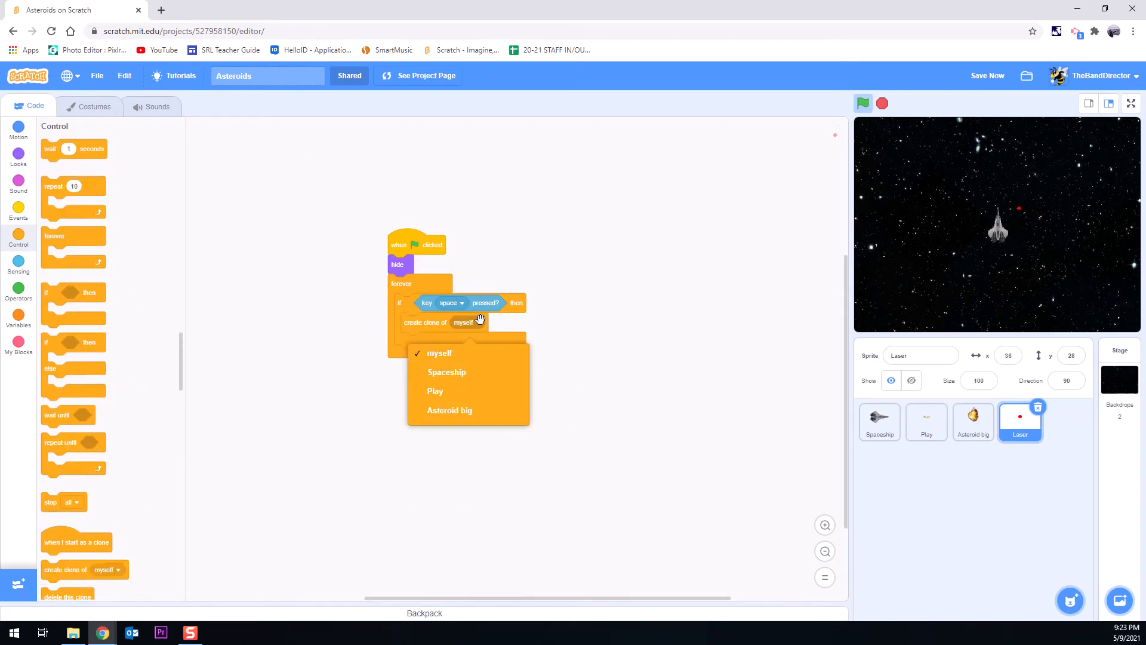
{"action": "left_click", "coordinate": [439, 353]}
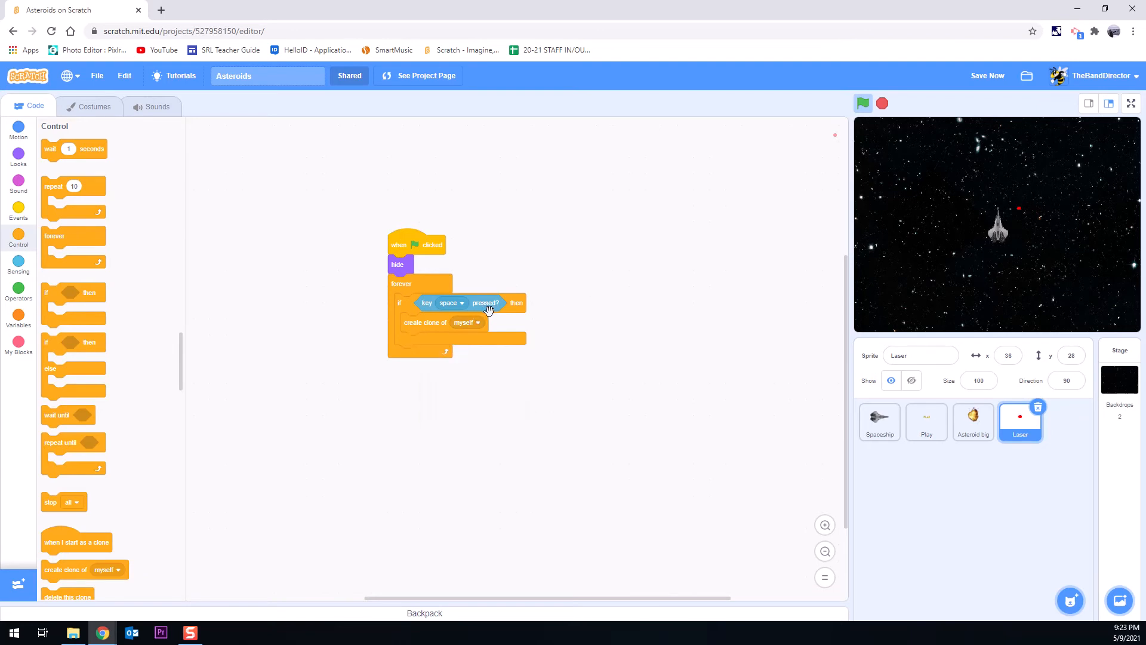
{"action": "mouse_move", "coordinate": [431, 323]}
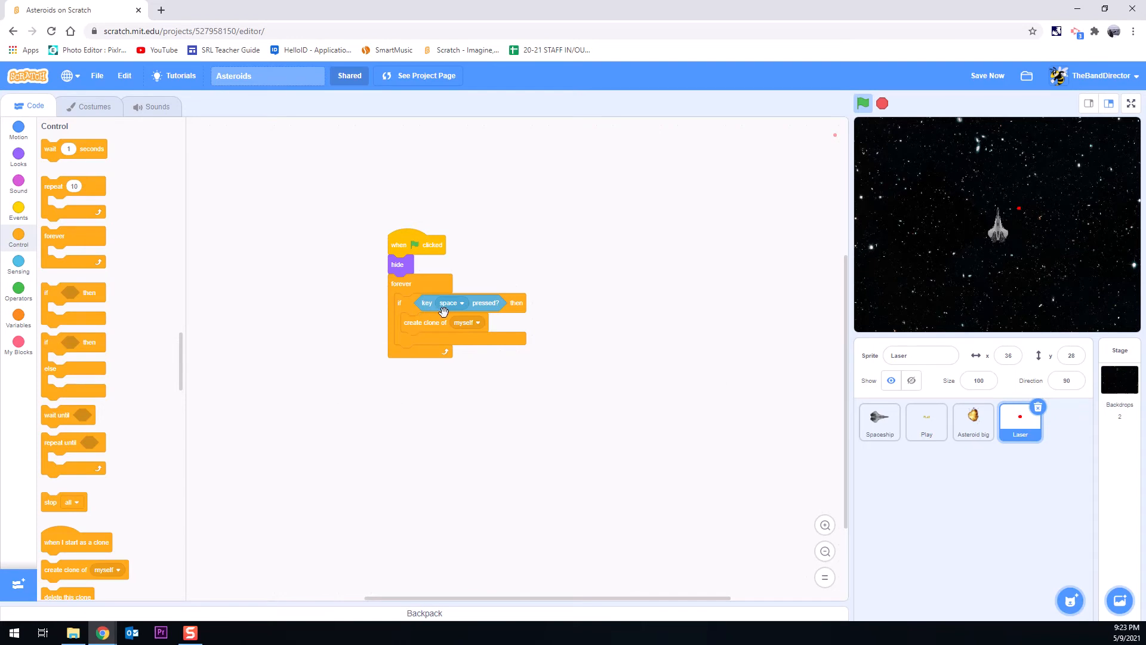
{"action": "mouse_move", "coordinate": [367, 234]}
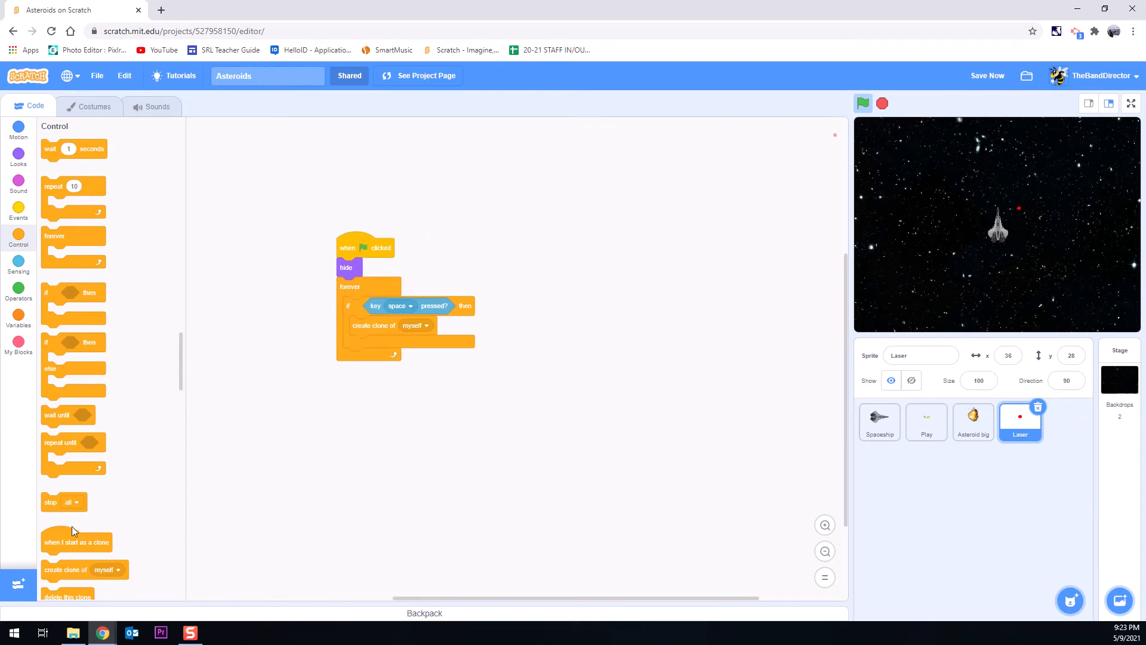
Step: Add a 'when I start as a clone' script beside the main one, with a 'show' block
{"action": "left_click_drag", "start_coordinate": [76, 541], "coordinate": [573, 248]}
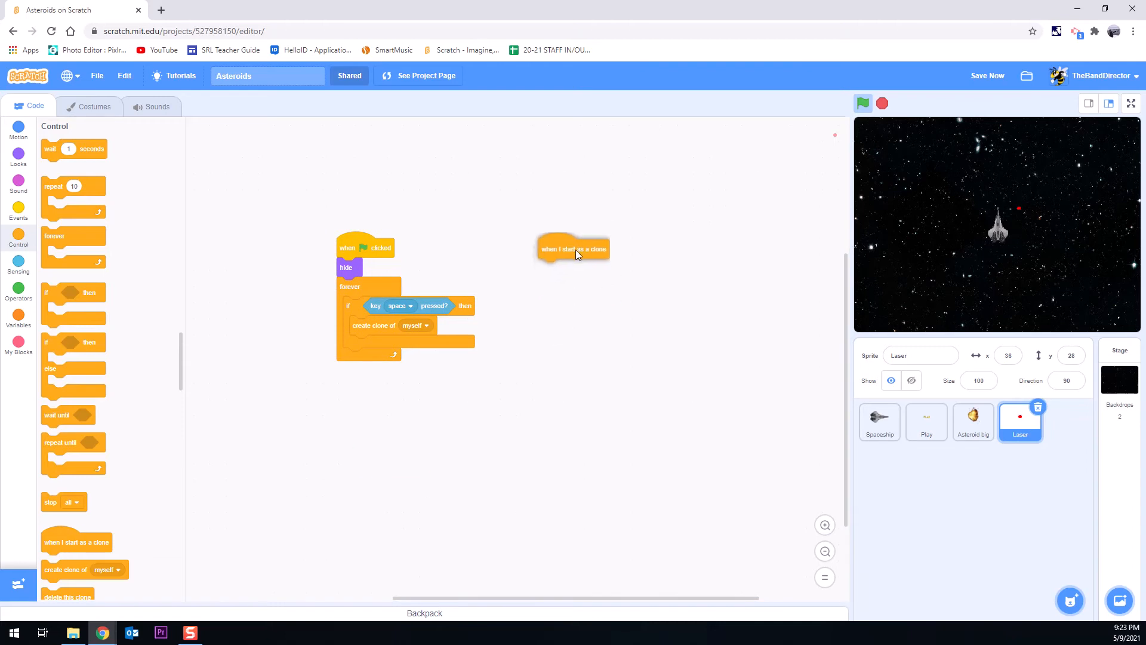
{"action": "left_click_drag", "start_coordinate": [574, 248], "coordinate": [576, 243]}
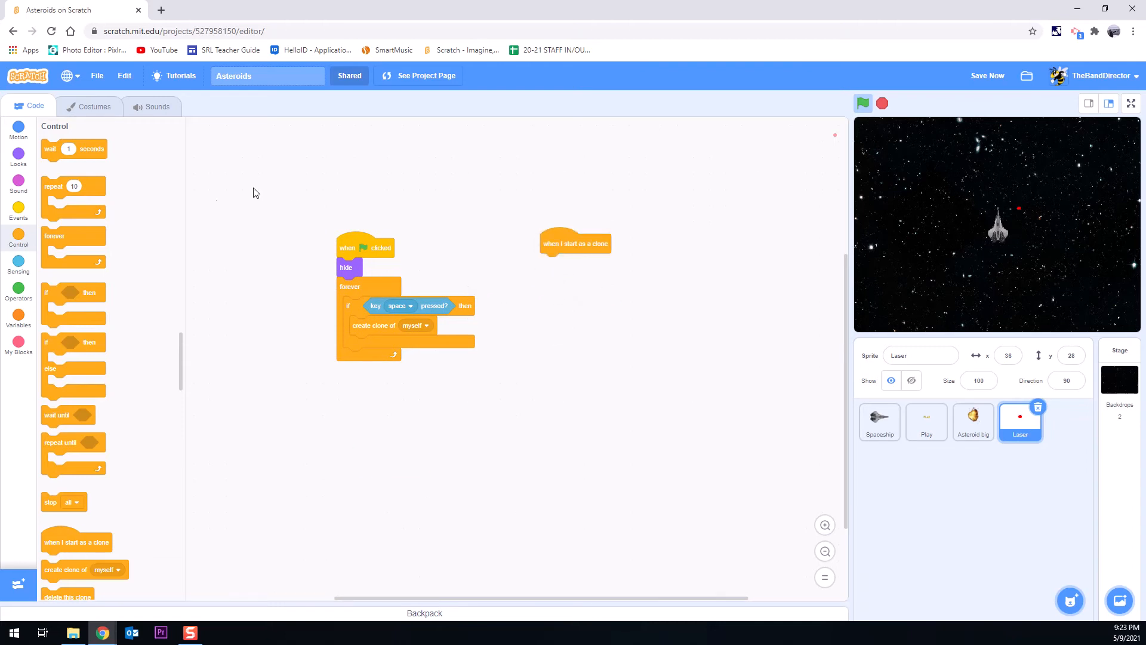
{"action": "left_click", "coordinate": [19, 153]}
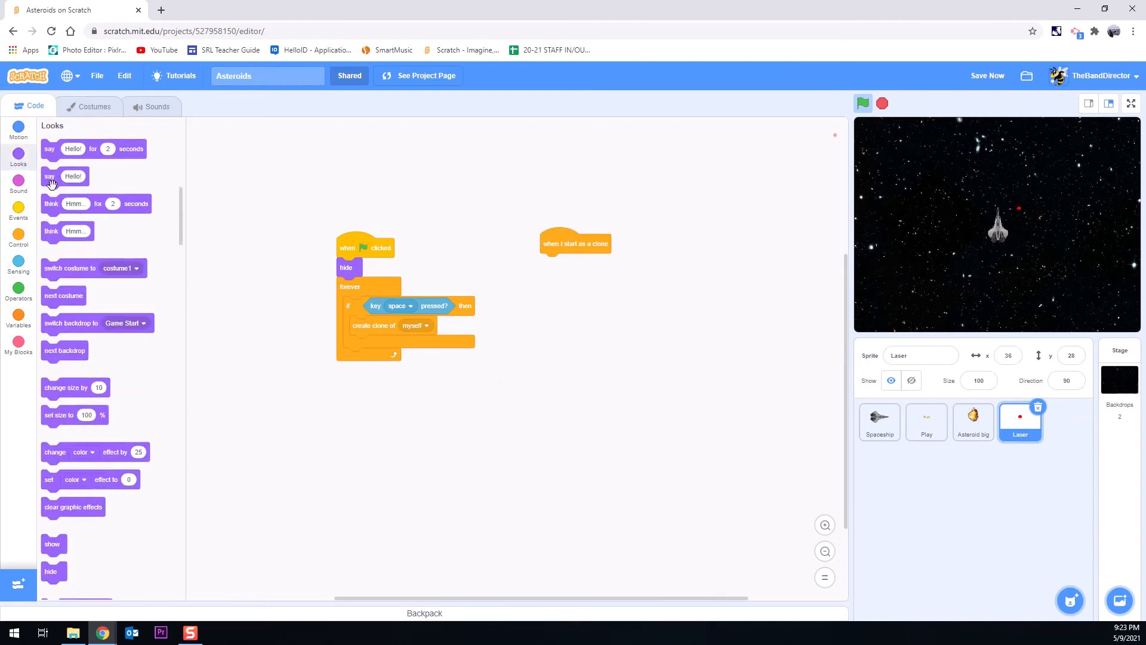
{"action": "mouse_move", "coordinate": [58, 550]}
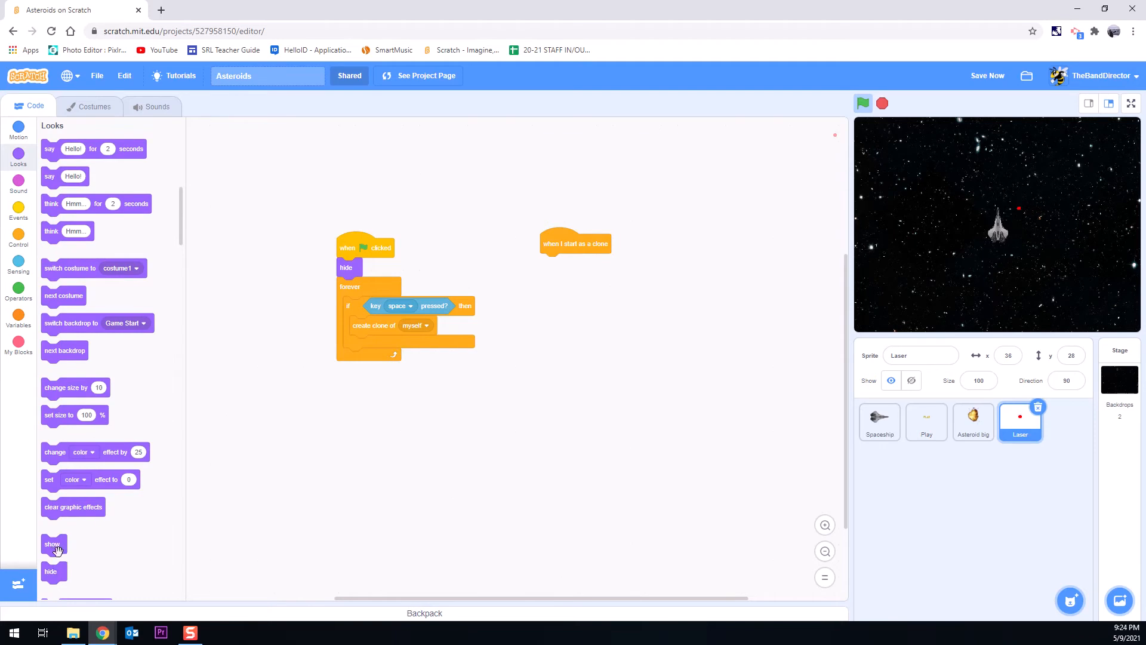
{"action": "left_click_drag", "start_coordinate": [52, 543], "coordinate": [551, 263]}
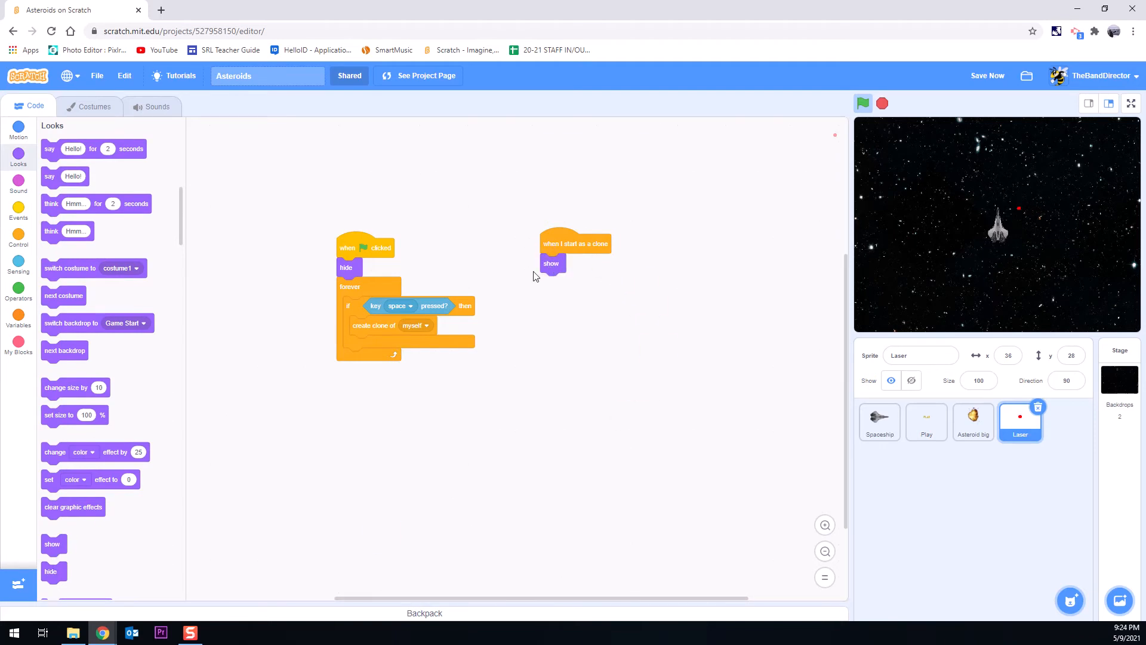
{"action": "mouse_move", "coordinate": [105, 247]}
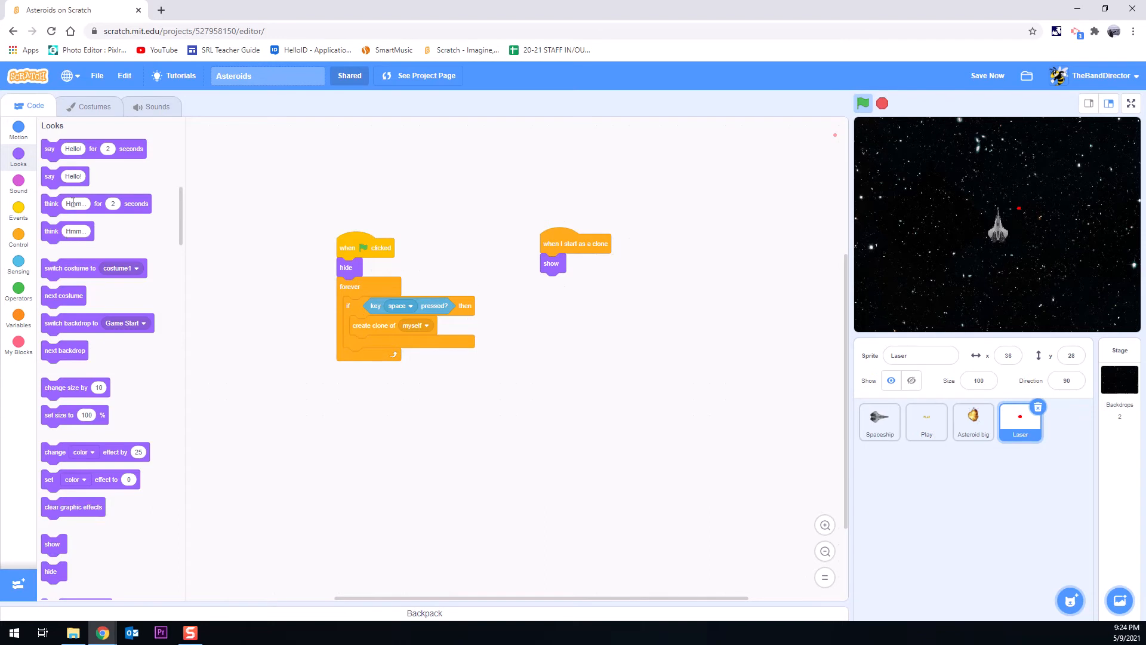
{"action": "mouse_move", "coordinate": [1016, 216]}
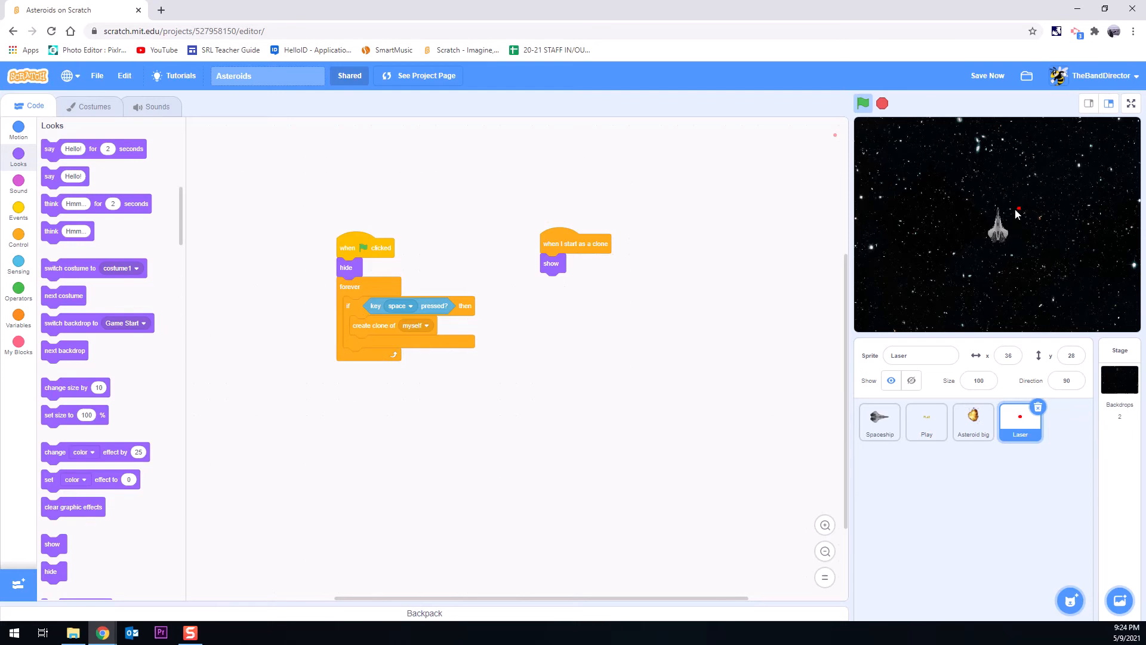
{"action": "mouse_move", "coordinate": [1021, 213]}
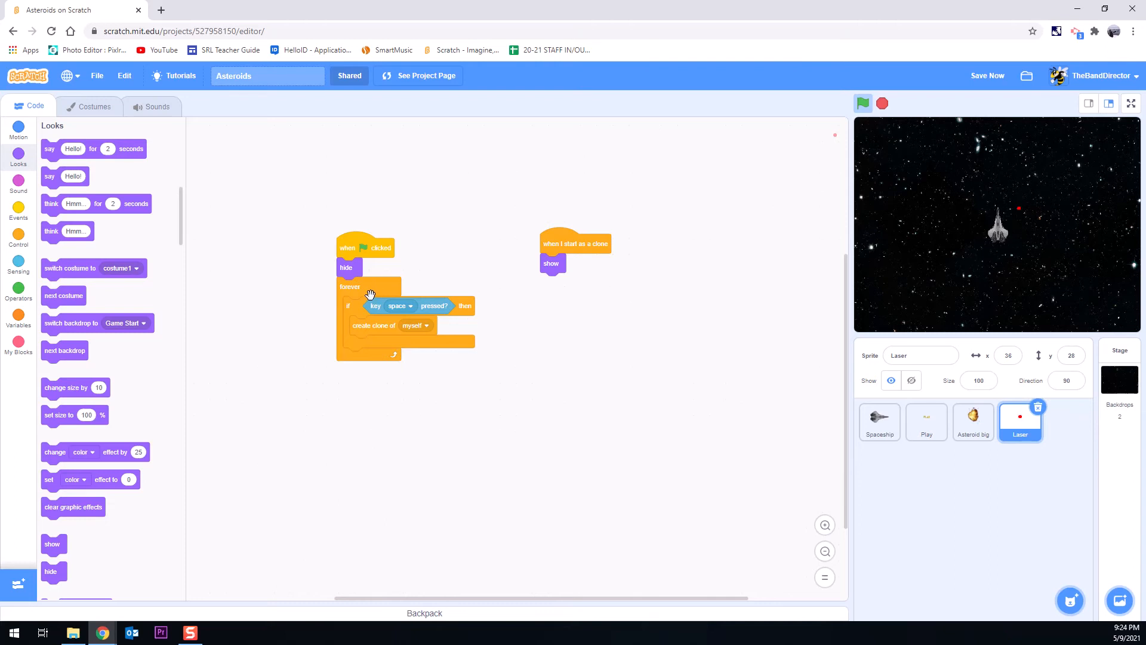
{"action": "mouse_move", "coordinate": [20, 267]}
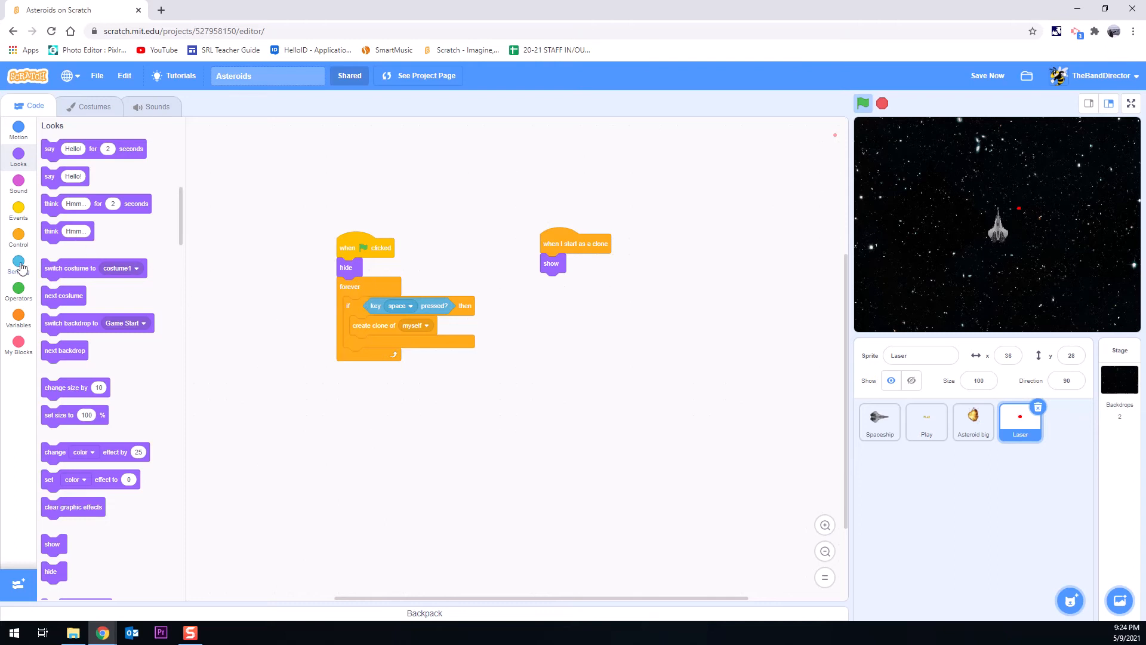
{"action": "mouse_move", "coordinate": [8, 259]}
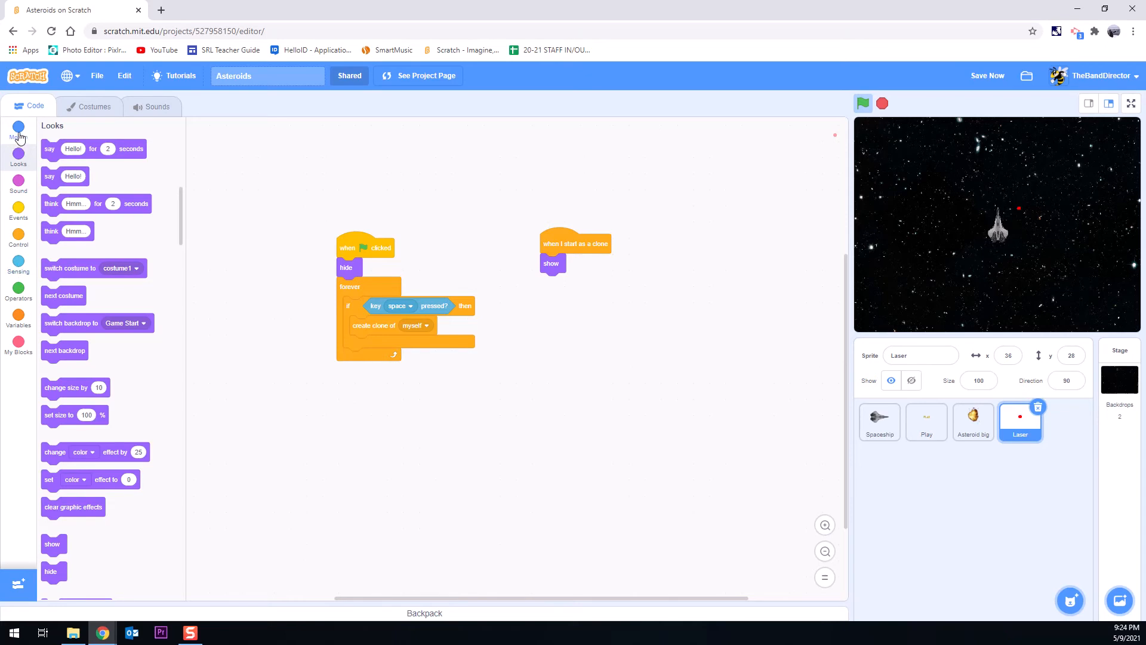
Step: Attach 'point in direction 90' under 'show' in the clone script
{"action": "left_click", "coordinate": [19, 130]}
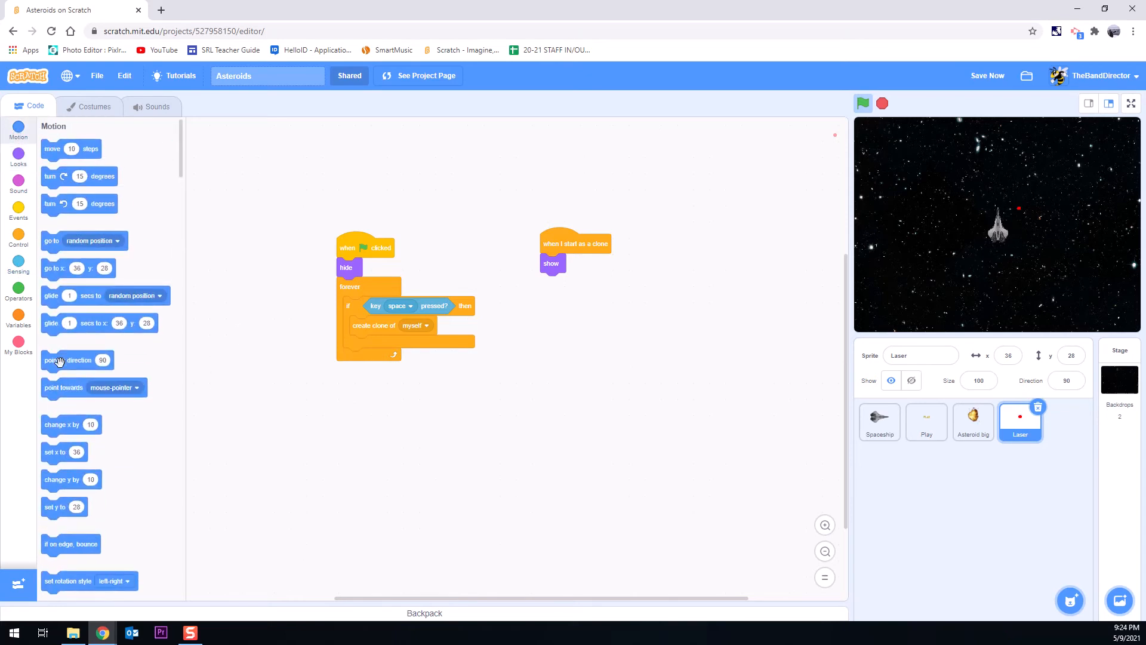
{"action": "left_click_drag", "start_coordinate": [68, 360], "coordinate": [574, 281]}
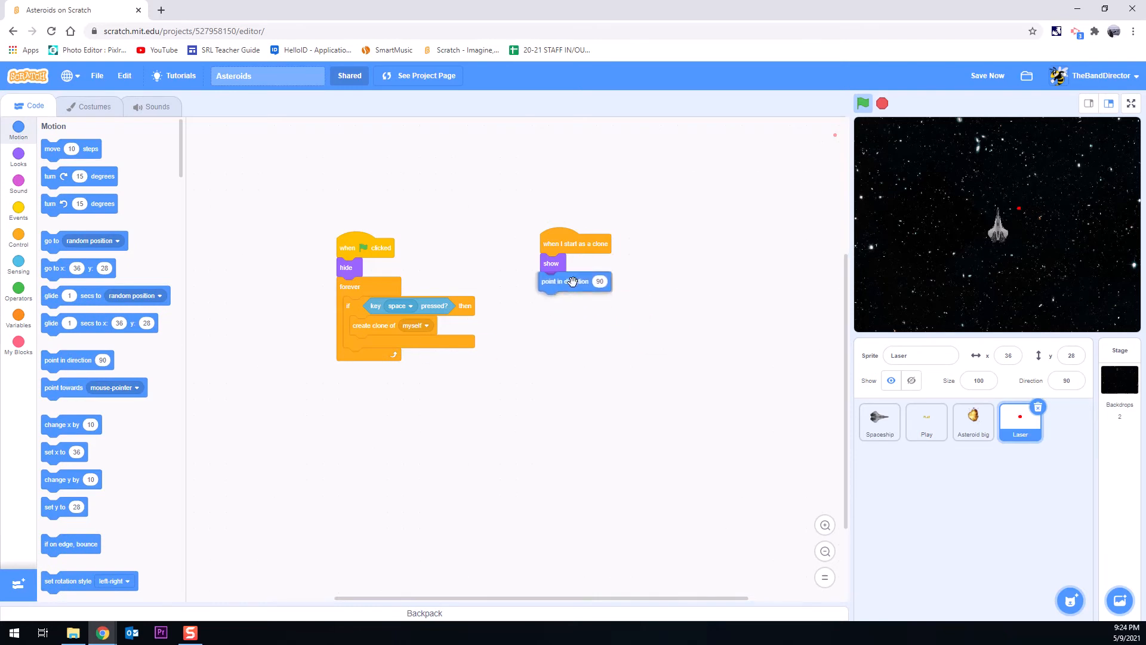
{"action": "mouse_move", "coordinate": [585, 272]}
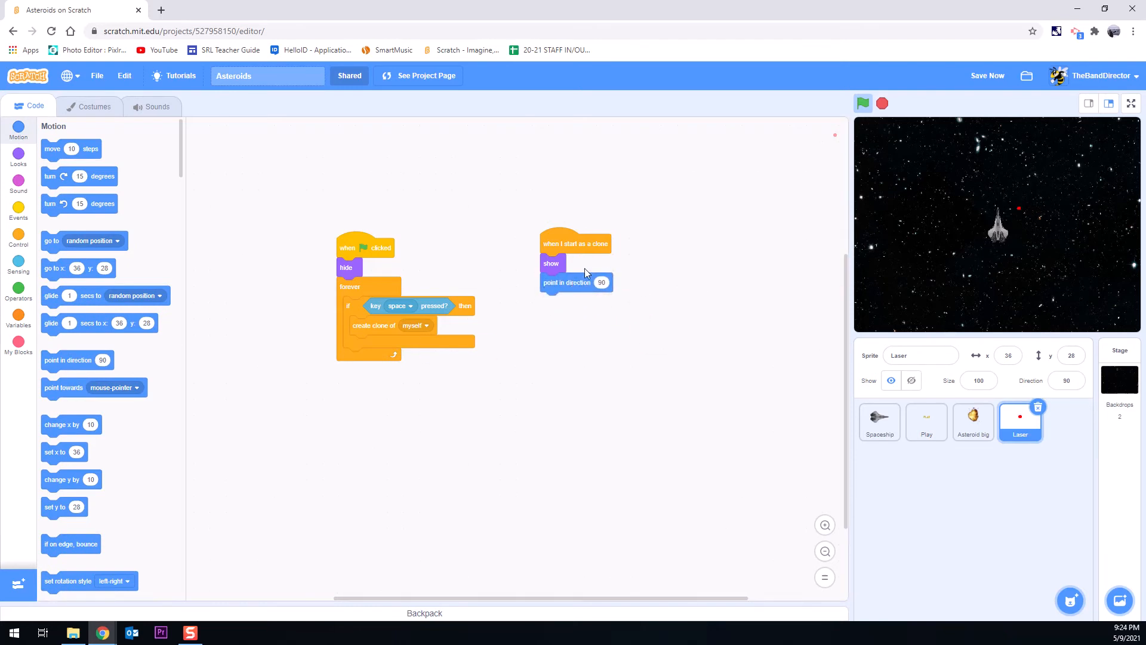
{"action": "mouse_move", "coordinate": [1123, 154]}
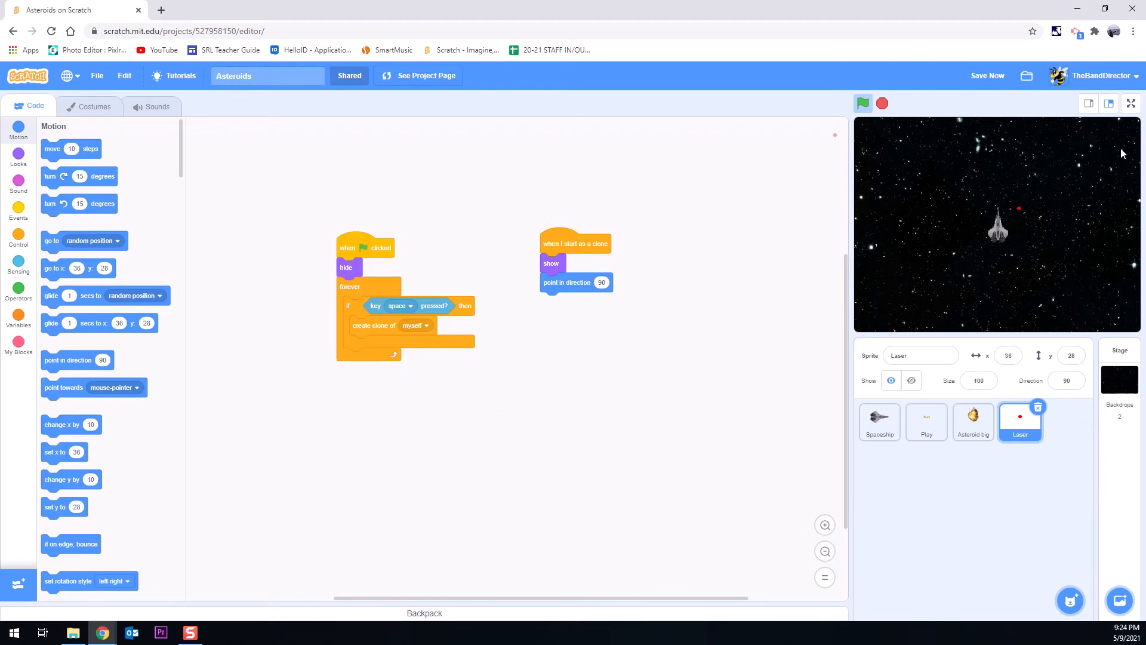
{"action": "mouse_move", "coordinate": [940, 193]}
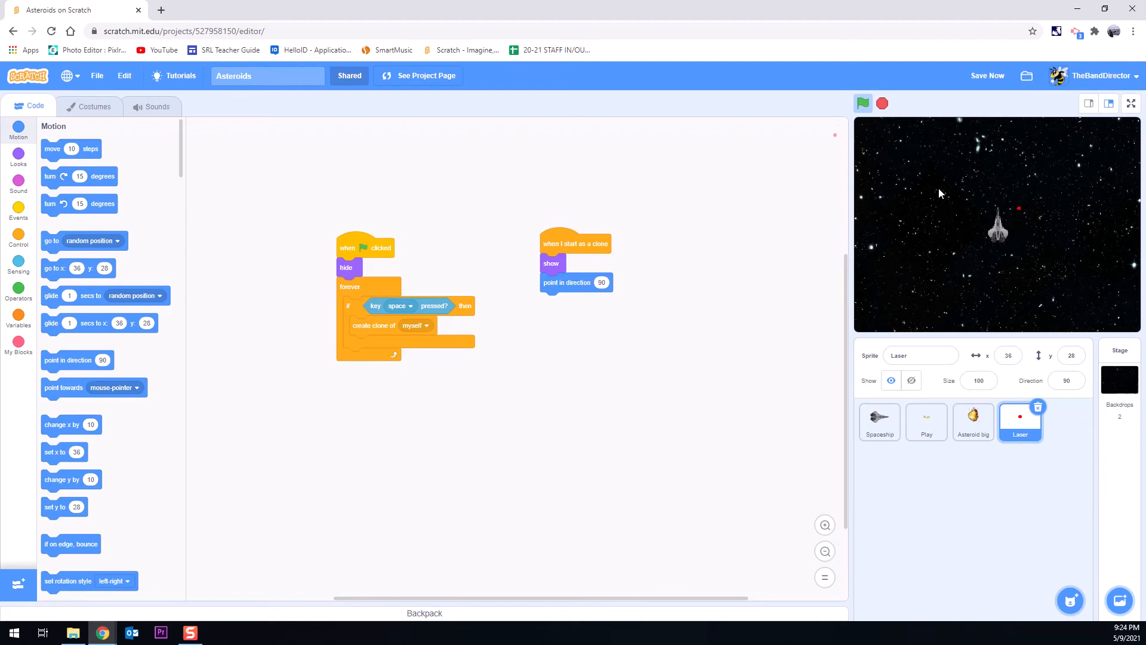
{"action": "mouse_move", "coordinate": [20, 264]}
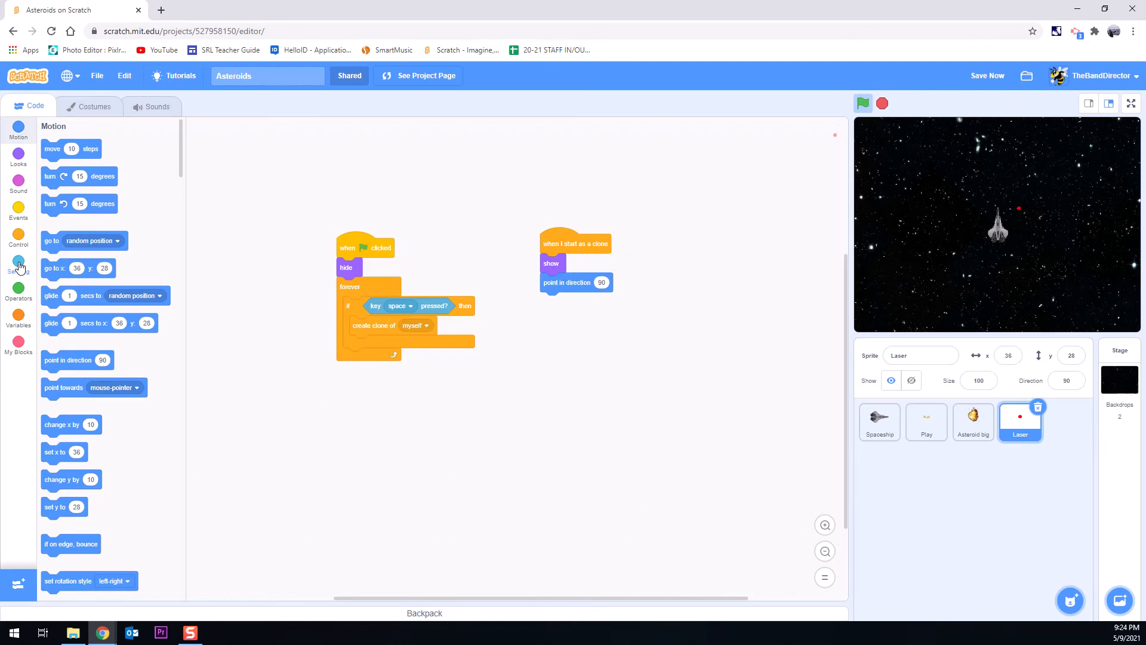
Step: Replace the fixed 90 with a 'direction of Spaceship' sensing reporter
{"action": "left_click", "coordinate": [19, 264]}
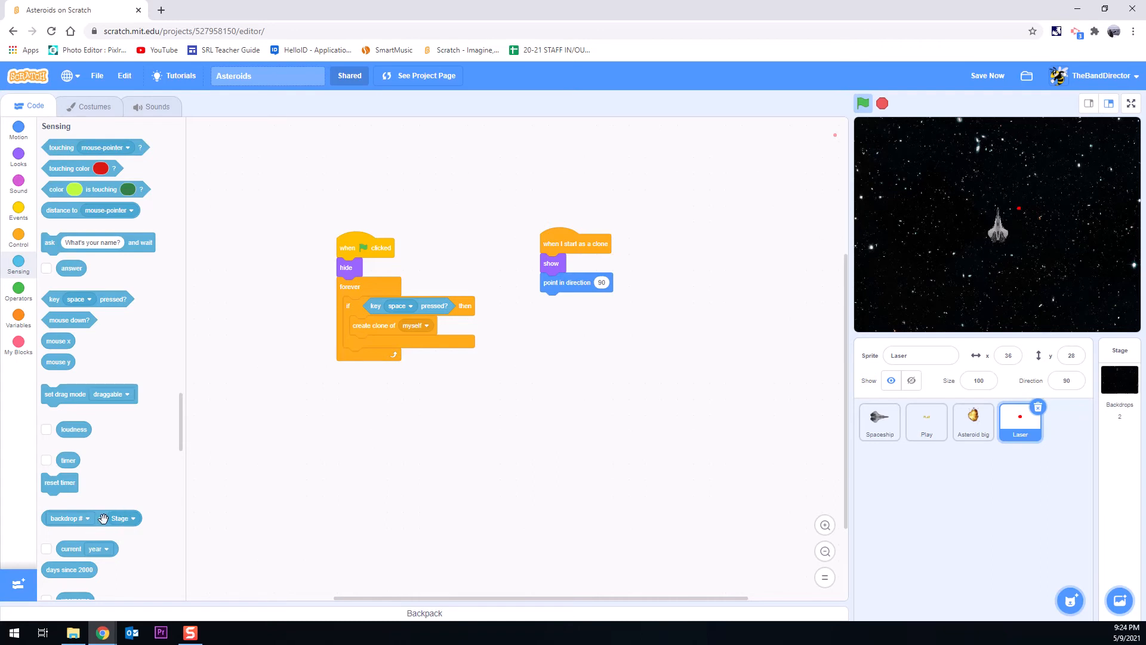
{"action": "left_click_drag", "start_coordinate": [68, 518], "coordinate": [596, 338]}
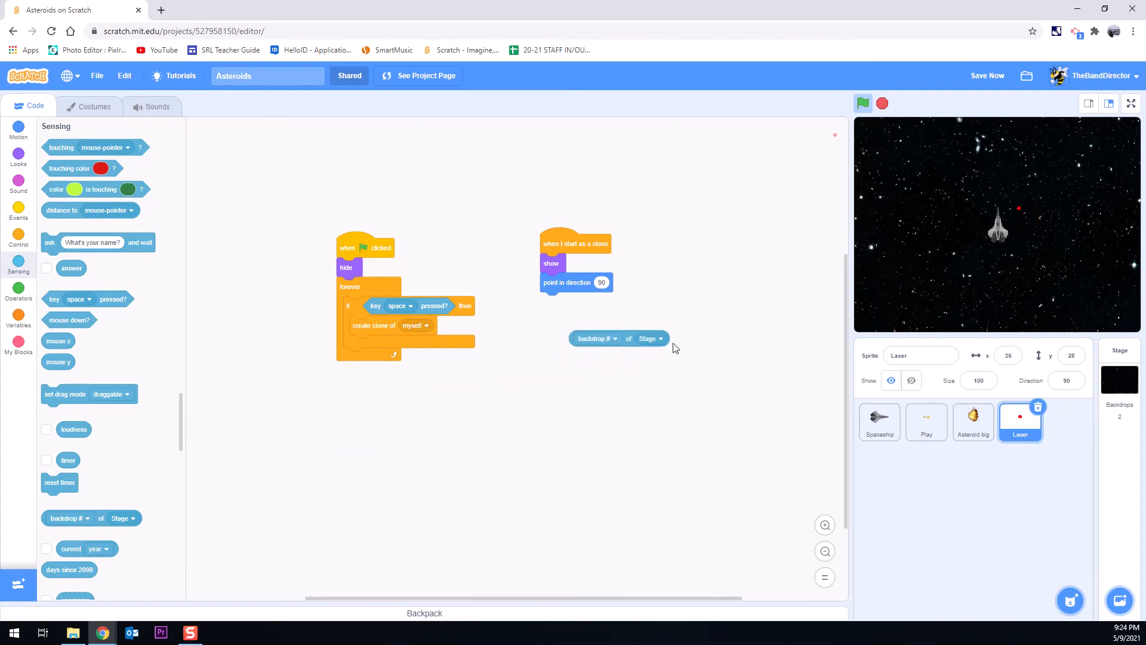
{"action": "left_click", "coordinate": [596, 338]}
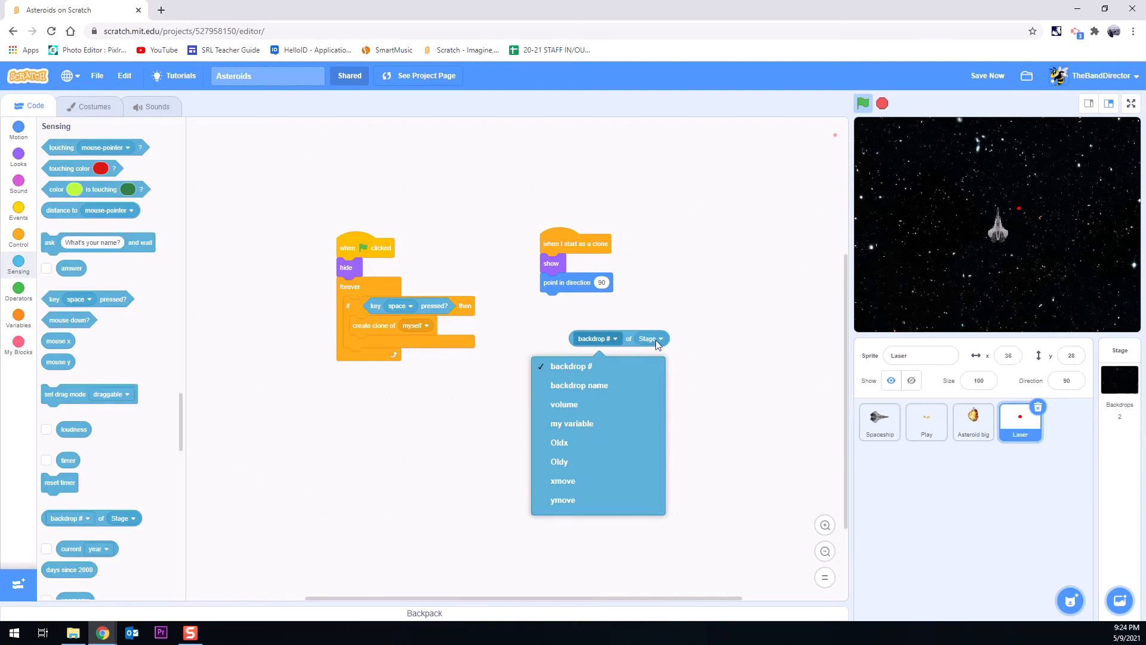
{"action": "left_click", "coordinate": [650, 339]}
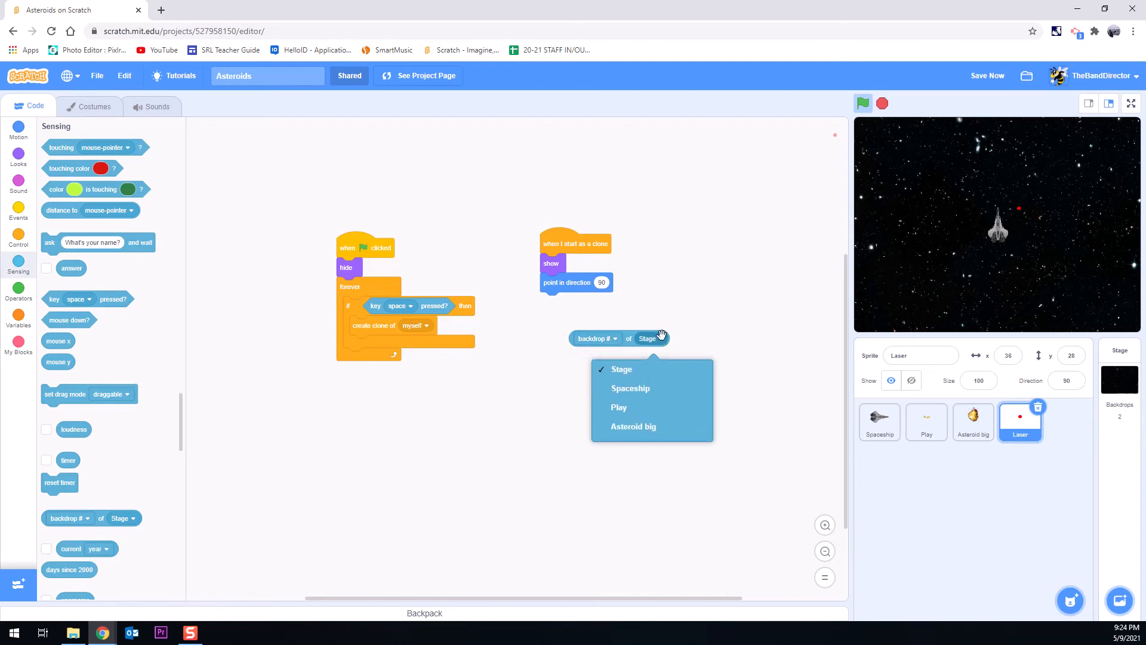
{"action": "left_click", "coordinate": [630, 388]}
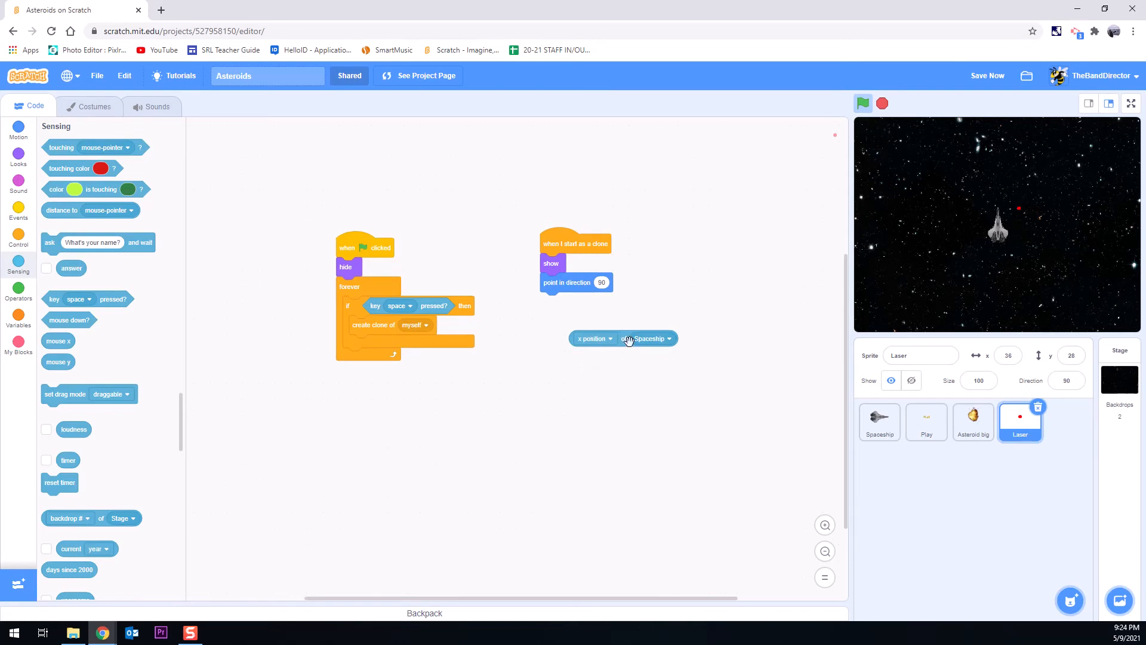
{"action": "left_click", "coordinate": [595, 338]}
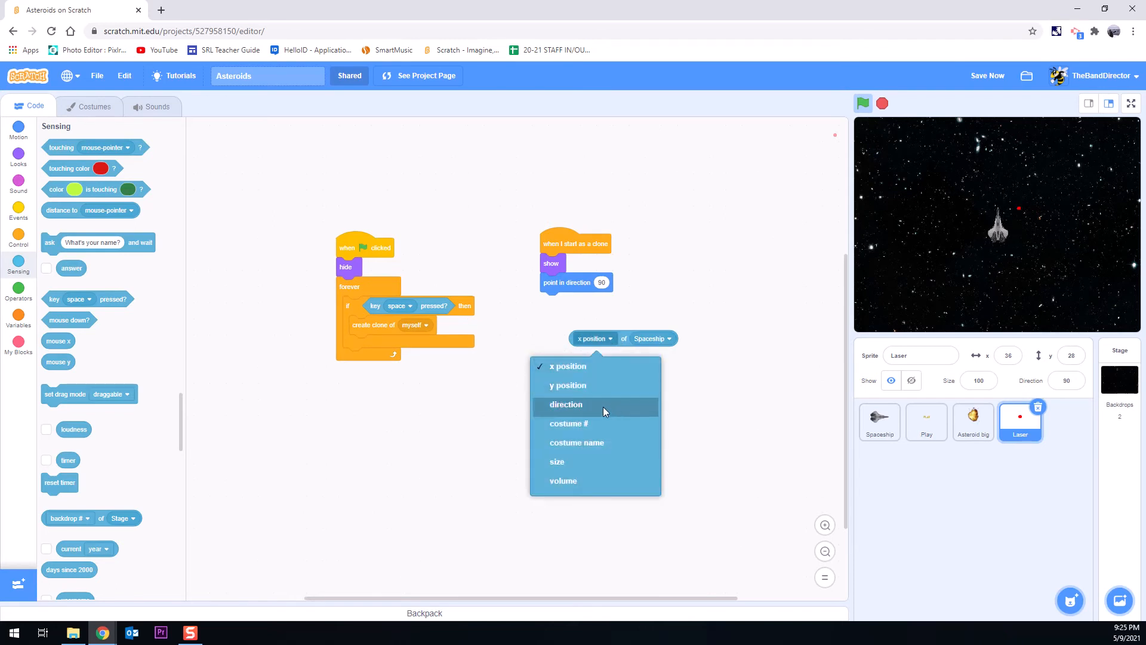
{"action": "mouse_move", "coordinate": [590, 407]}
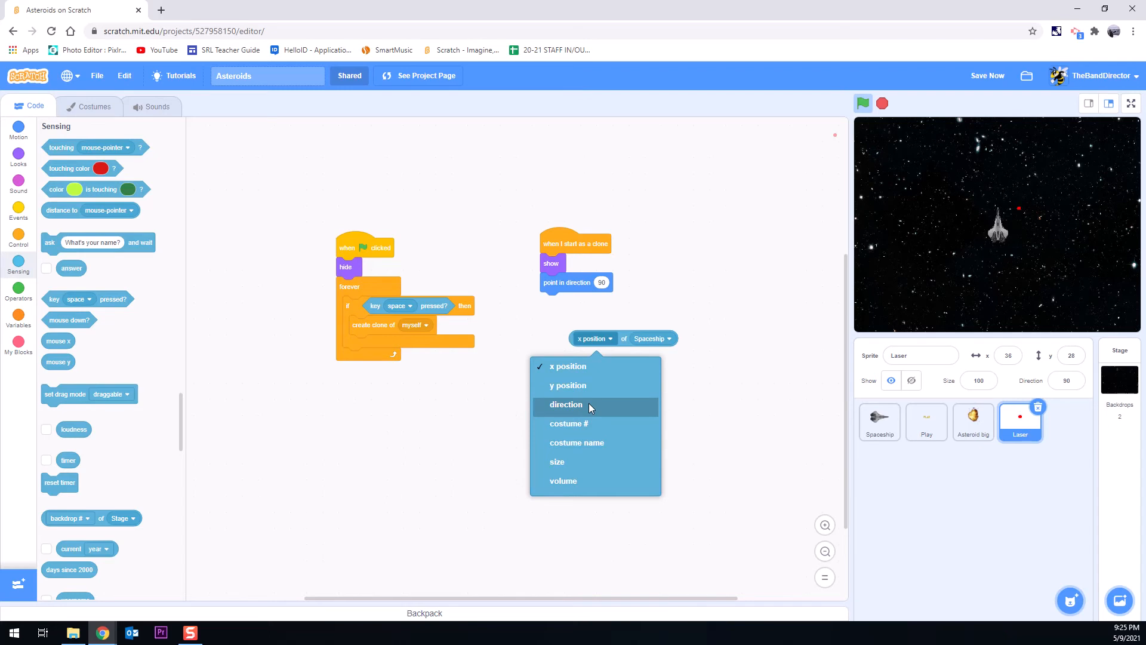
{"action": "left_click", "coordinate": [566, 404]}
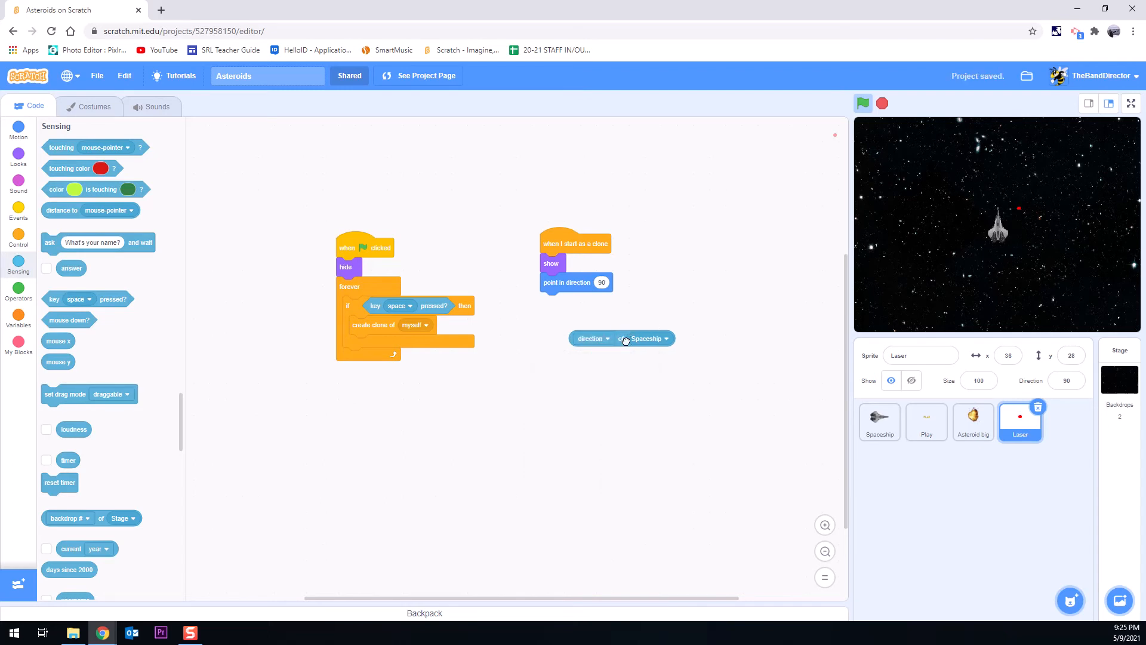
{"action": "left_click_drag", "start_coordinate": [621, 339], "coordinate": [599, 282]}
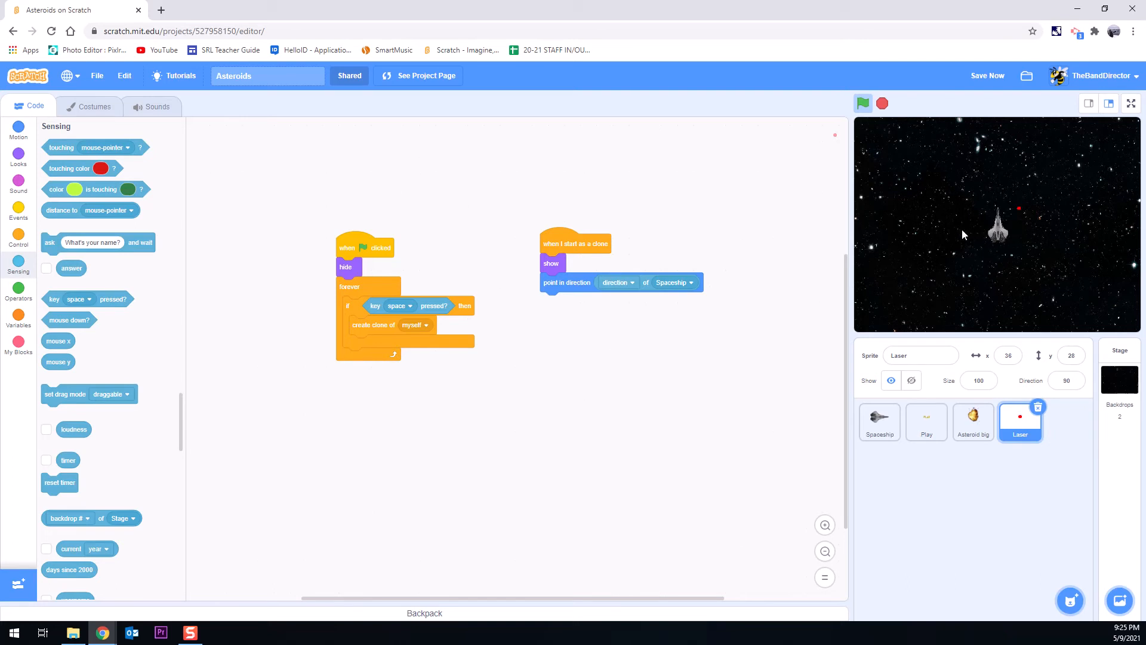
{"action": "mouse_move", "coordinate": [757, 265]}
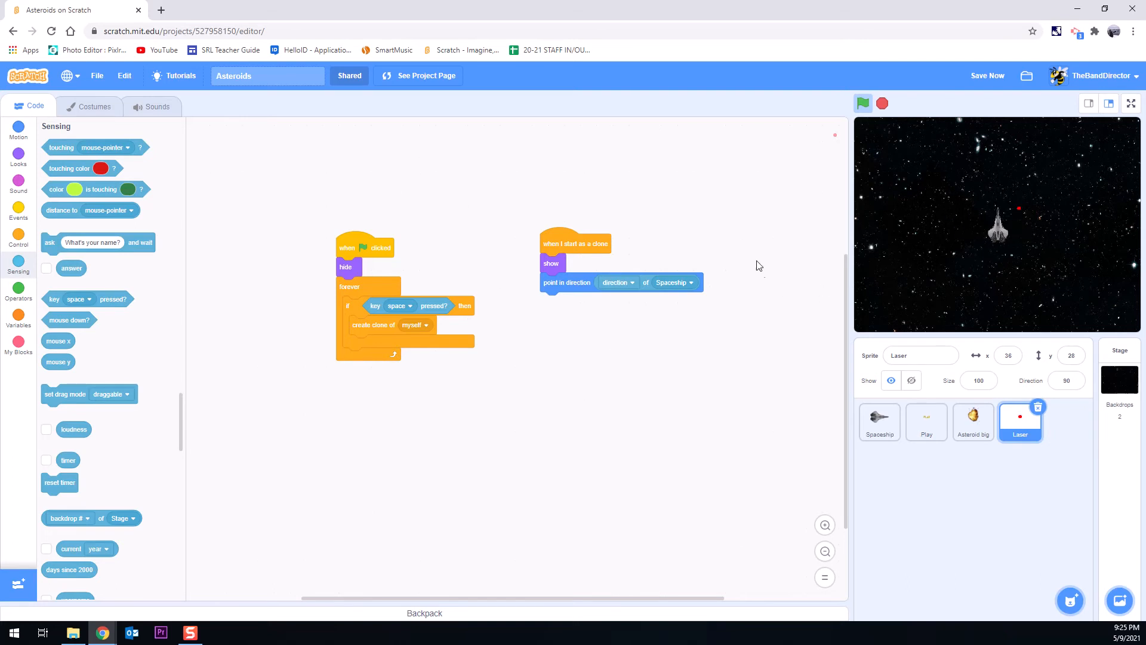
{"action": "mouse_move", "coordinate": [43, 176]}
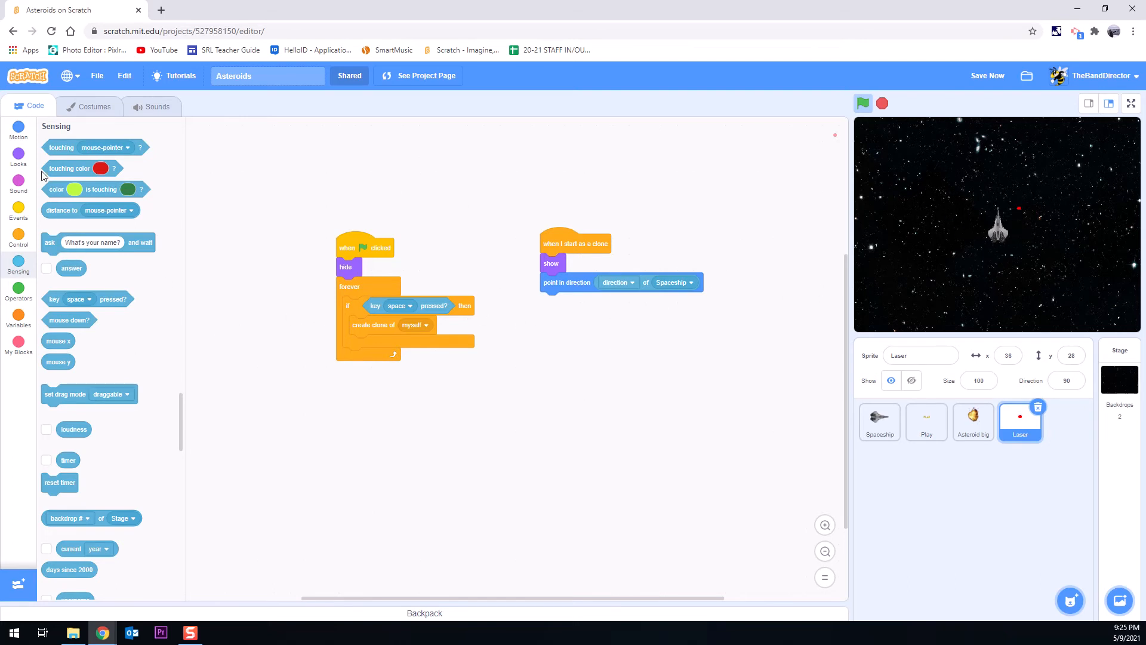
Step: Add 'set x to' and 'set y to' blocks using Spaceship's x position and y position
{"action": "left_click", "coordinate": [18, 130]}
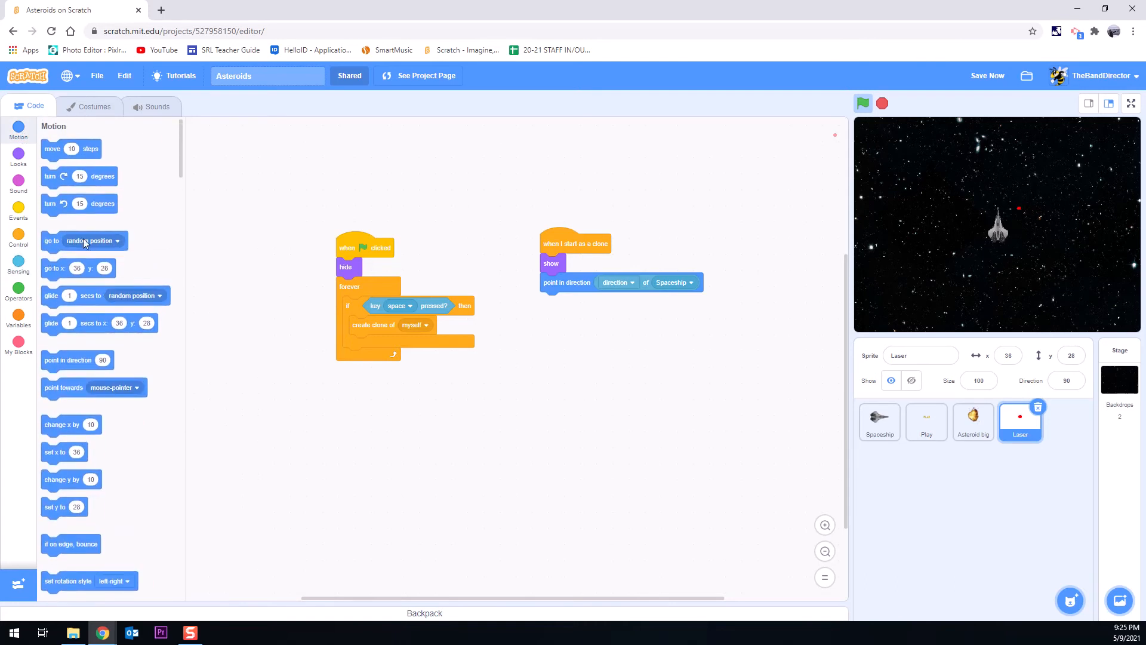
{"action": "mouse_move", "coordinate": [91, 380]}
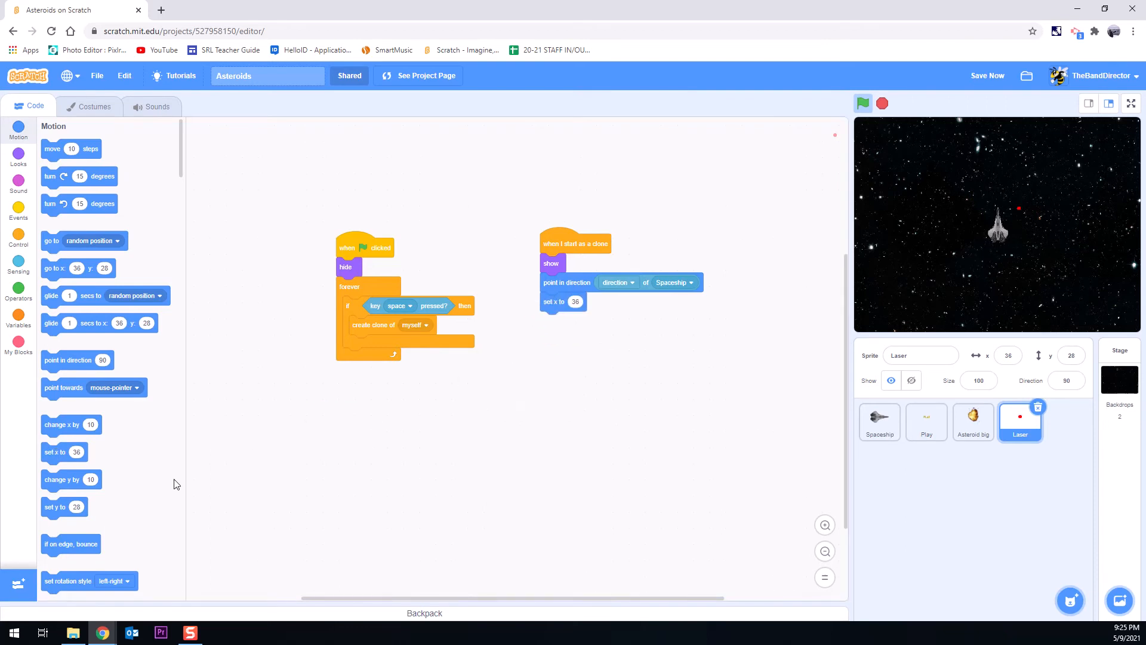
{"action": "left_click_drag", "start_coordinate": [65, 506], "coordinate": [647, 293]}
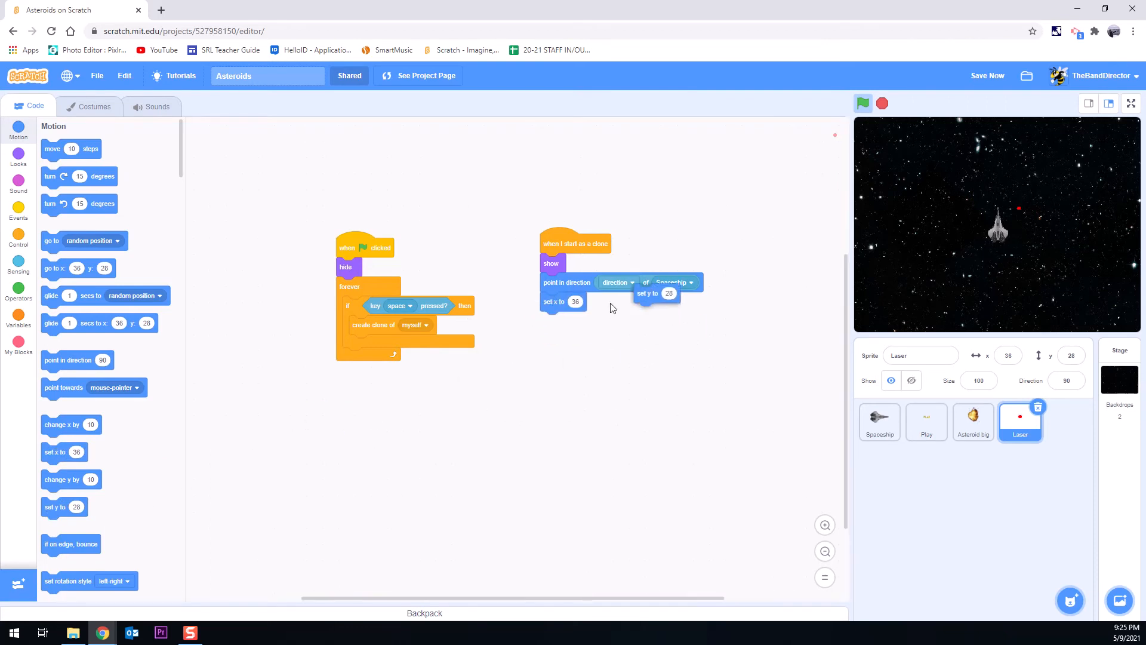
{"action": "right_click", "coordinate": [650, 282]}
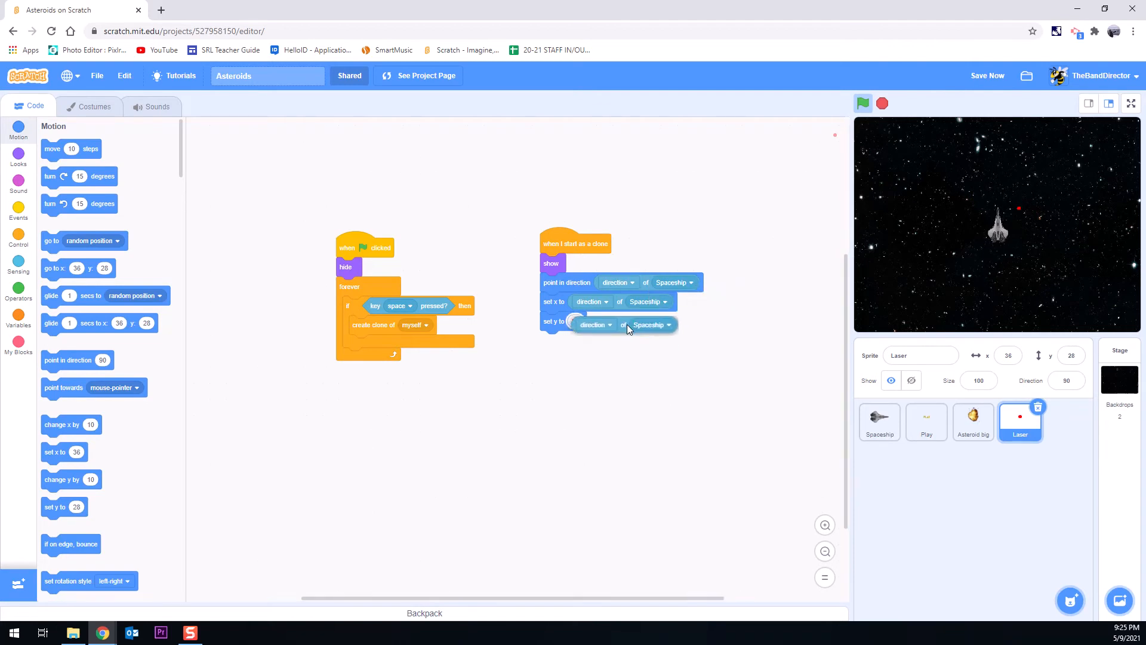
{"action": "left_click", "coordinate": [593, 301]}
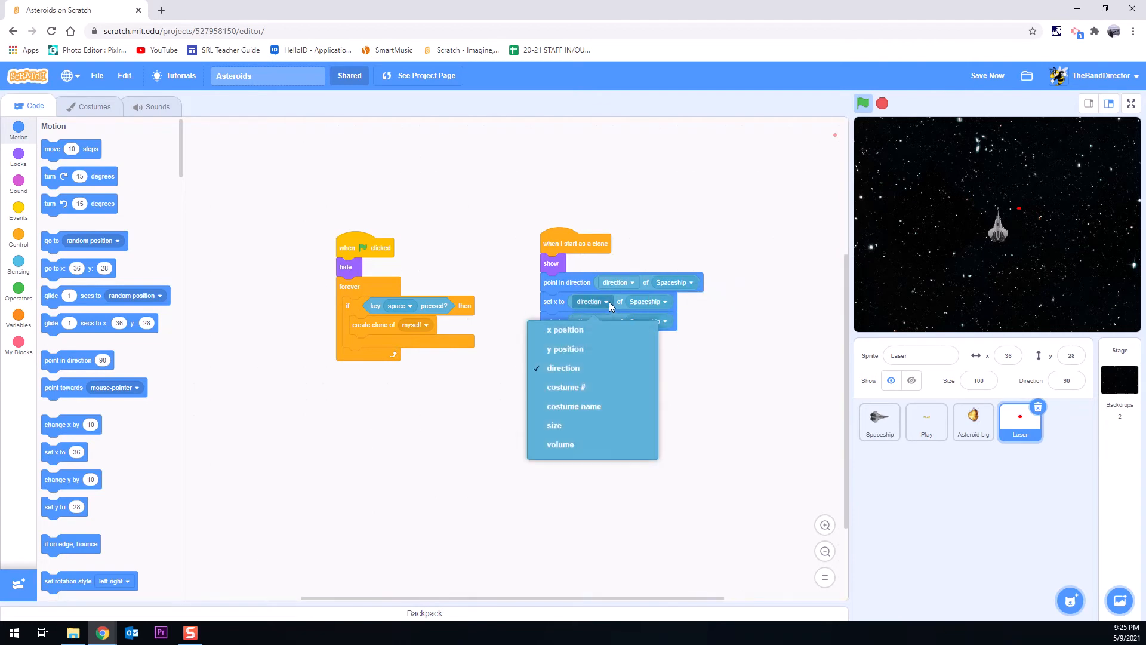
{"action": "mouse_move", "coordinate": [571, 335]}
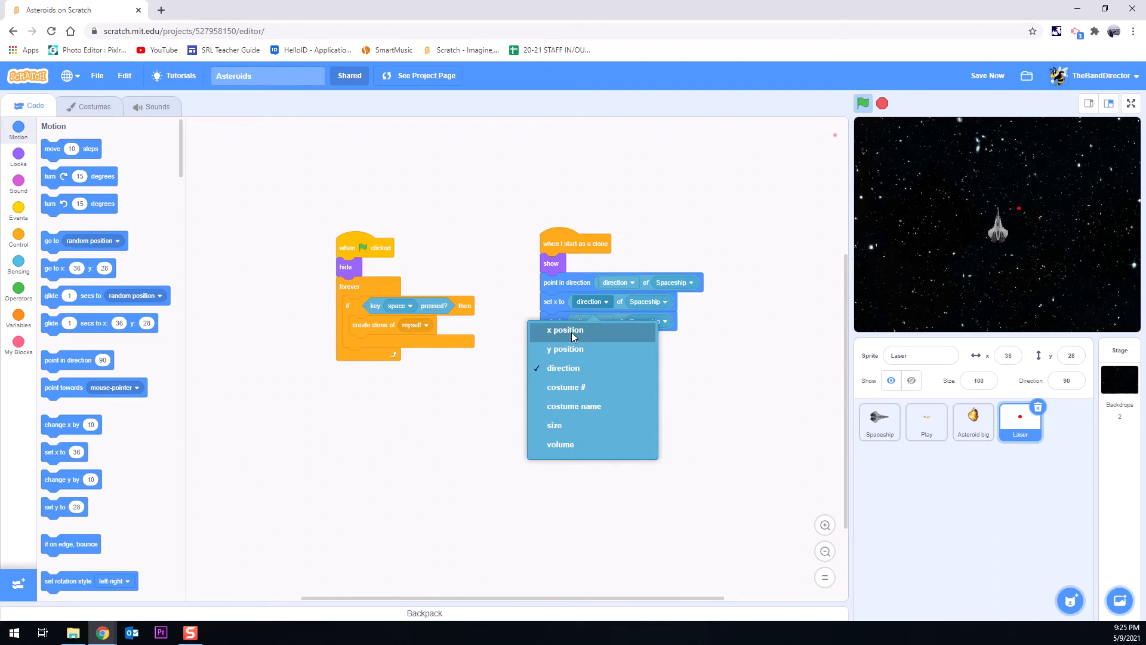
{"action": "left_click", "coordinate": [565, 330]}
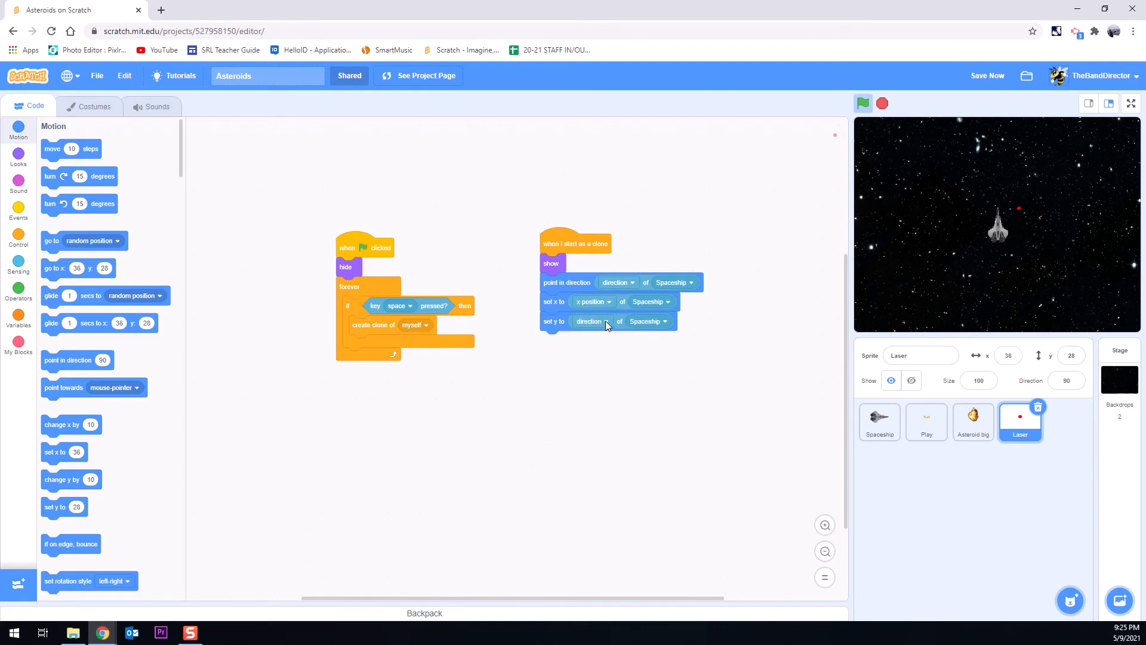
{"action": "left_click", "coordinate": [591, 321]}
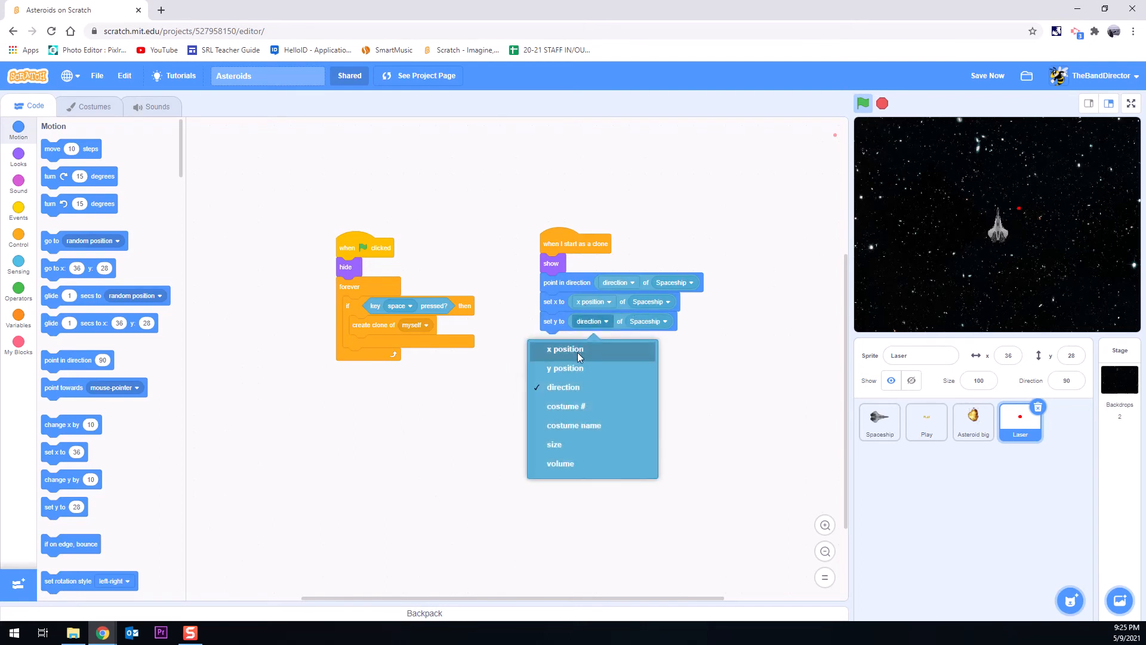
{"action": "left_click", "coordinate": [564, 368]}
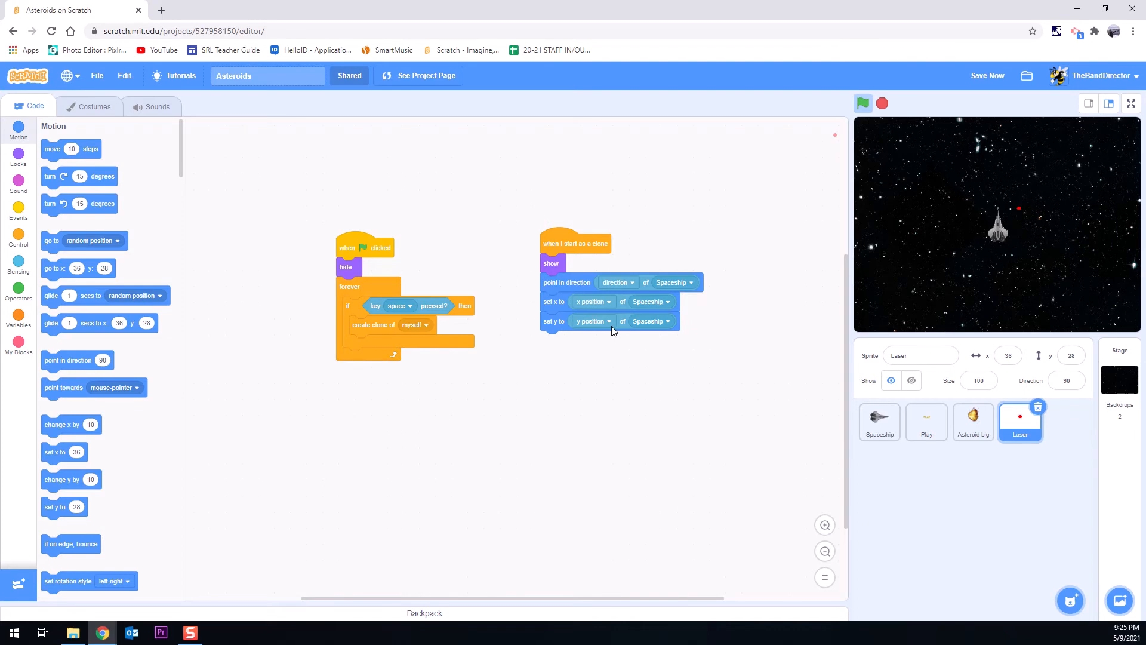
{"action": "mouse_move", "coordinate": [875, 118]}
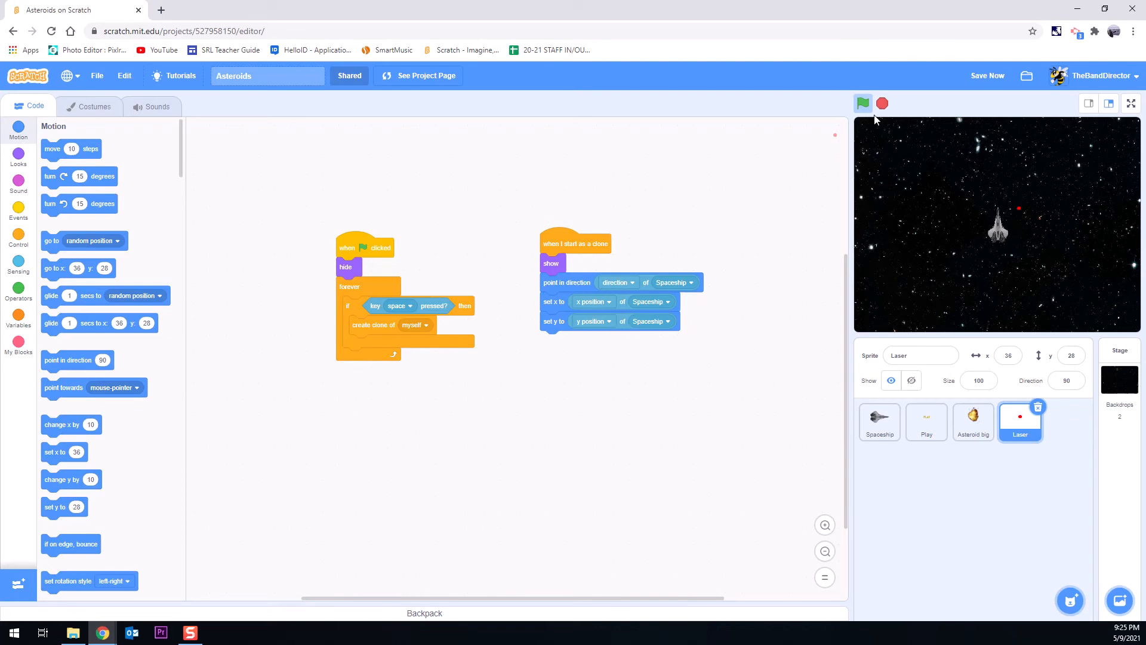
Step: Run the game with the green flag and Play to test laser firing
{"action": "left_click", "coordinate": [862, 104]}
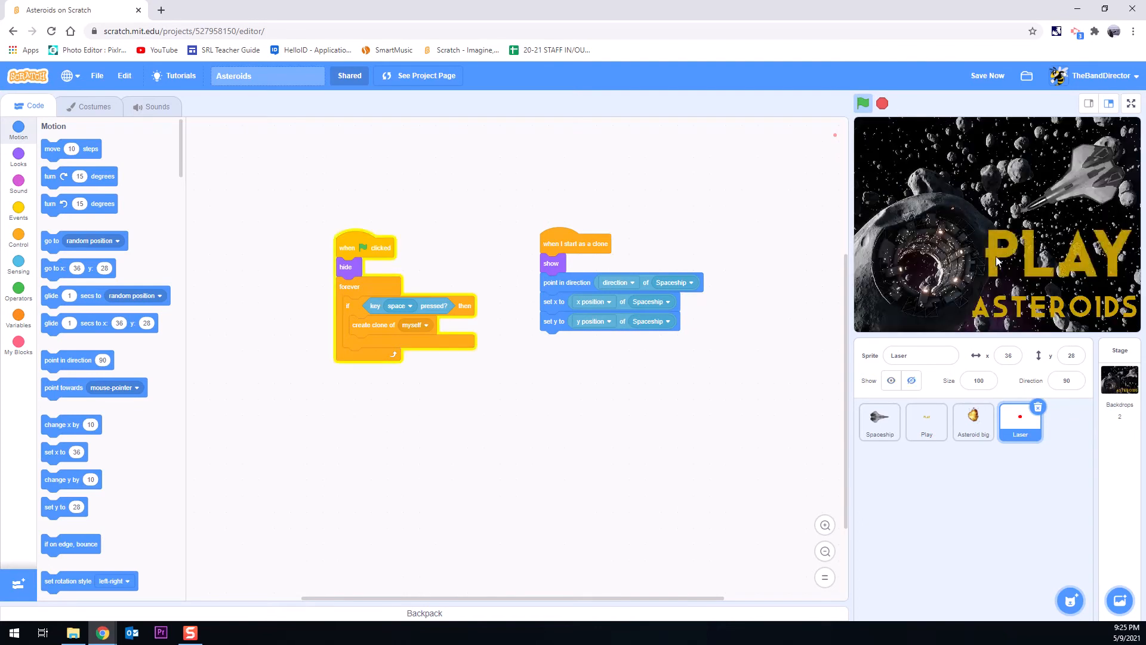
{"action": "left_click", "coordinate": [863, 103]}
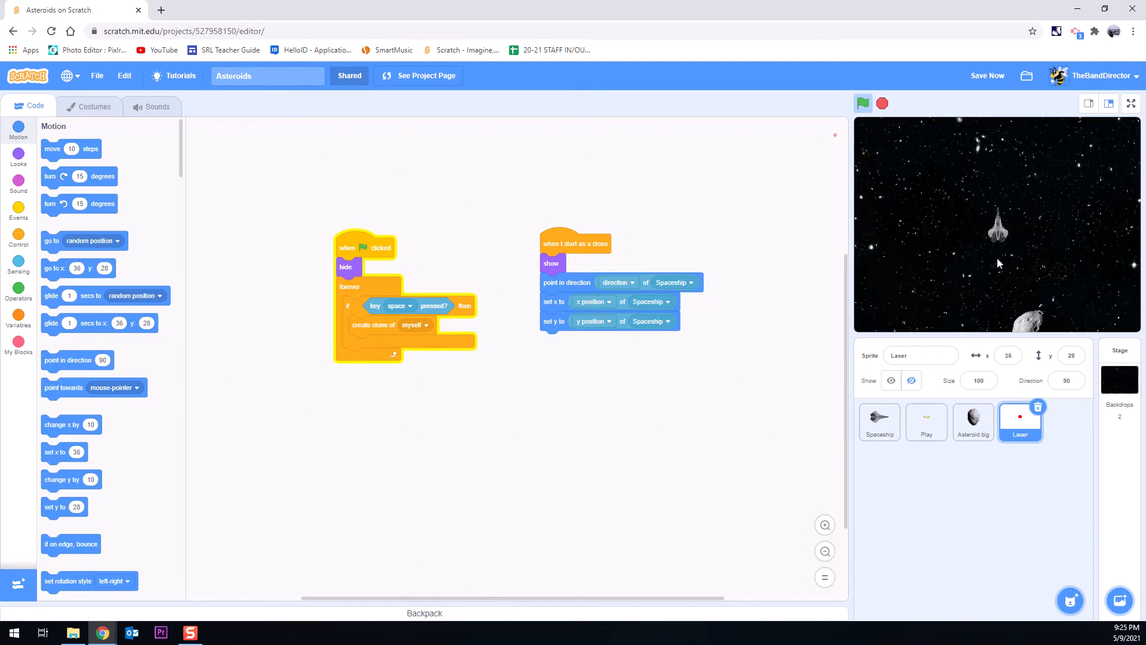
{"action": "left_click", "coordinate": [863, 104]}
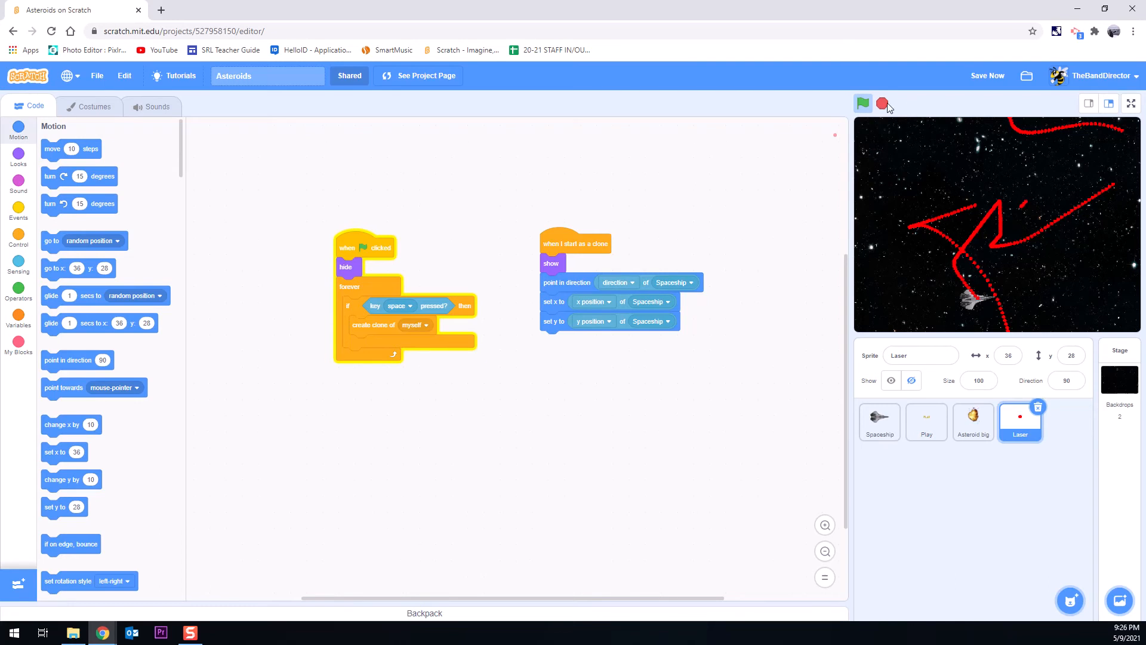
{"action": "mouse_move", "coordinate": [874, 106]}
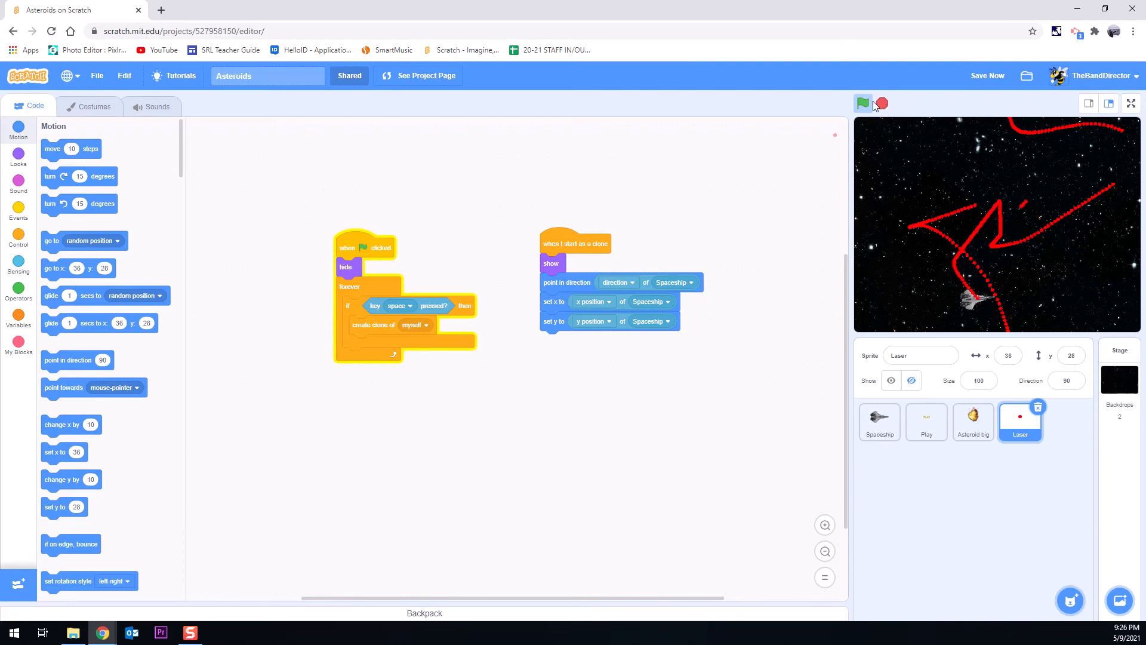
{"action": "mouse_move", "coordinate": [982, 157]}
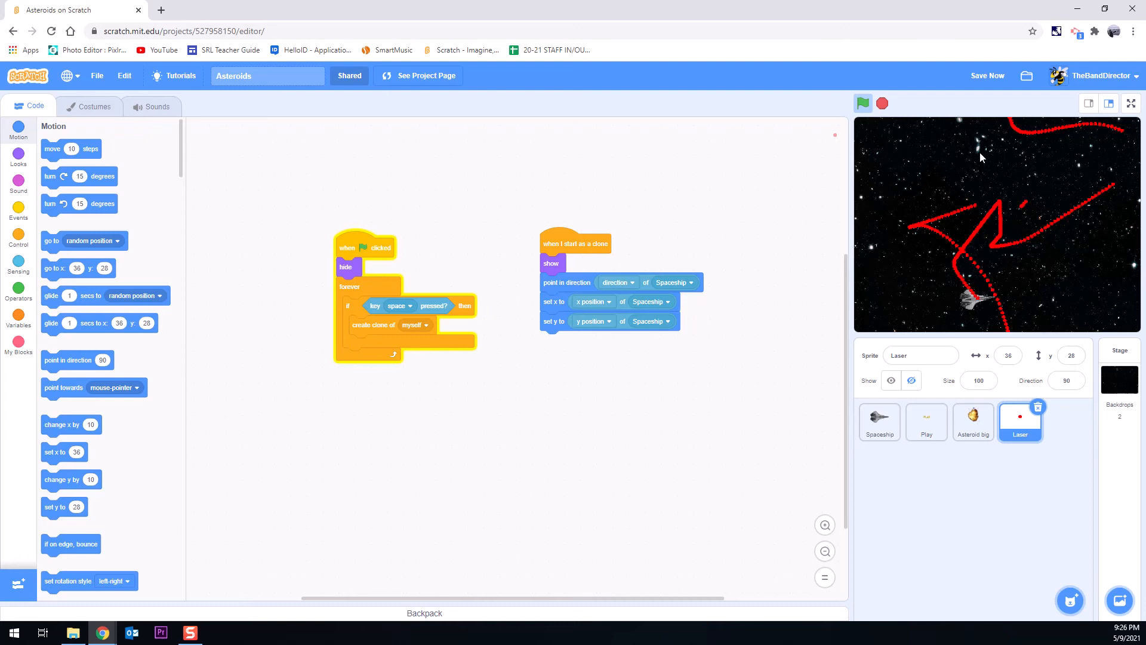
{"action": "mouse_move", "coordinate": [632, 106]}
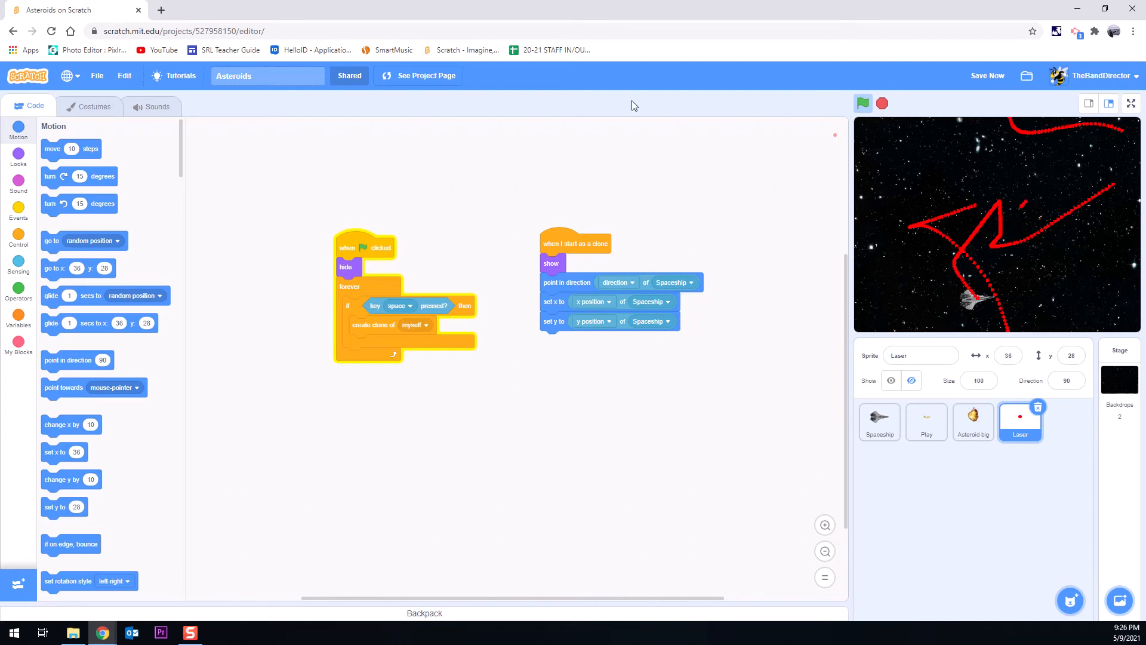
{"action": "mouse_move", "coordinate": [1014, 221]}
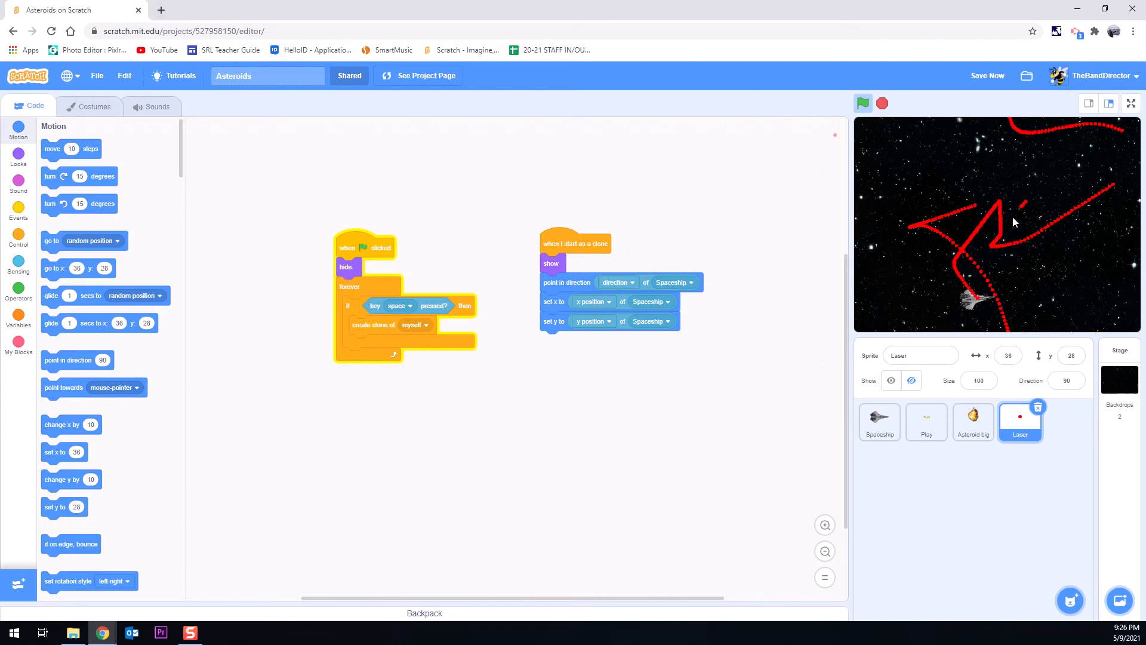
Step: Rerun the project with the green flag and choose Wait on Chrome's unresponsive-page warning
{"action": "left_click", "coordinate": [862, 102]}
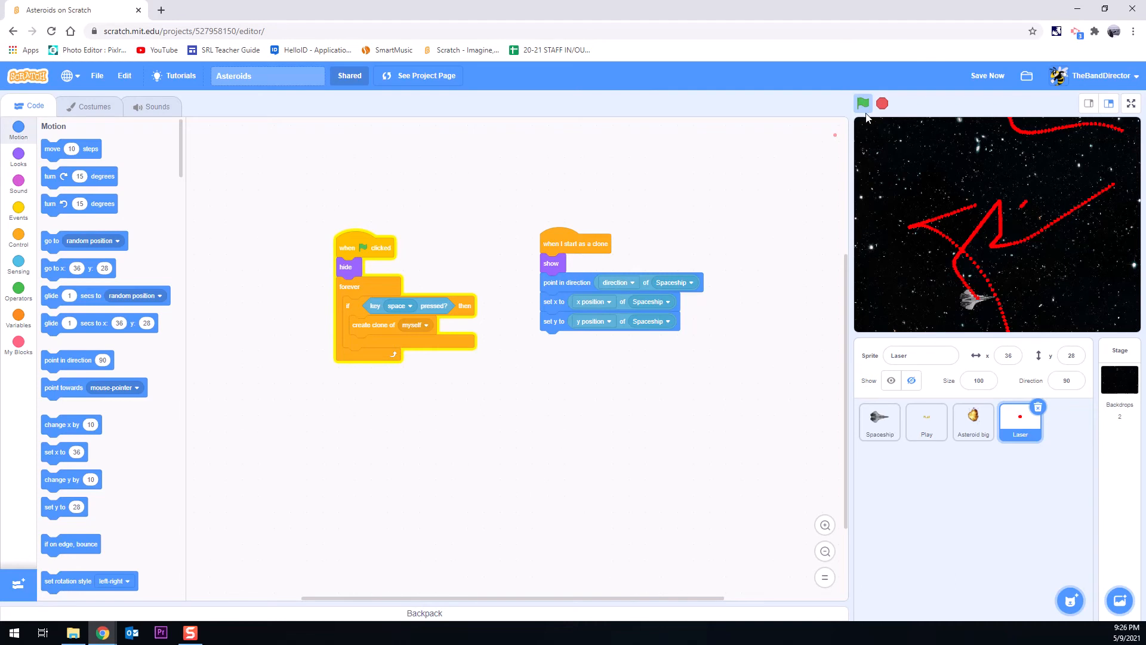
{"action": "mouse_move", "coordinate": [911, 159]}
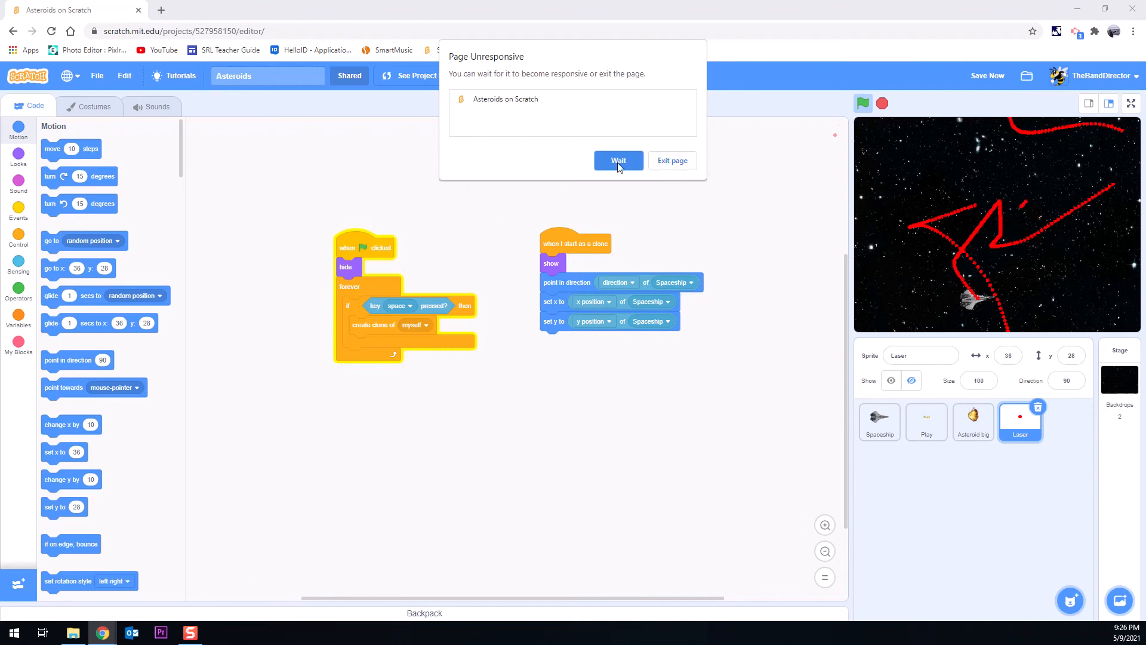
{"action": "left_click", "coordinate": [618, 160]}
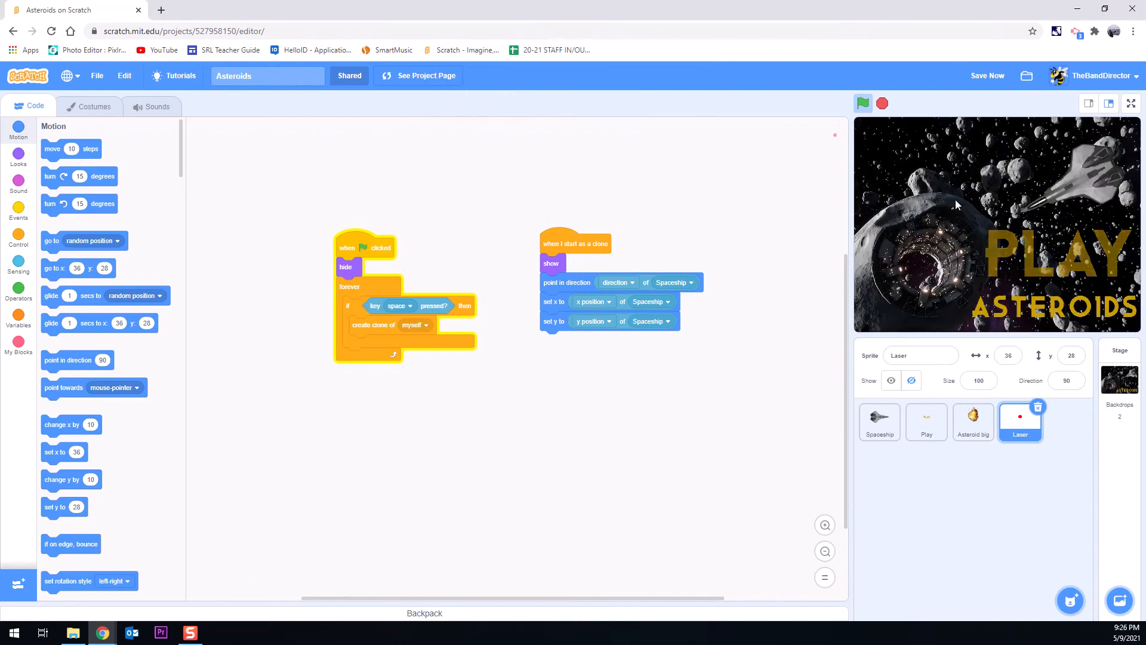
Step: Start Asteroids from the Play title screen so the spaceship returns to a clear stage
{"action": "left_click", "coordinate": [862, 103]}
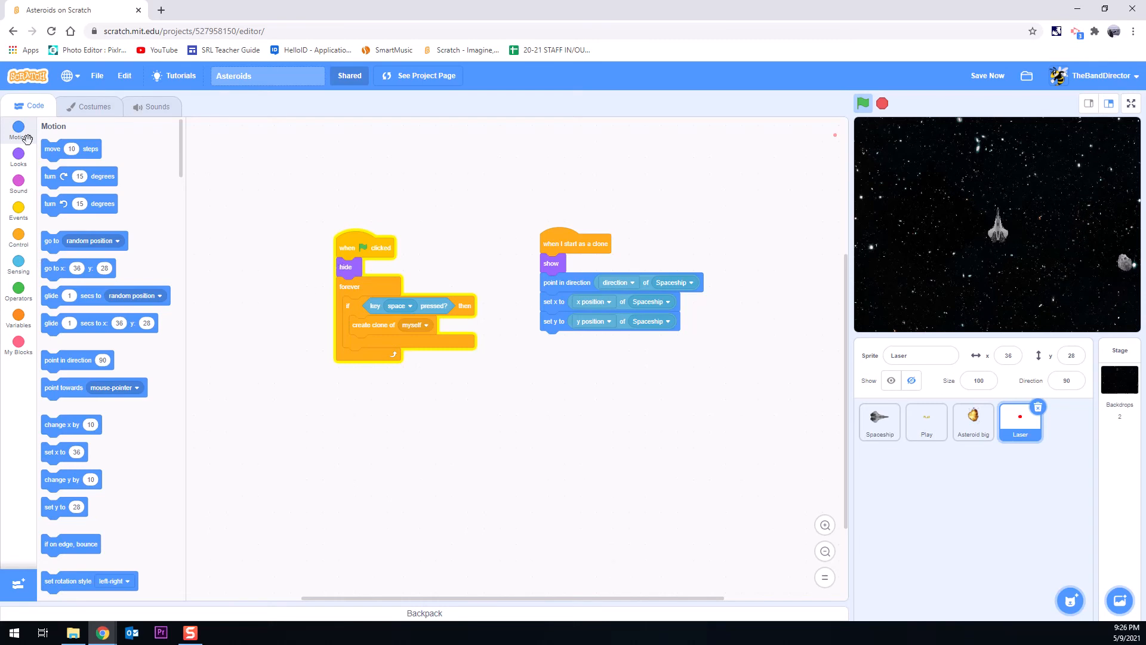
{"action": "left_click", "coordinate": [19, 235]}
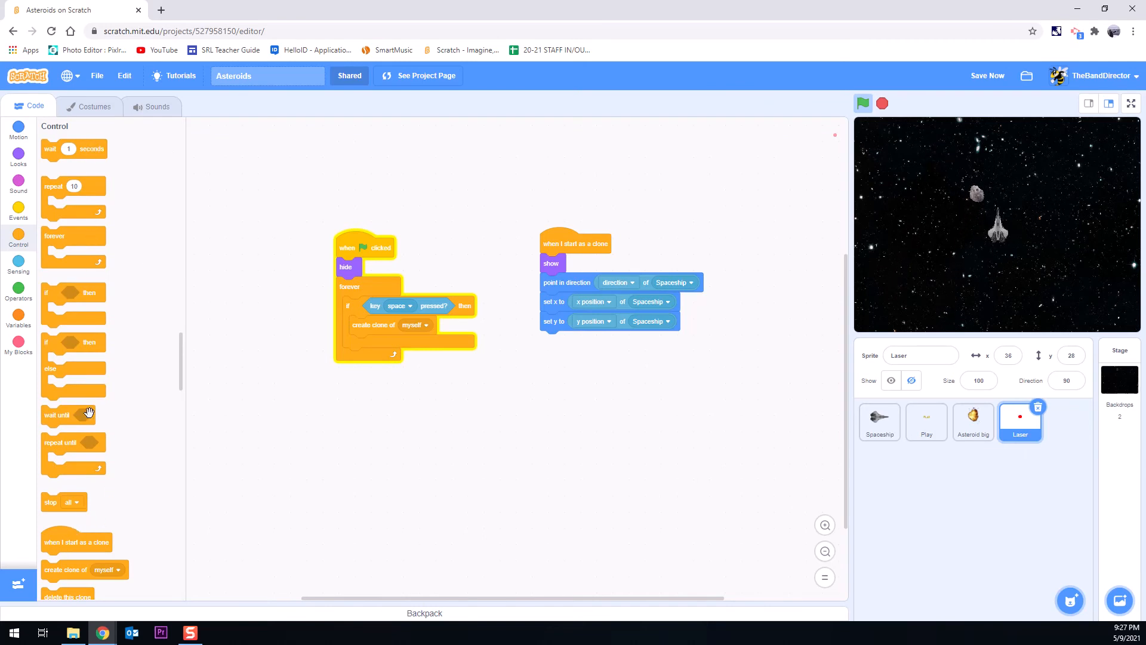
Step: Add a 'wait until' block holding a 'not' operator after 'create clone of myself'
{"action": "left_click_drag", "start_coordinate": [57, 414], "coordinate": [369, 342]}
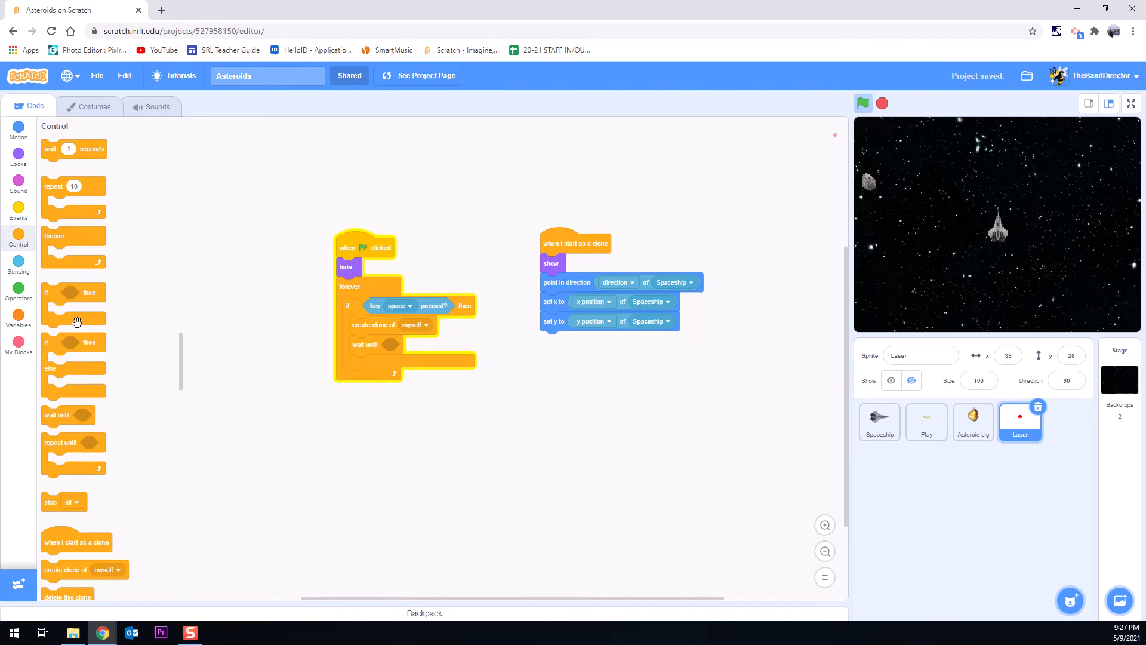
{"action": "left_click", "coordinate": [18, 289]}
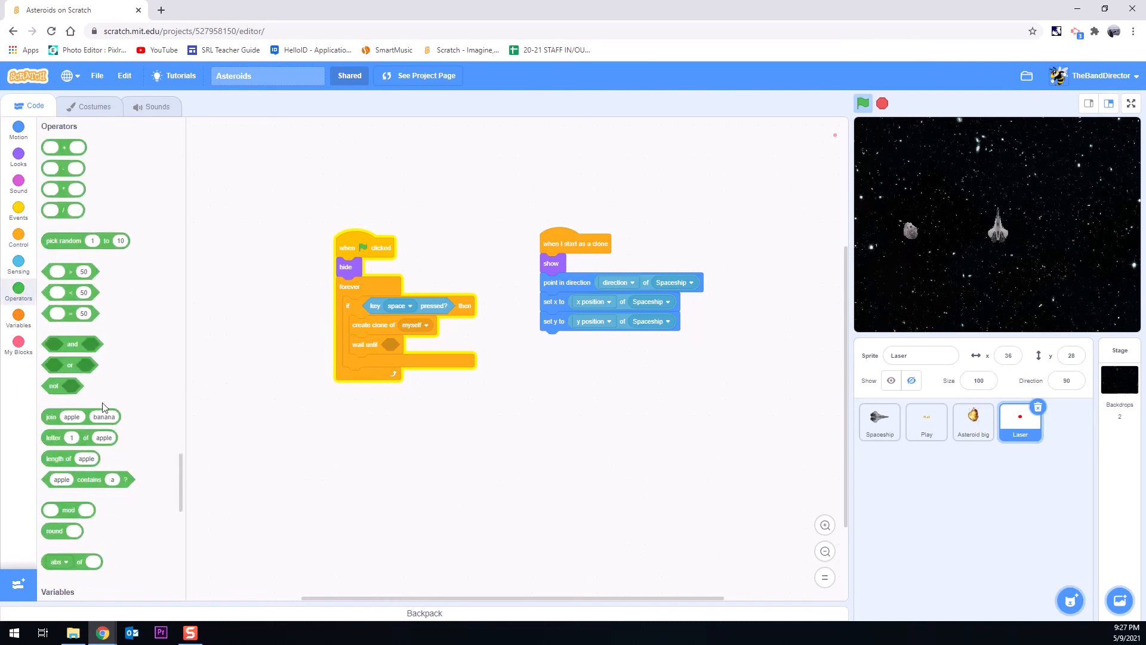
{"action": "left_click_drag", "start_coordinate": [55, 386], "coordinate": [398, 346]}
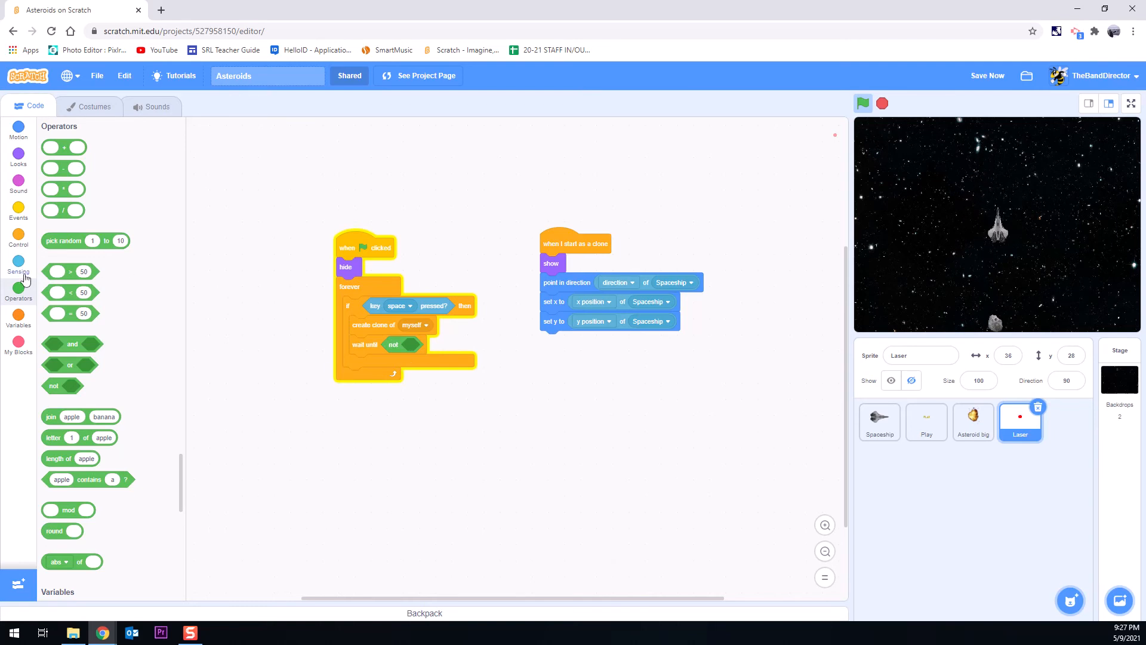
{"action": "left_click", "coordinate": [18, 264]}
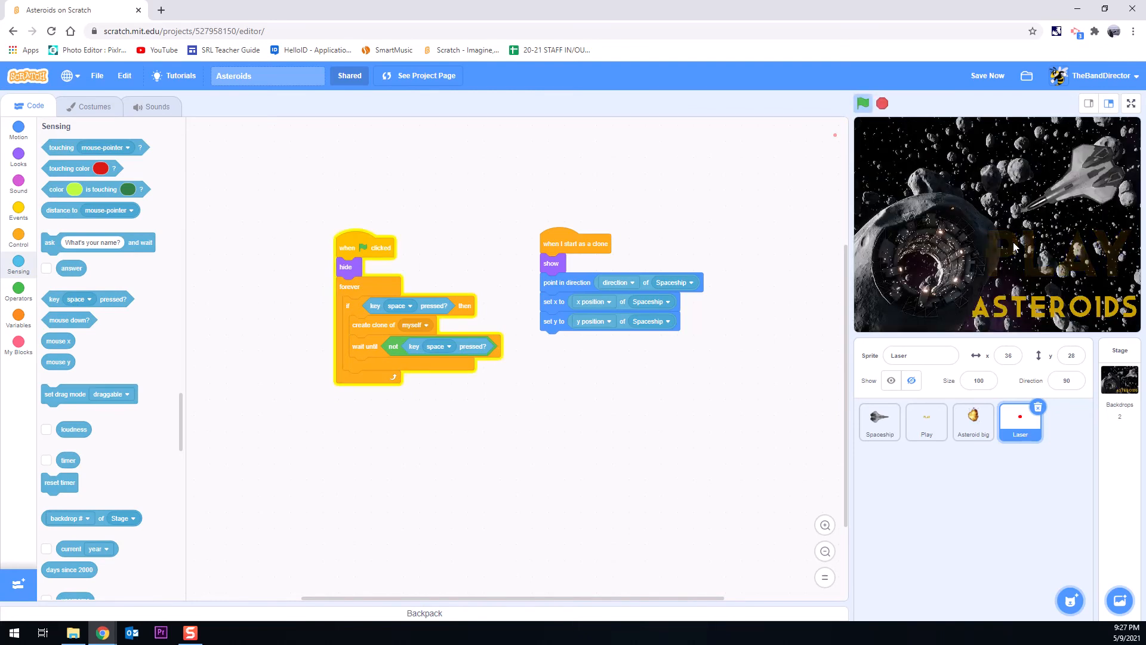
Step: Test-play the game to watch spaced-out laser dots fire, then stop it
{"action": "left_click", "coordinate": [863, 103]}
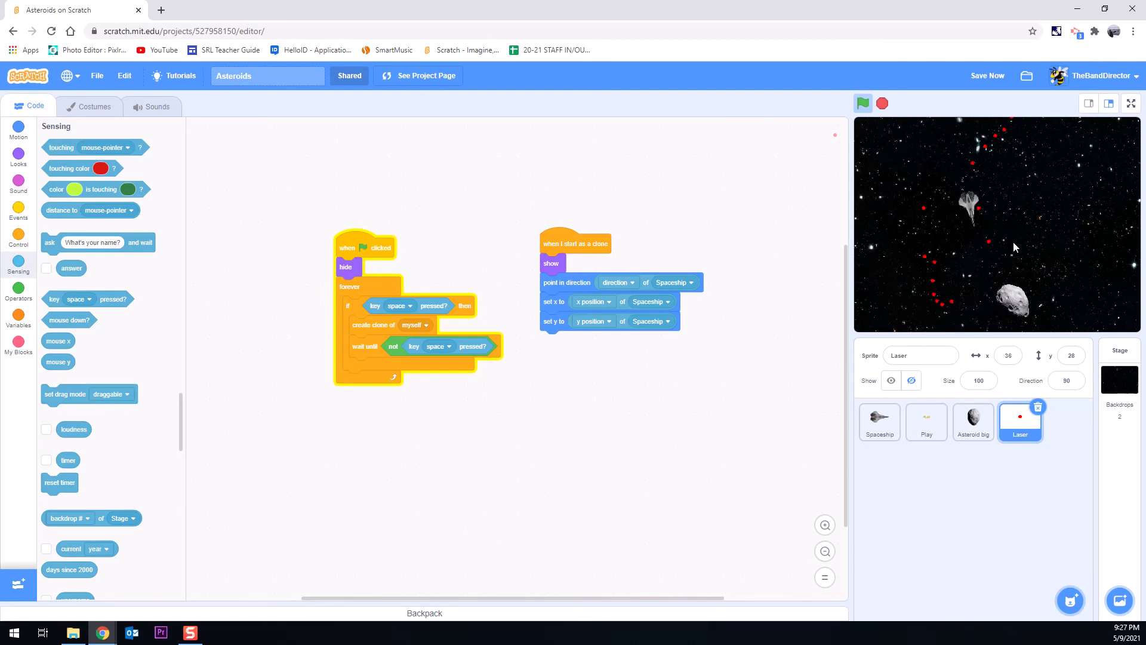
{"action": "left_click", "coordinate": [882, 103]}
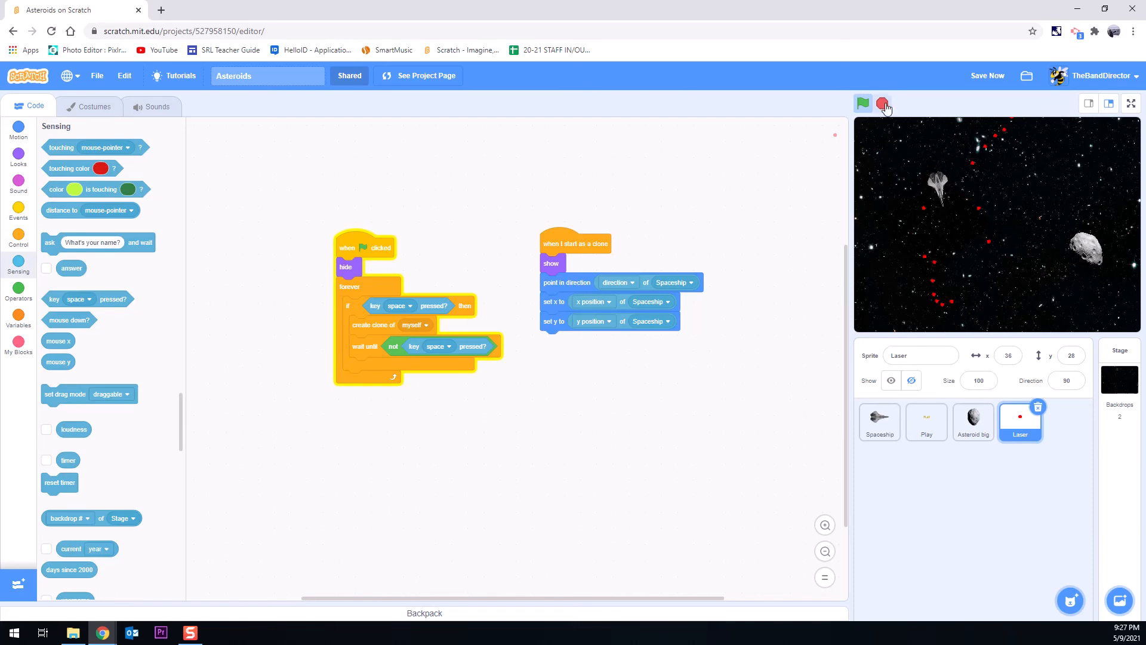
{"action": "left_click", "coordinate": [882, 103]}
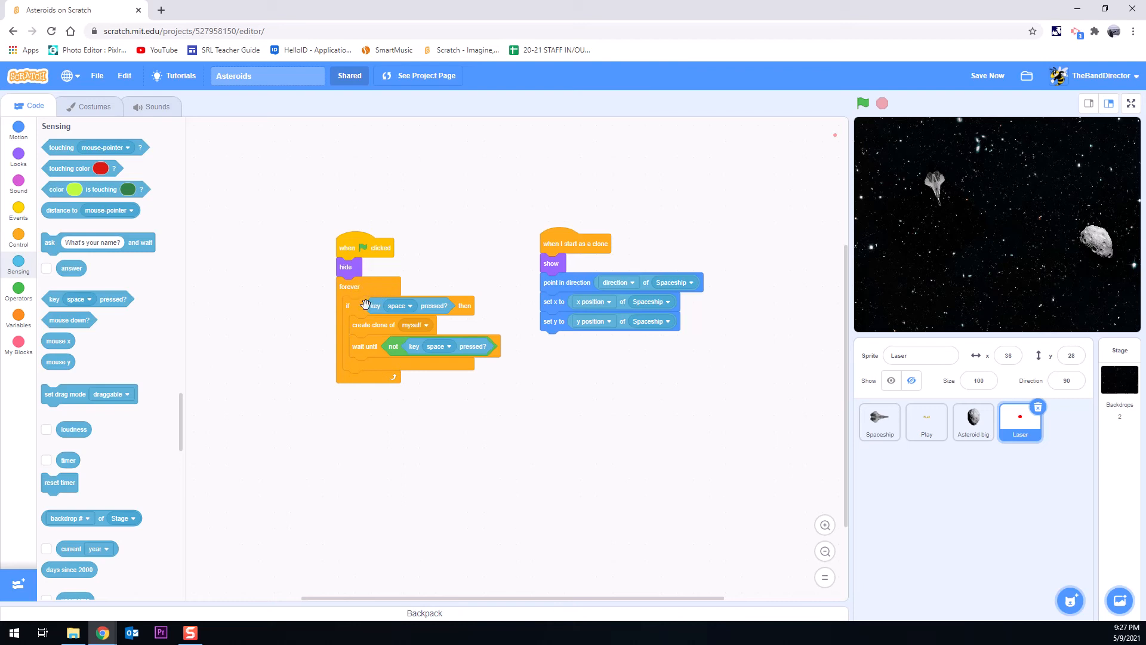
{"action": "mouse_move", "coordinate": [219, 319]}
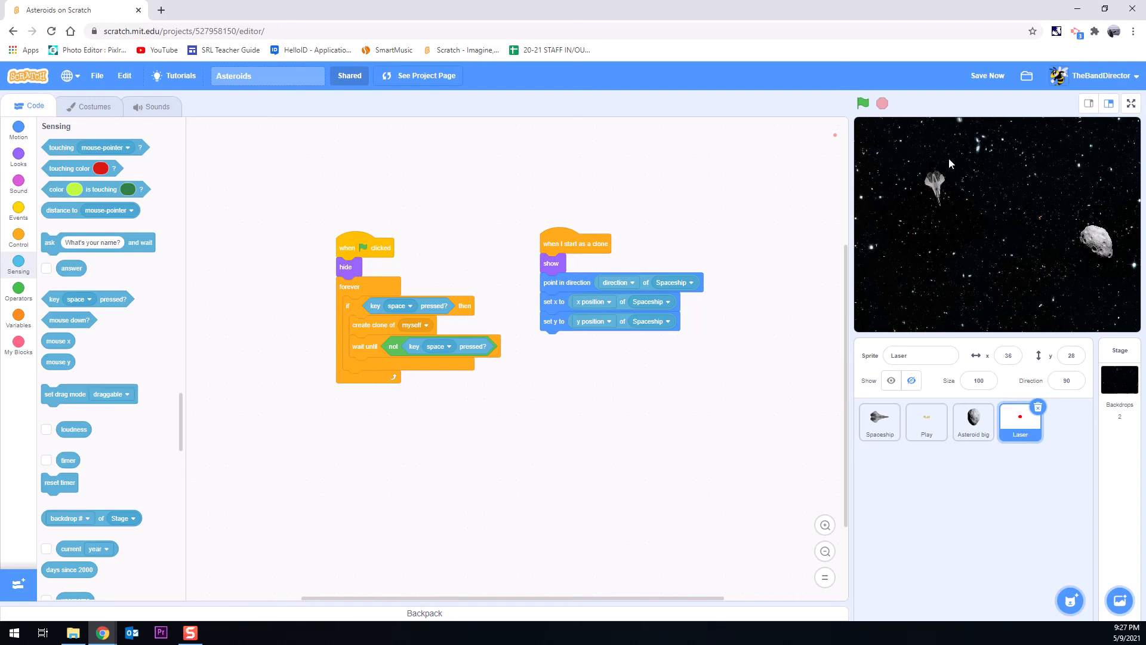
{"action": "mouse_move", "coordinate": [181, 389]}
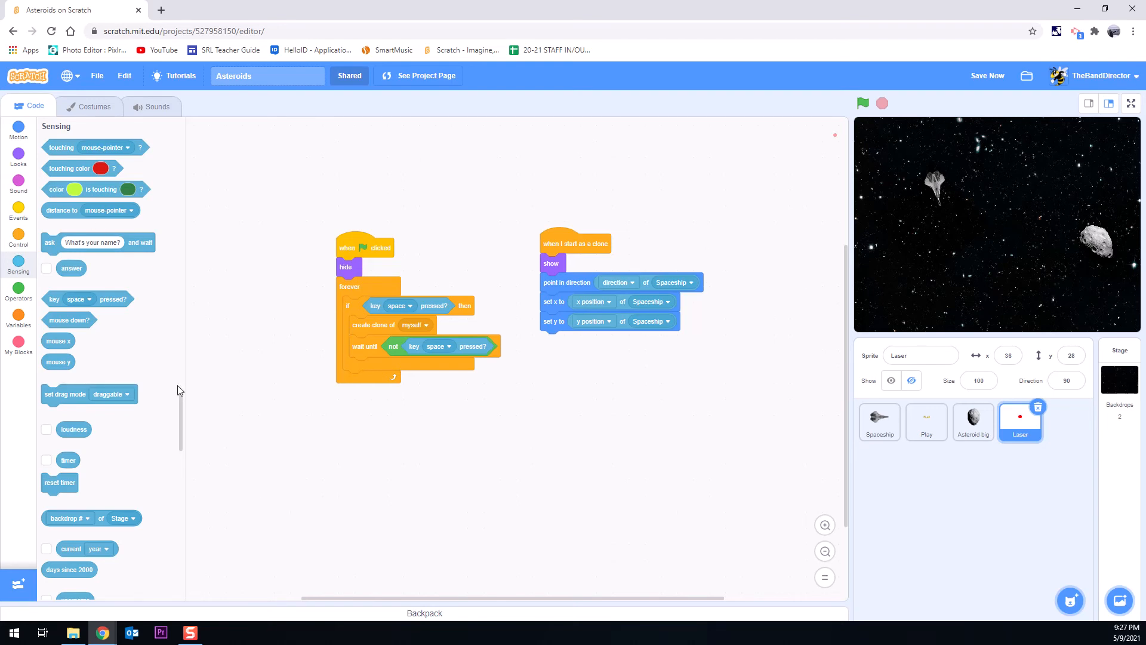
{"action": "mouse_move", "coordinate": [114, 336]}
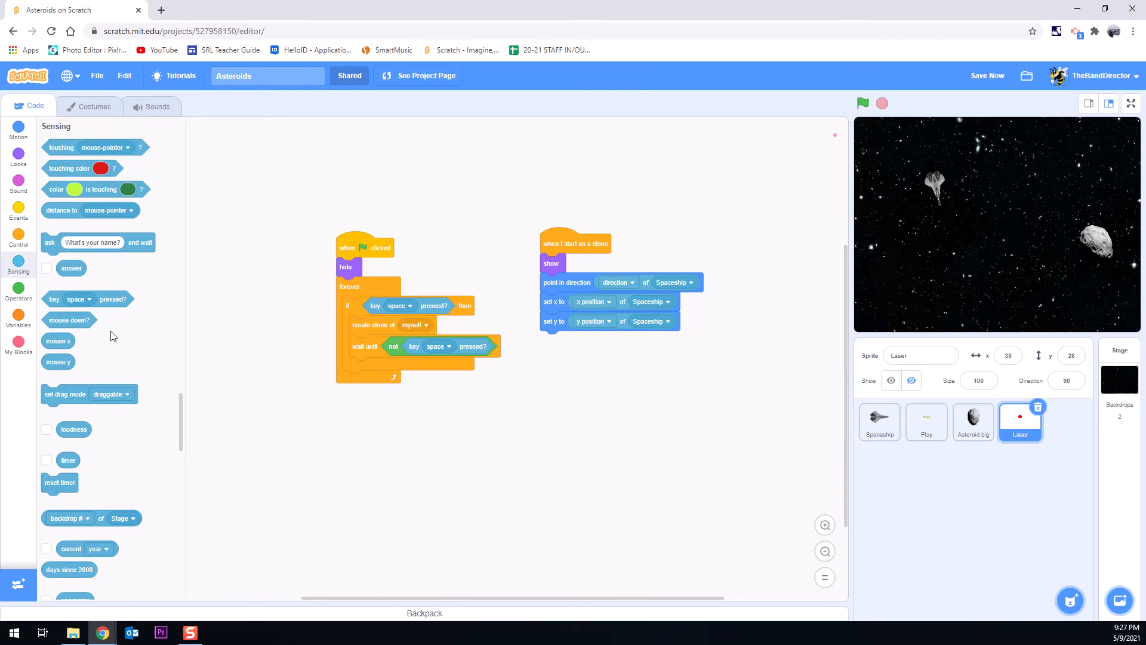
{"action": "mouse_move", "coordinate": [188, 350]}
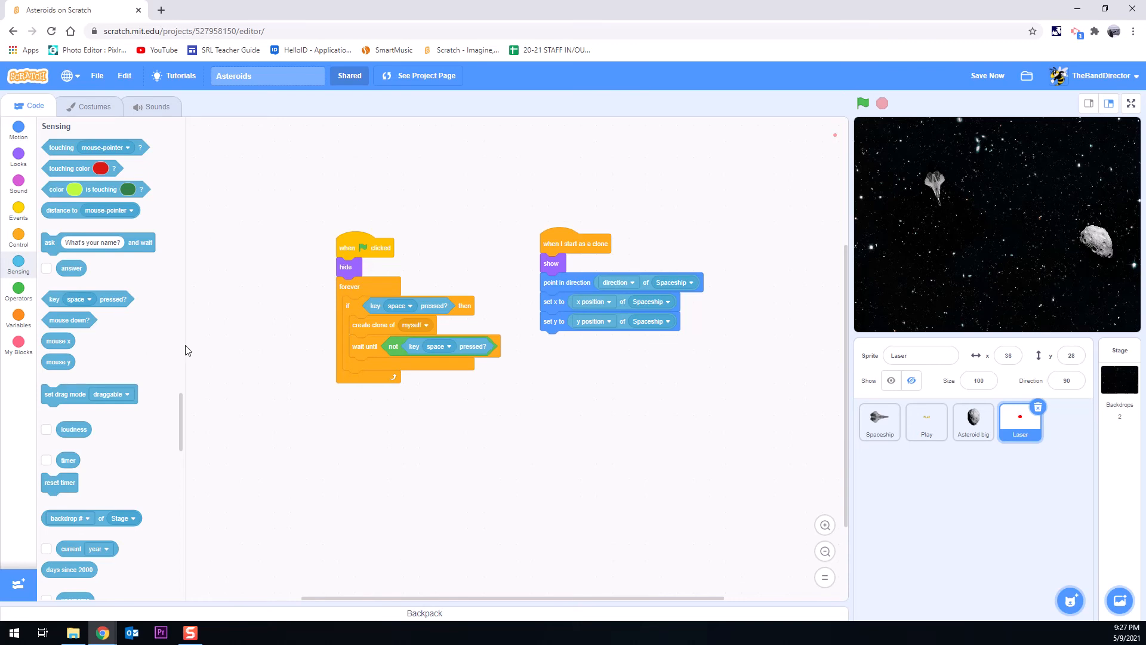
{"action": "mouse_move", "coordinate": [532, 271]}
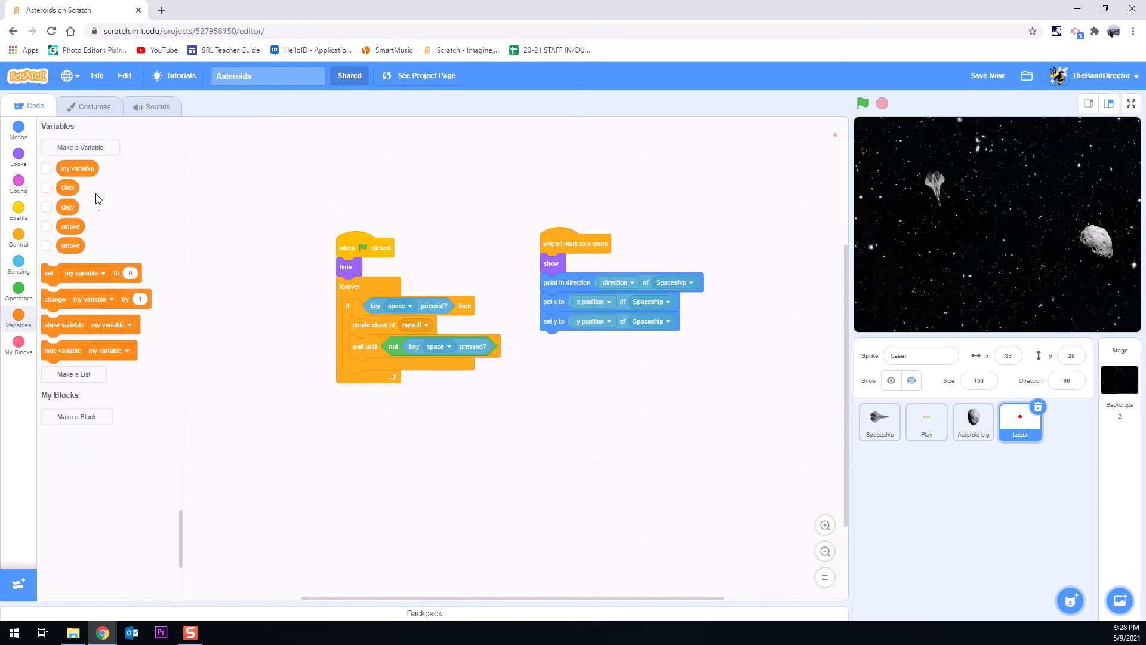
Step: Make a new all-sprites variable, typing 'B', 'Laser' and 'Move' as its name
{"action": "left_click", "coordinate": [80, 147]}
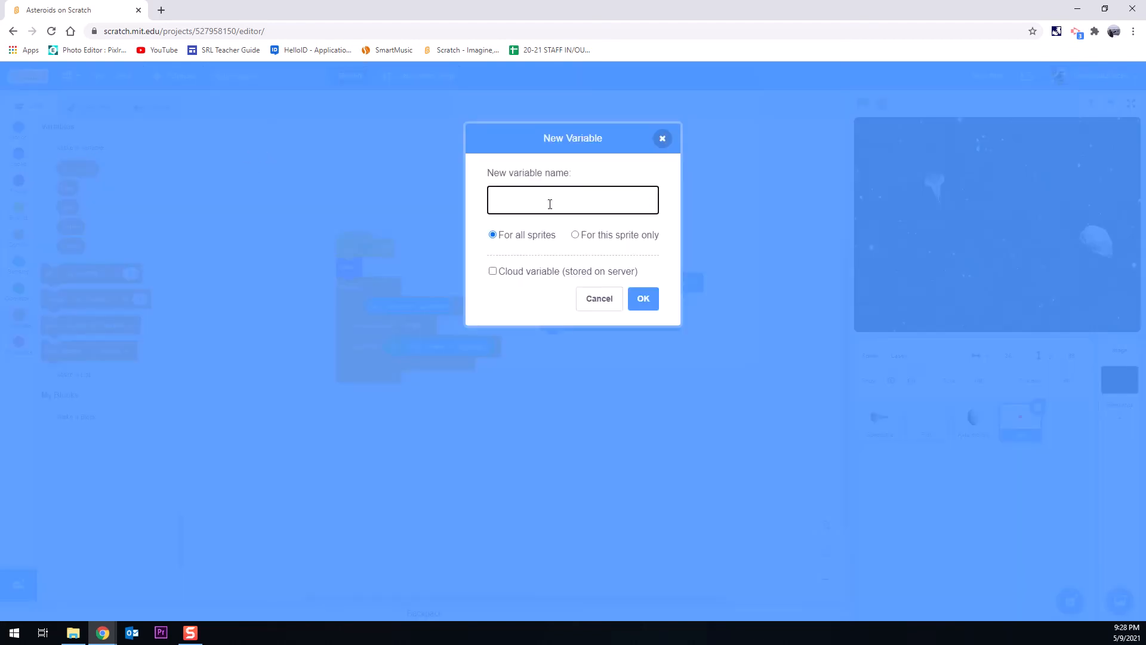
{"action": "type", "text": "B"}
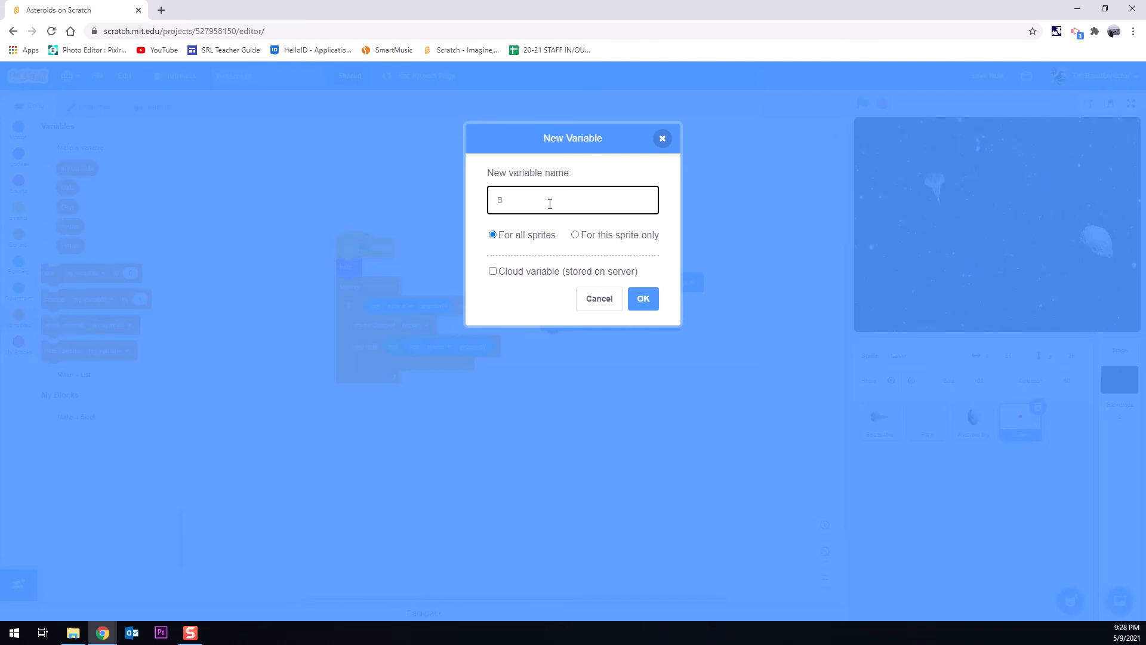
{"action": "type", "text": "Laser"}
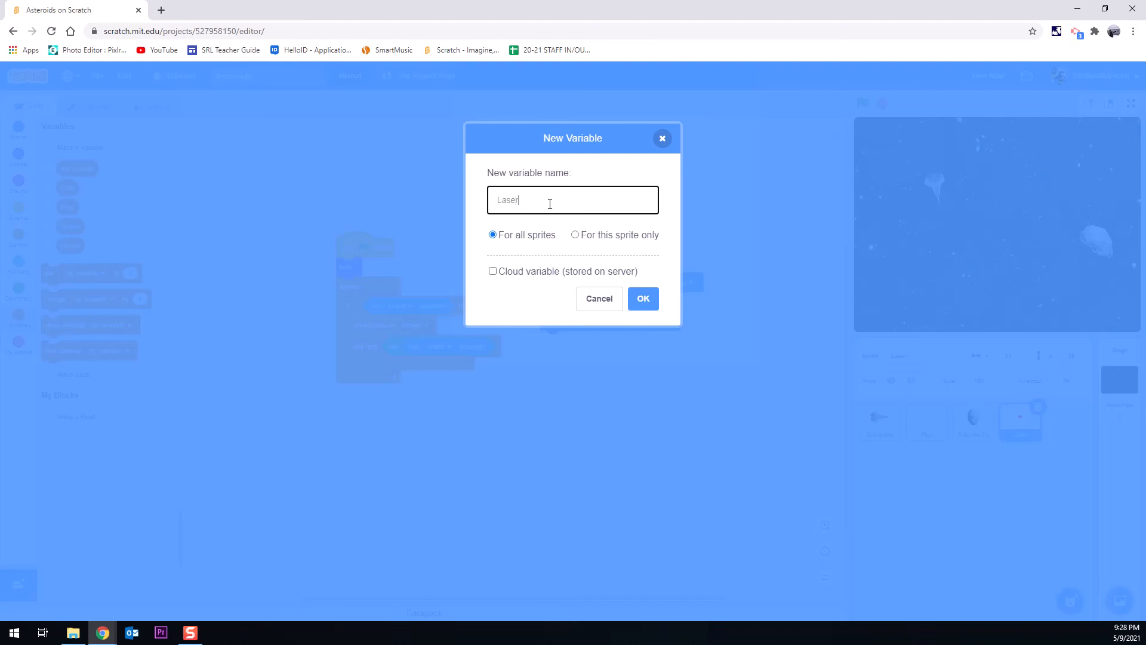
{"action": "type", "text": "Move"}
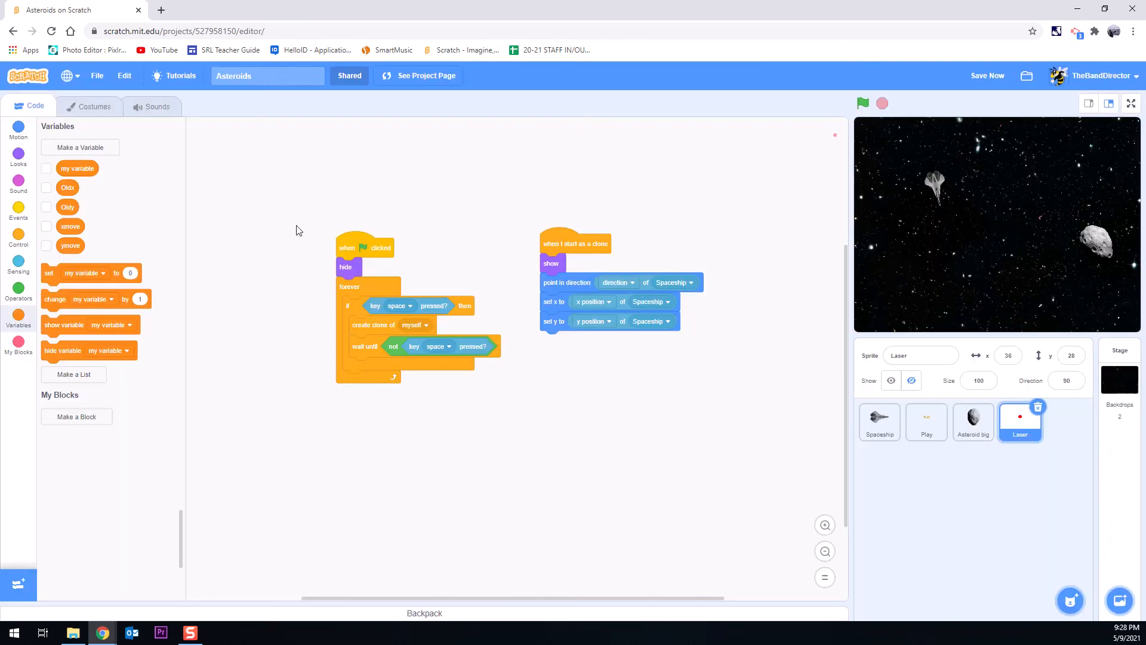
{"action": "mouse_move", "coordinate": [87, 304]}
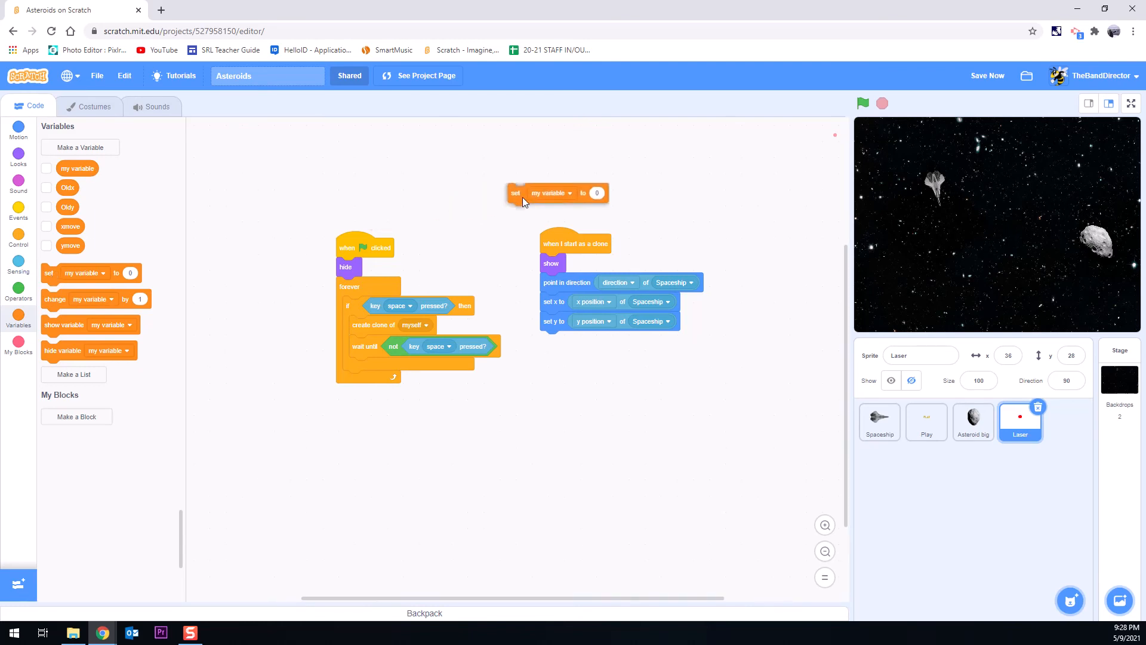
Step: Start the clone script with 'set Laser Movement to 0' above the pointing and positioning blocks
{"action": "left_click_drag", "start_coordinate": [516, 192], "coordinate": [685, 163]}
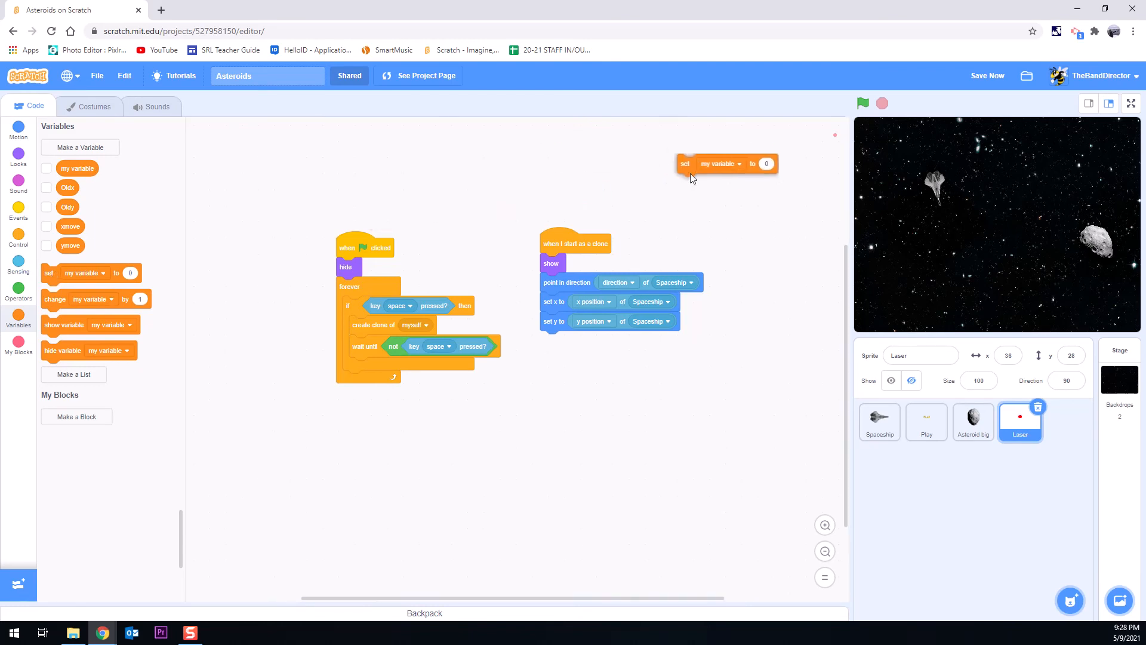
{"action": "left_click_drag", "start_coordinate": [686, 163], "coordinate": [556, 264]}
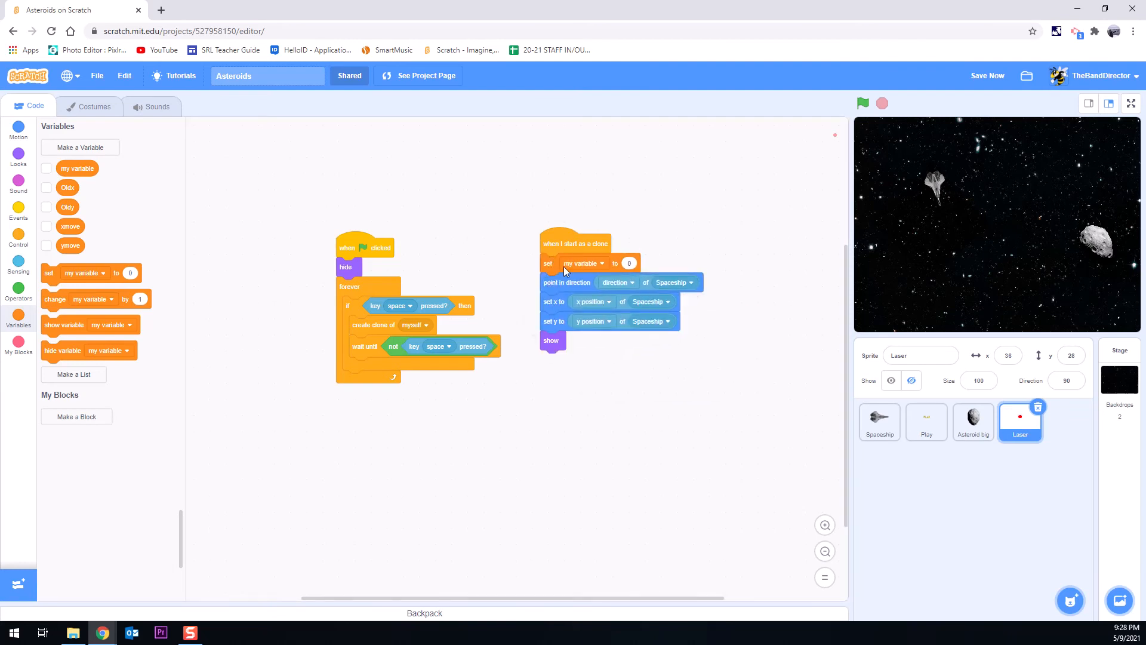
{"action": "left_click", "coordinate": [585, 263]}
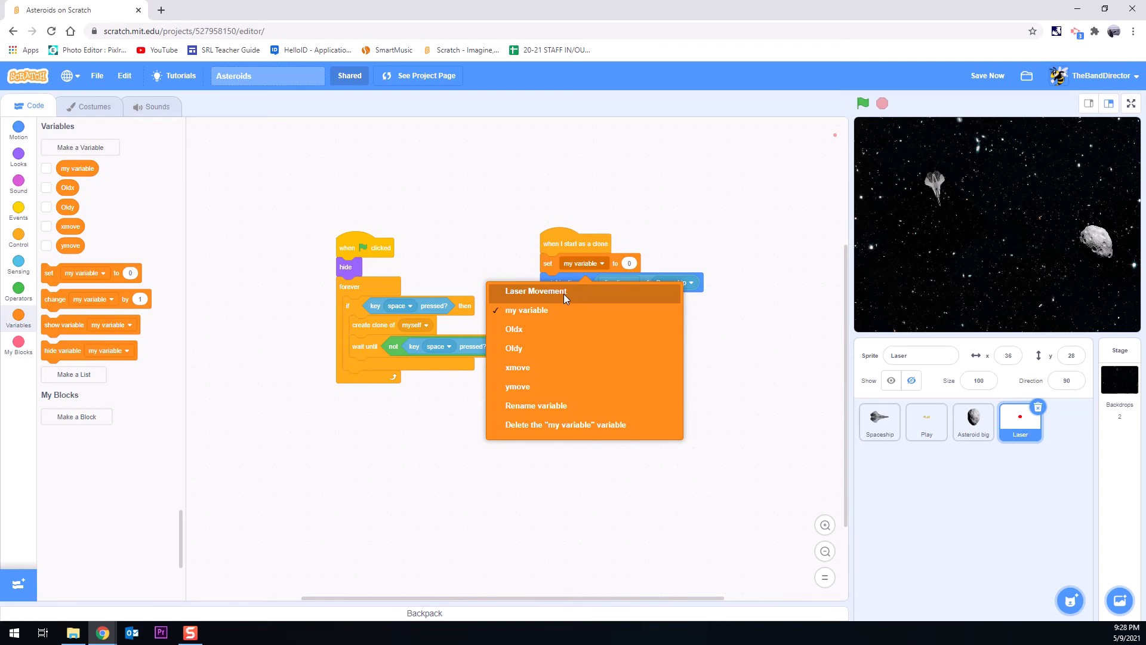
{"action": "left_click", "coordinate": [536, 292]}
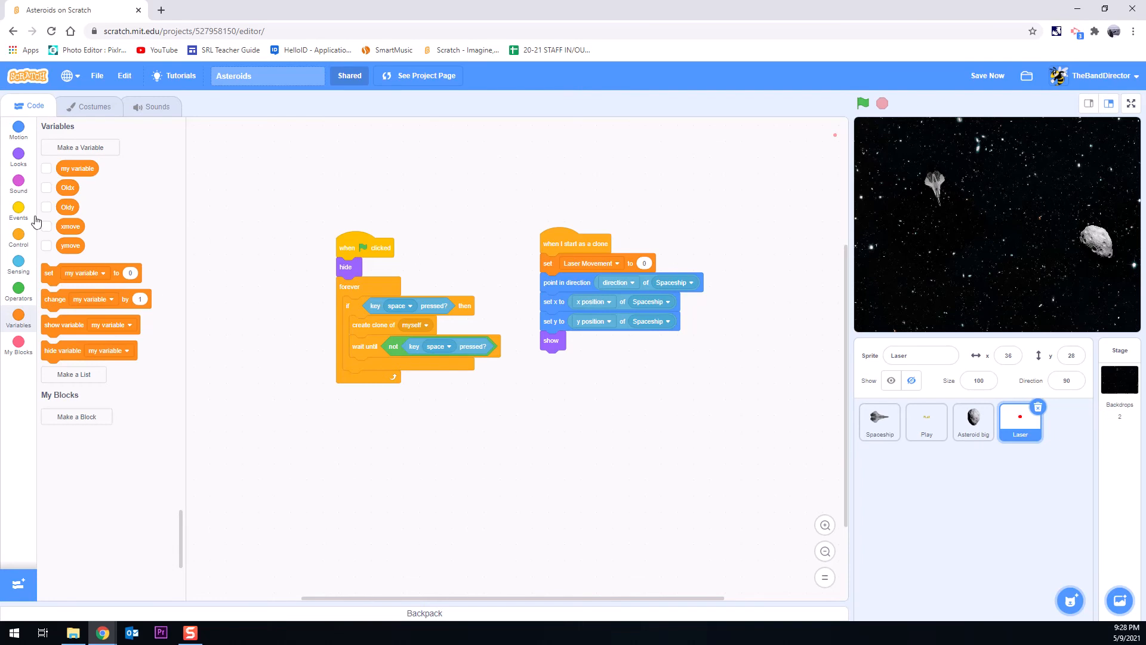
{"action": "left_click", "coordinate": [18, 233]}
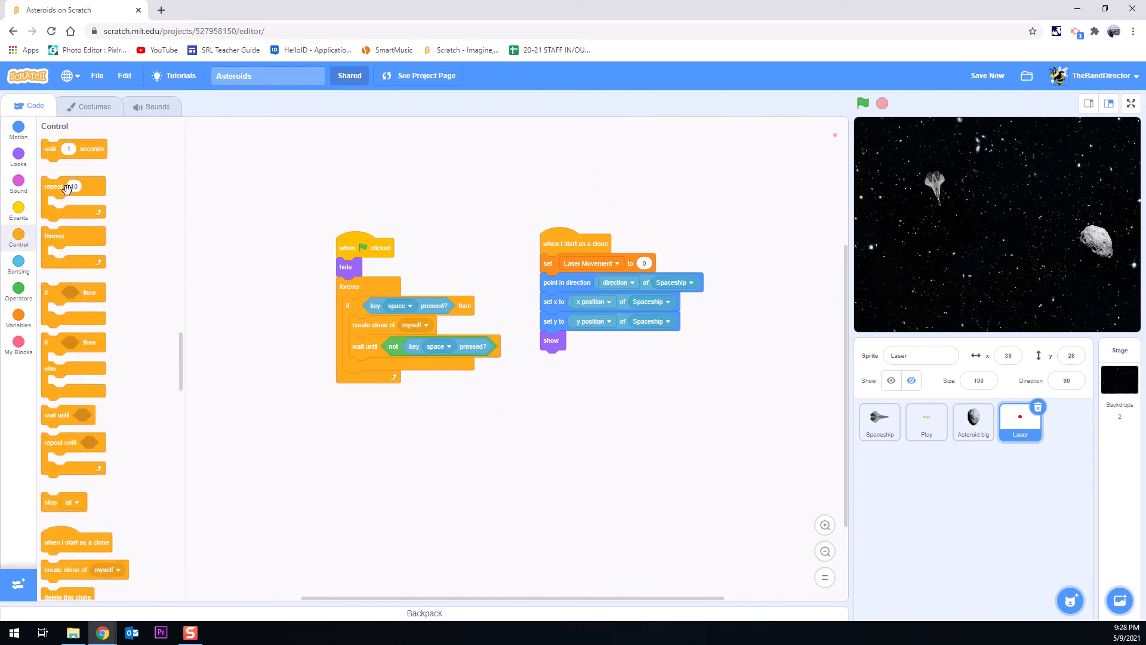
Step: Discard a counted repeat and attach a 'repeat until' loop below 'show'
{"action": "left_click_drag", "start_coordinate": [66, 186], "coordinate": [378, 473]}
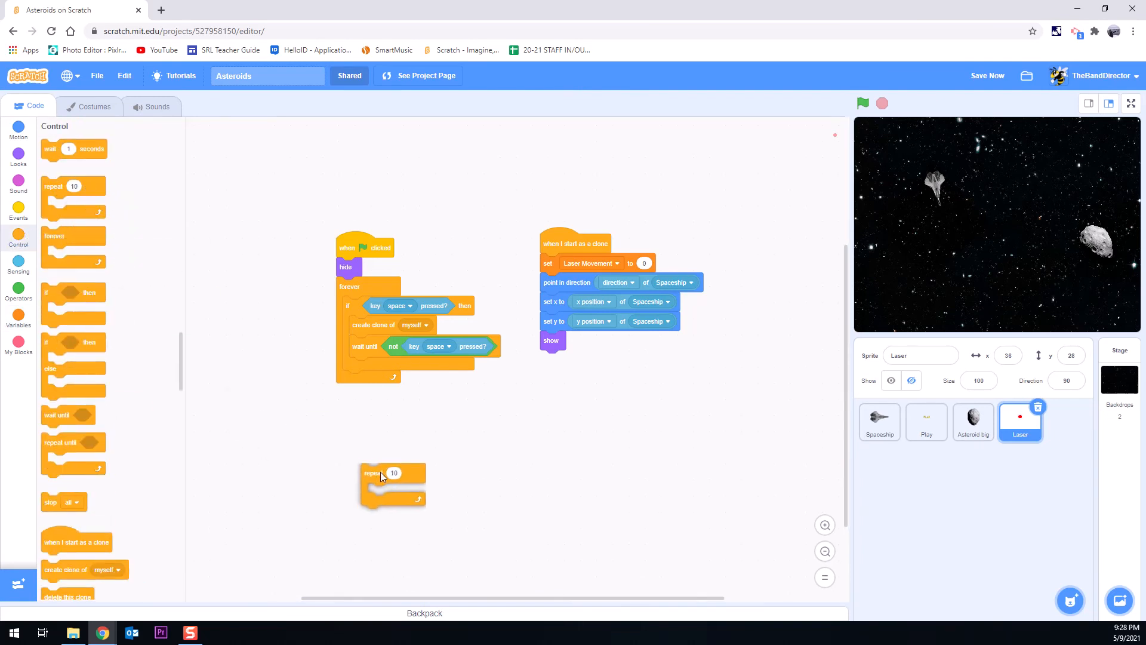
{"action": "left_click_drag", "start_coordinate": [373, 475], "coordinate": [110, 365]}
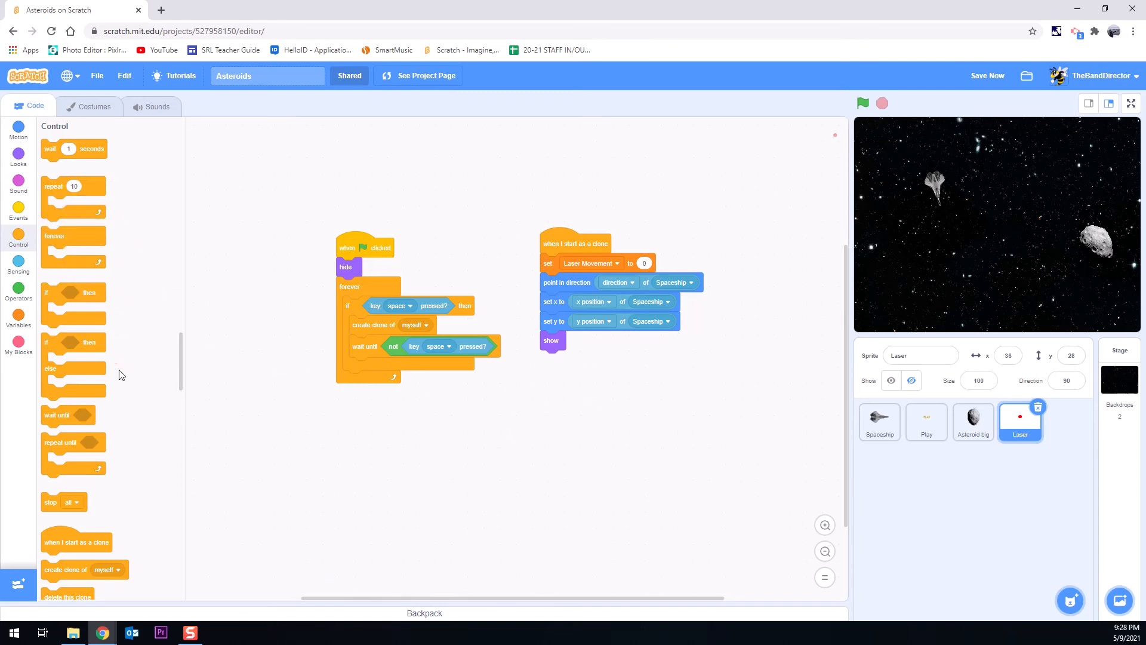
{"action": "left_click_drag", "start_coordinate": [60, 442], "coordinate": [453, 408]}
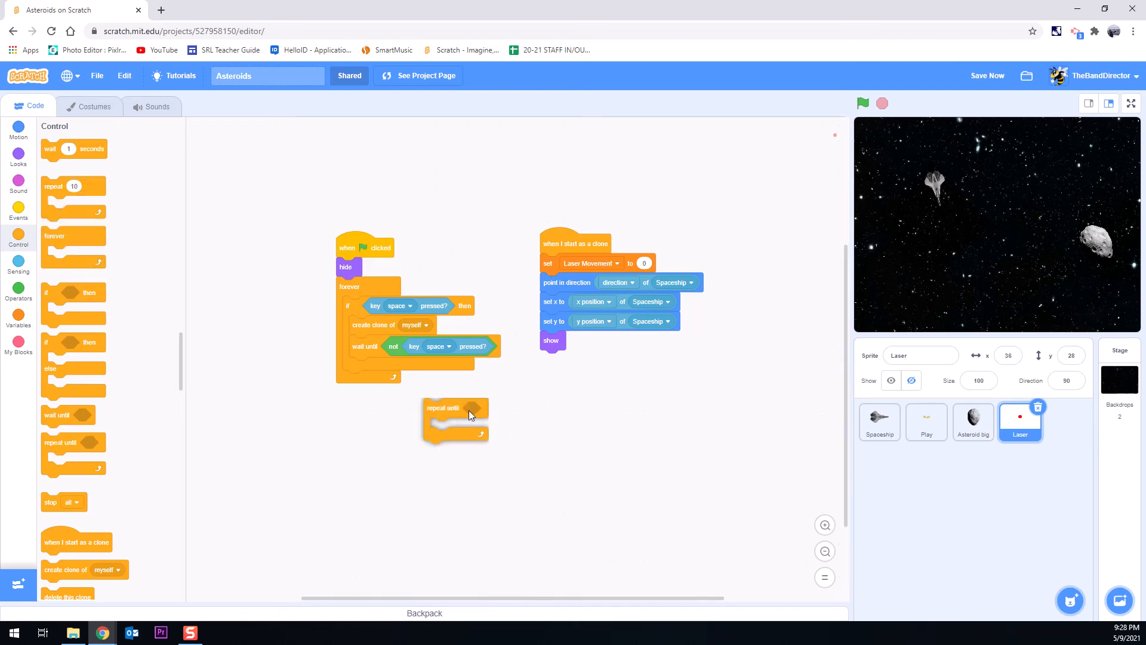
{"action": "left_click_drag", "start_coordinate": [443, 407], "coordinate": [559, 360]}
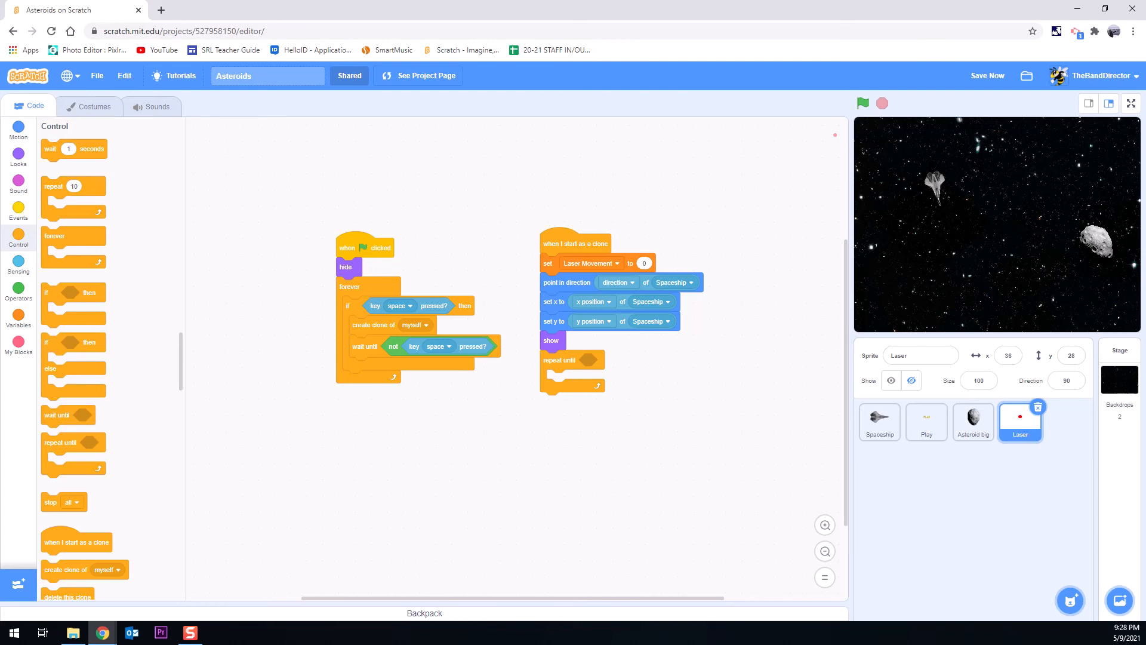
{"action": "mouse_move", "coordinate": [18, 297]}
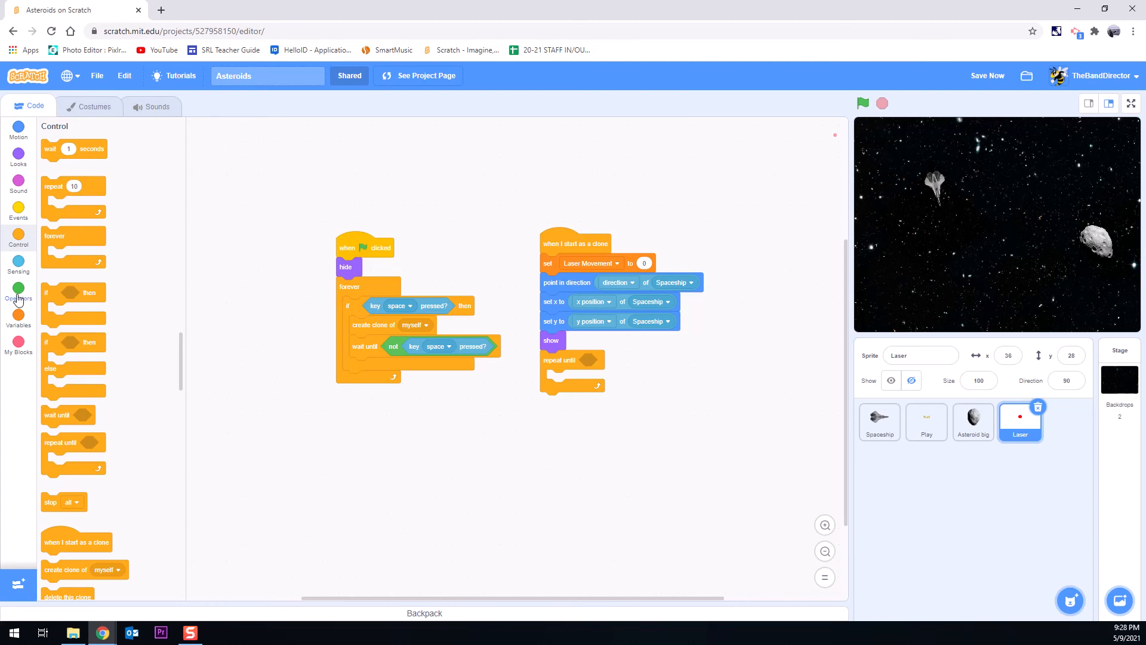
{"action": "left_click", "coordinate": [18, 290]}
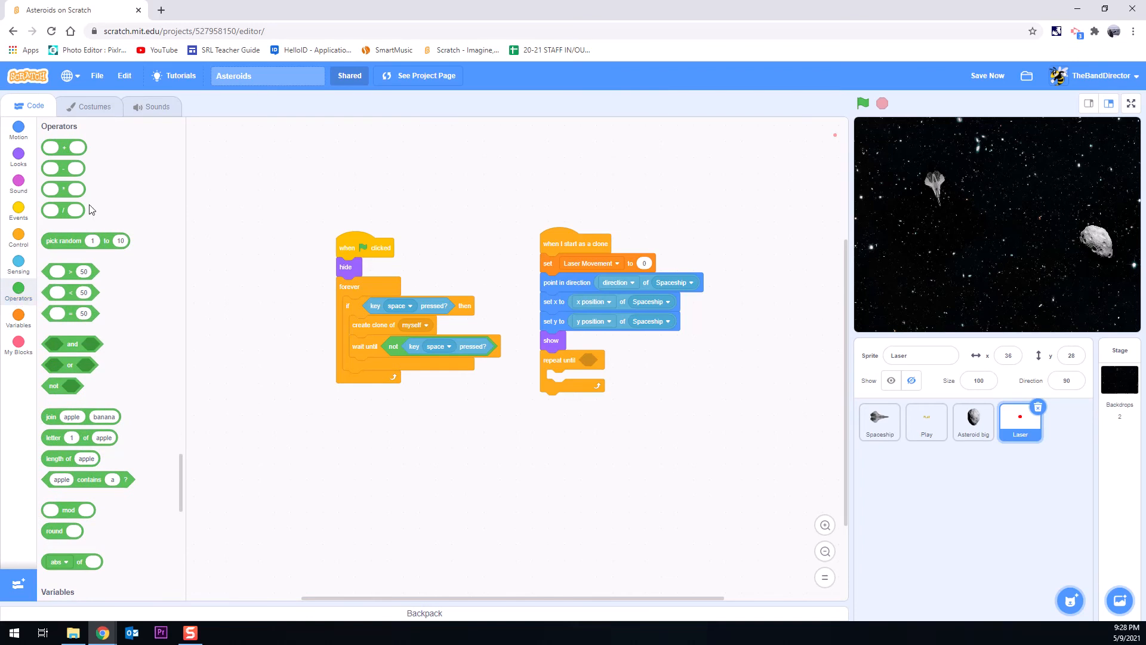
{"action": "left_click_drag", "start_coordinate": [68, 365], "coordinate": [546, 420]}
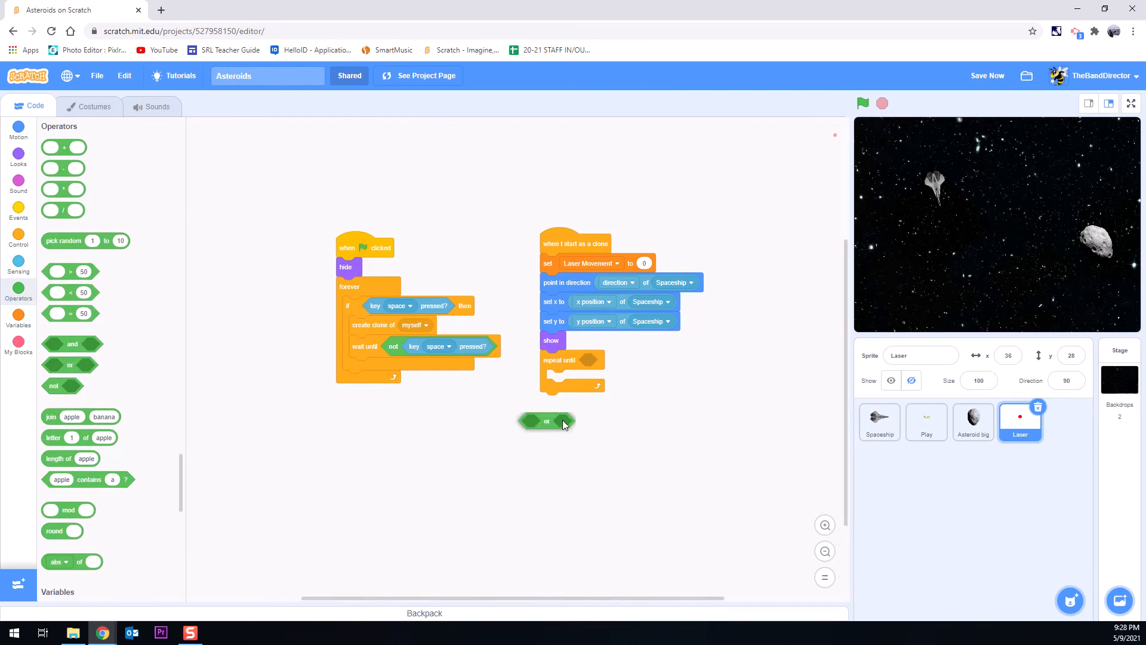
{"action": "left_click_drag", "start_coordinate": [547, 420], "coordinate": [606, 359]}
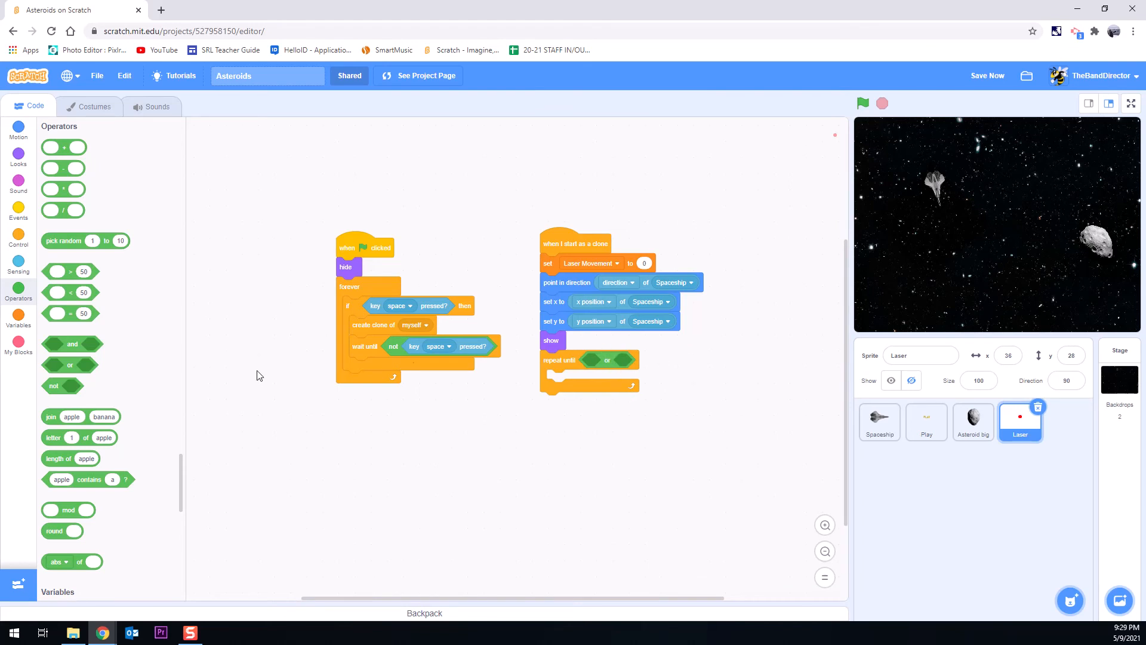
{"action": "mouse_move", "coordinate": [633, 348]}
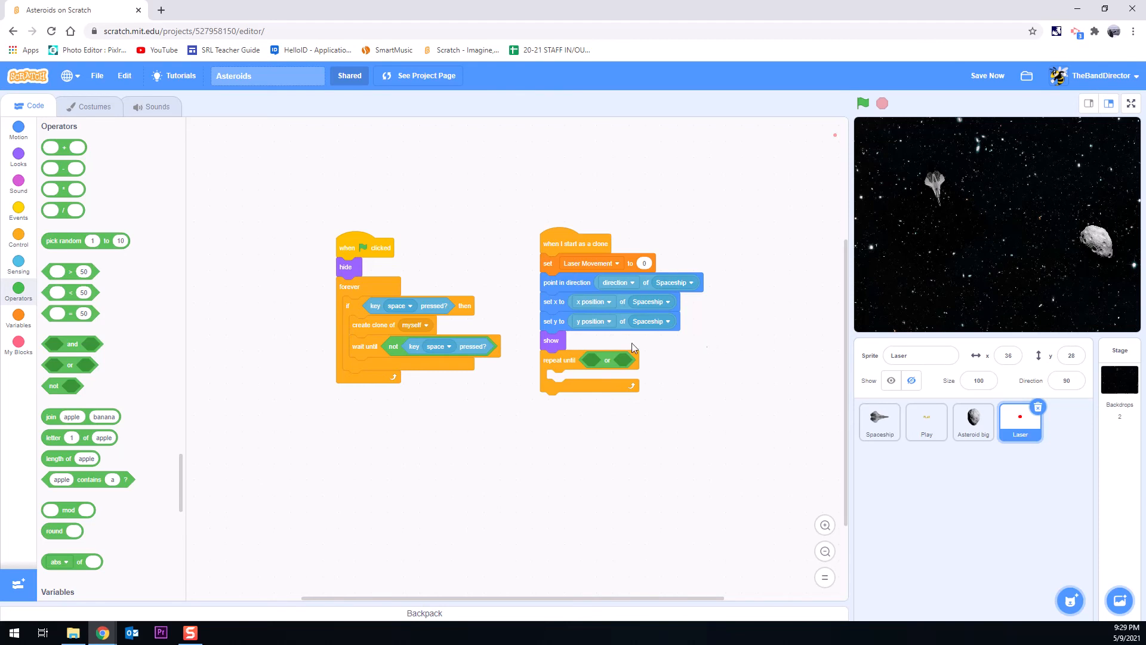
{"action": "mouse_move", "coordinate": [18, 299]}
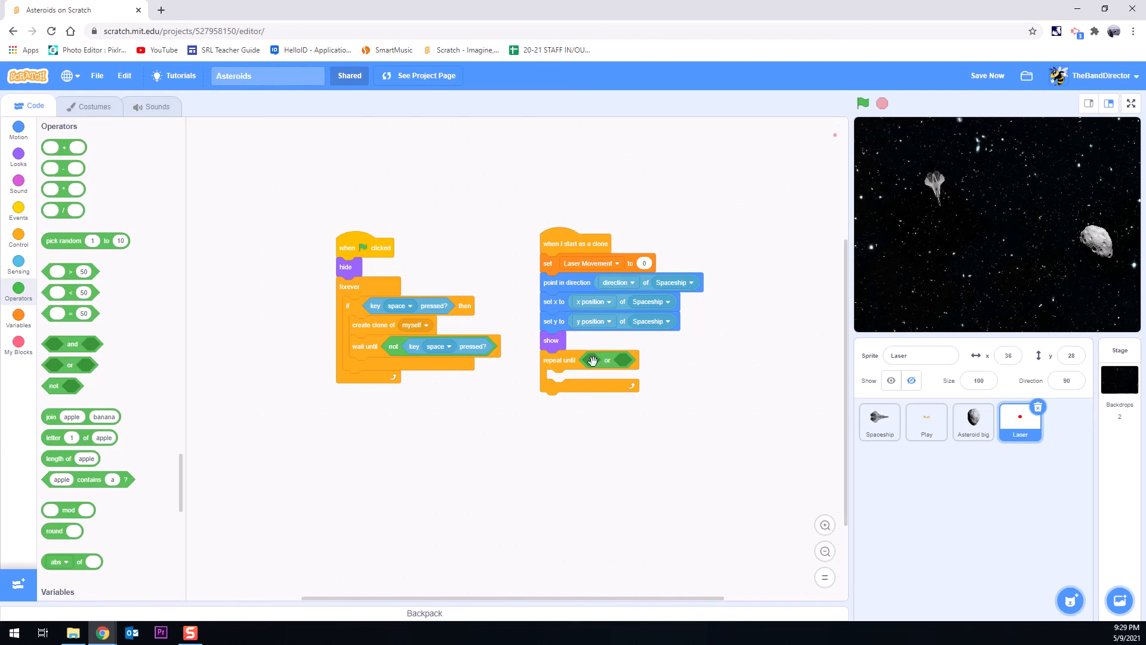
{"action": "mouse_move", "coordinate": [189, 343]}
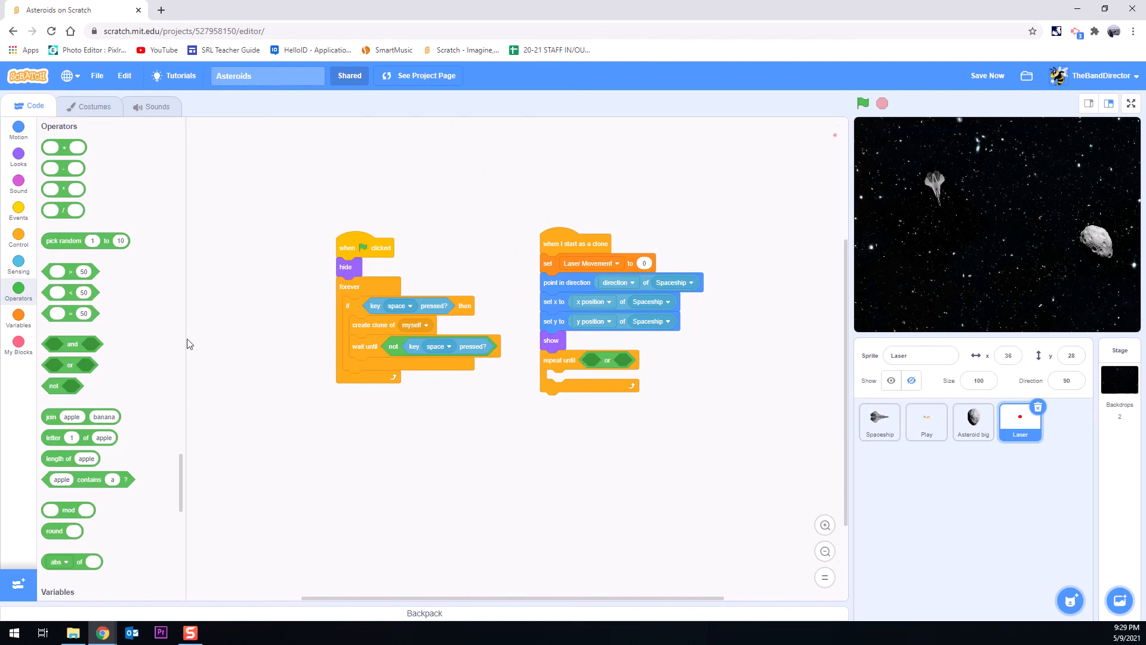
{"action": "left_click", "coordinate": [988, 75]}
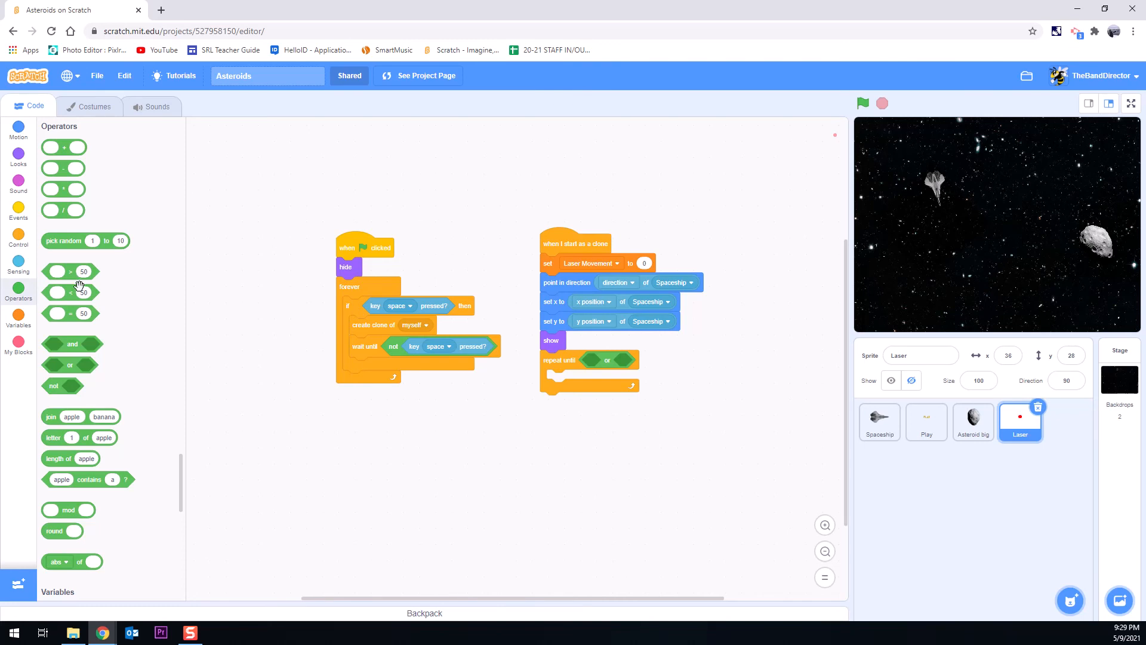
{"action": "left_click_drag", "start_coordinate": [62, 271], "coordinate": [465, 451]}
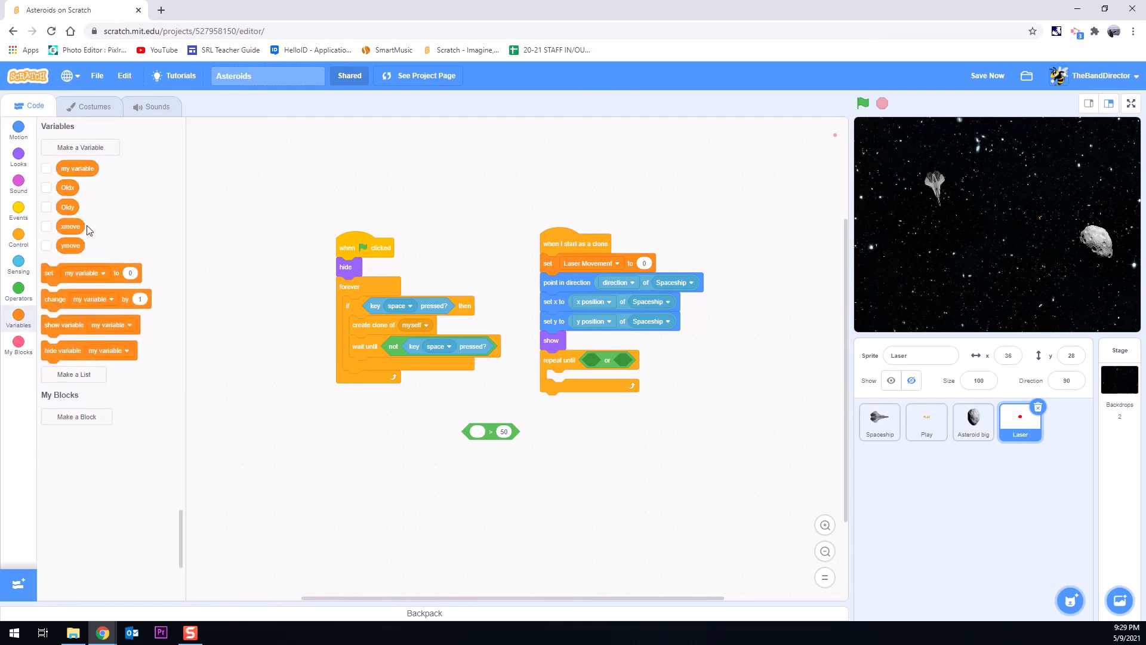
{"action": "mouse_move", "coordinate": [101, 228]}
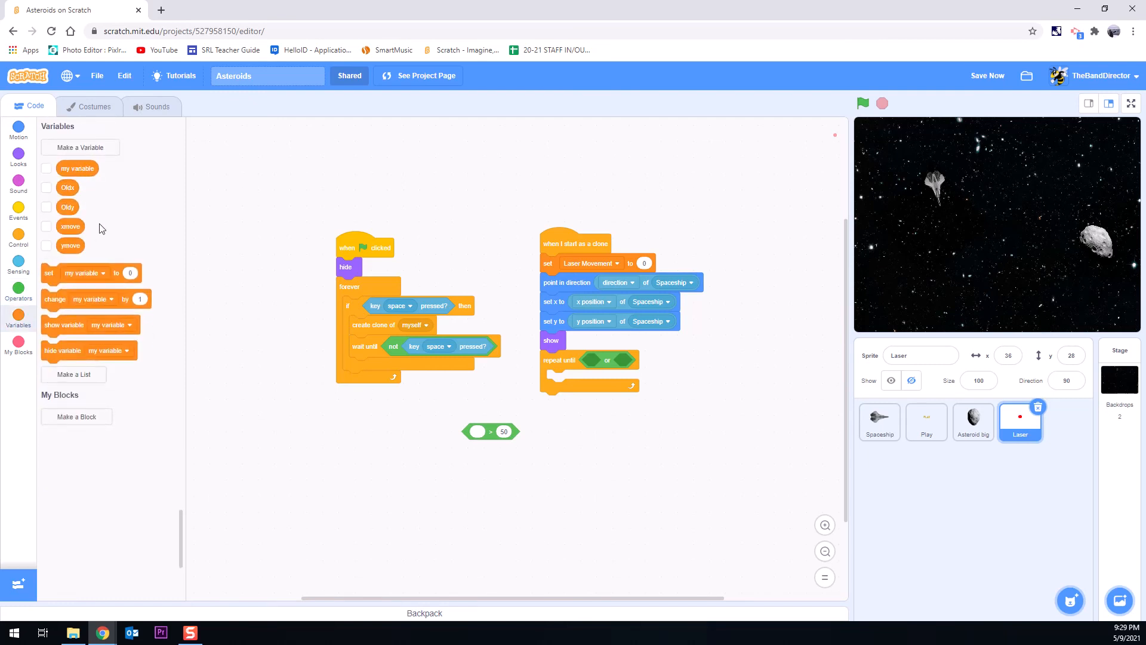
{"action": "mouse_move", "coordinate": [119, 200]}
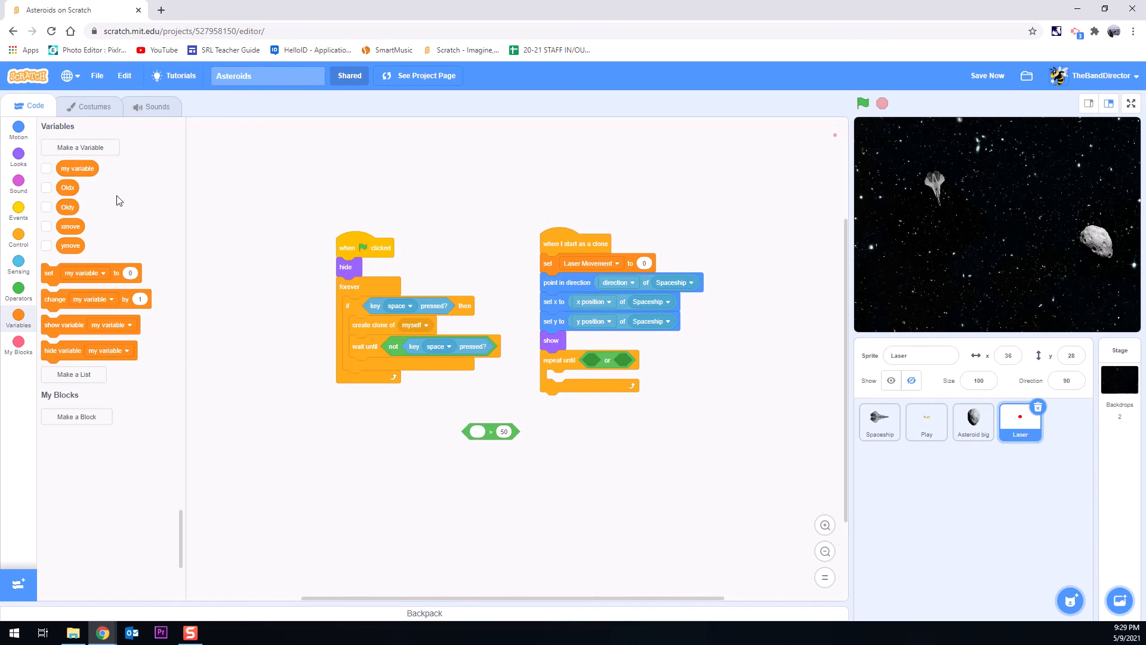
{"action": "mouse_move", "coordinate": [115, 221]}
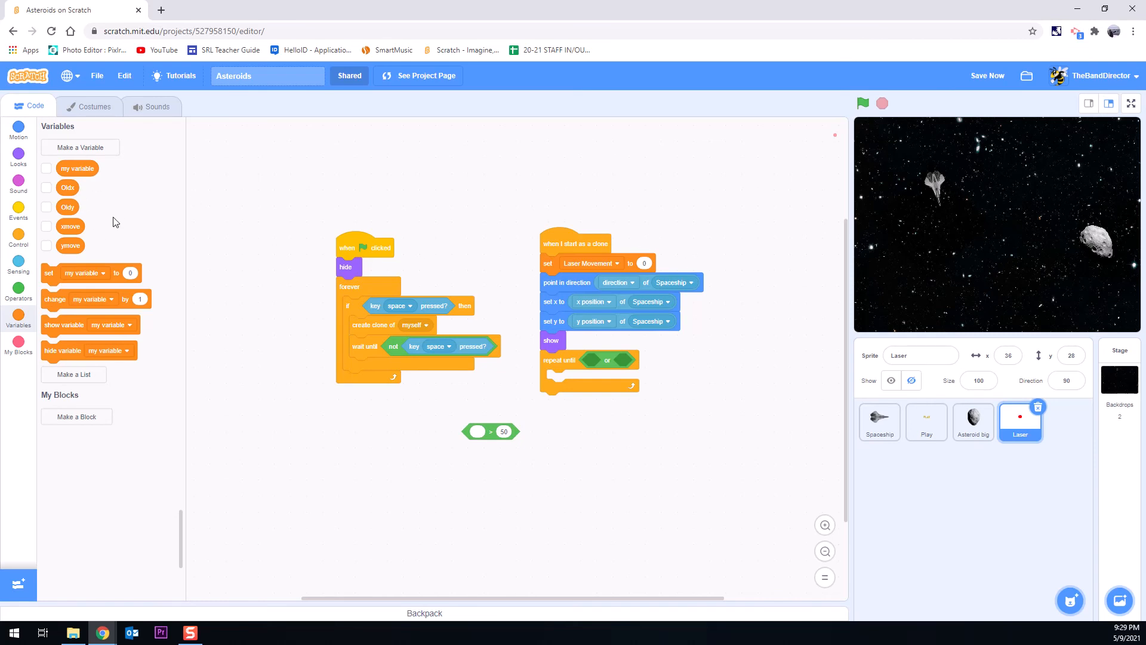
{"action": "mouse_move", "coordinate": [109, 236]}
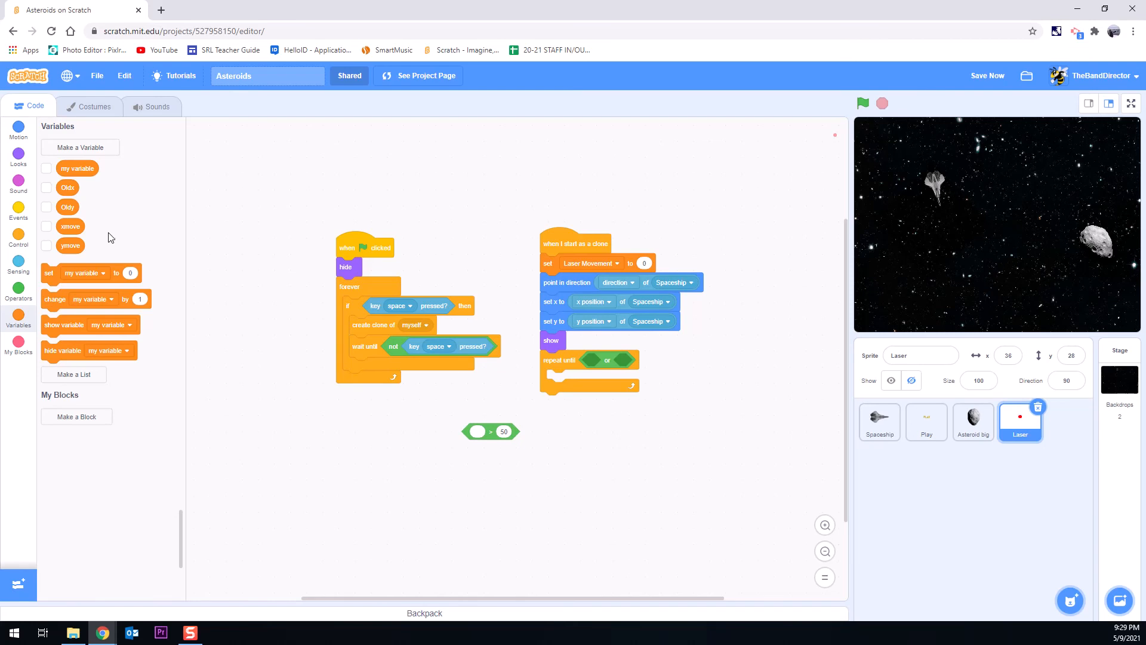
{"action": "mouse_move", "coordinate": [99, 150]}
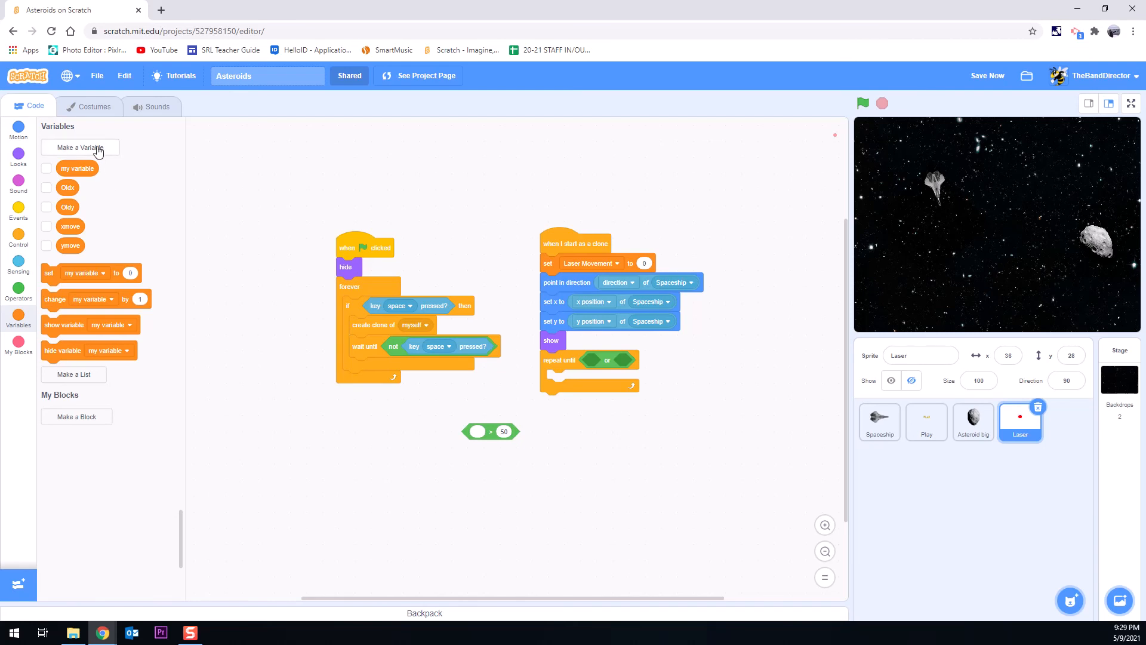
Step: Confirm the New Variable dialog for 'Laser Movement', shared by all sprites
{"action": "left_click", "coordinate": [617, 263]}
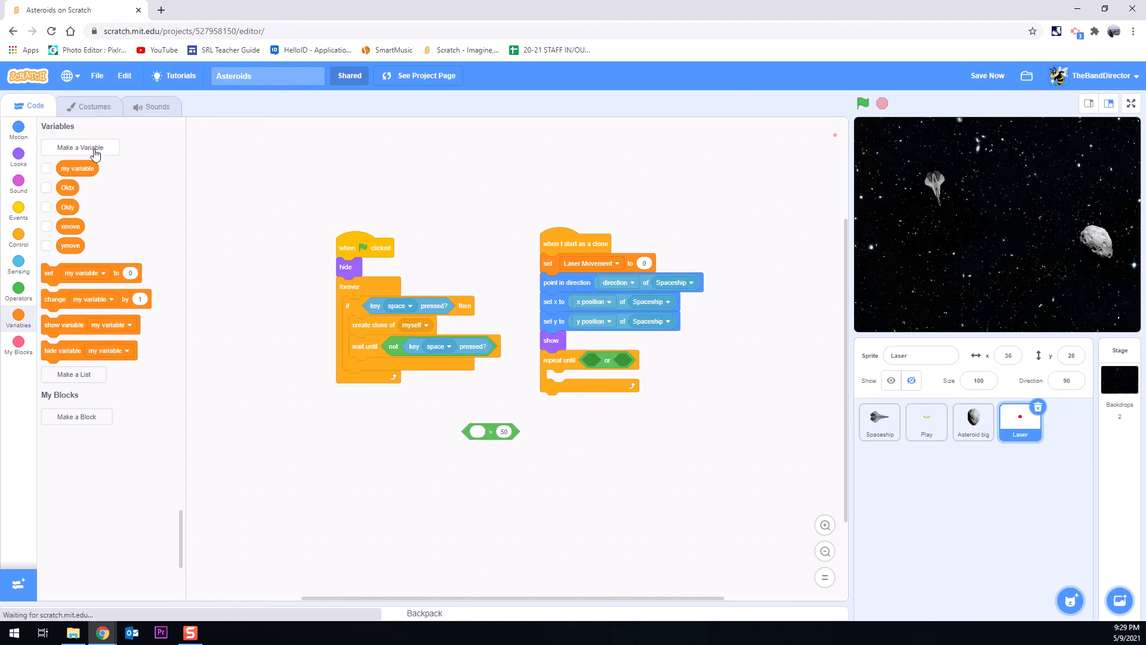
{"action": "left_click", "coordinate": [81, 147]}
{"action": "type", "text": "Laser Movement"}
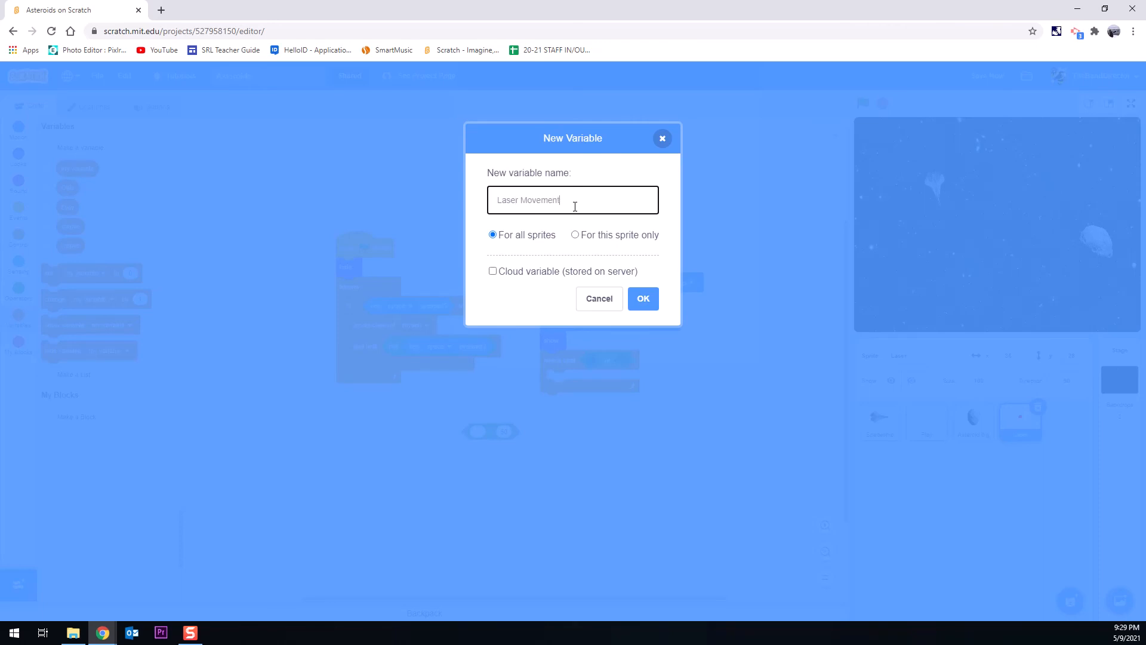
{"action": "left_click", "coordinate": [643, 298]}
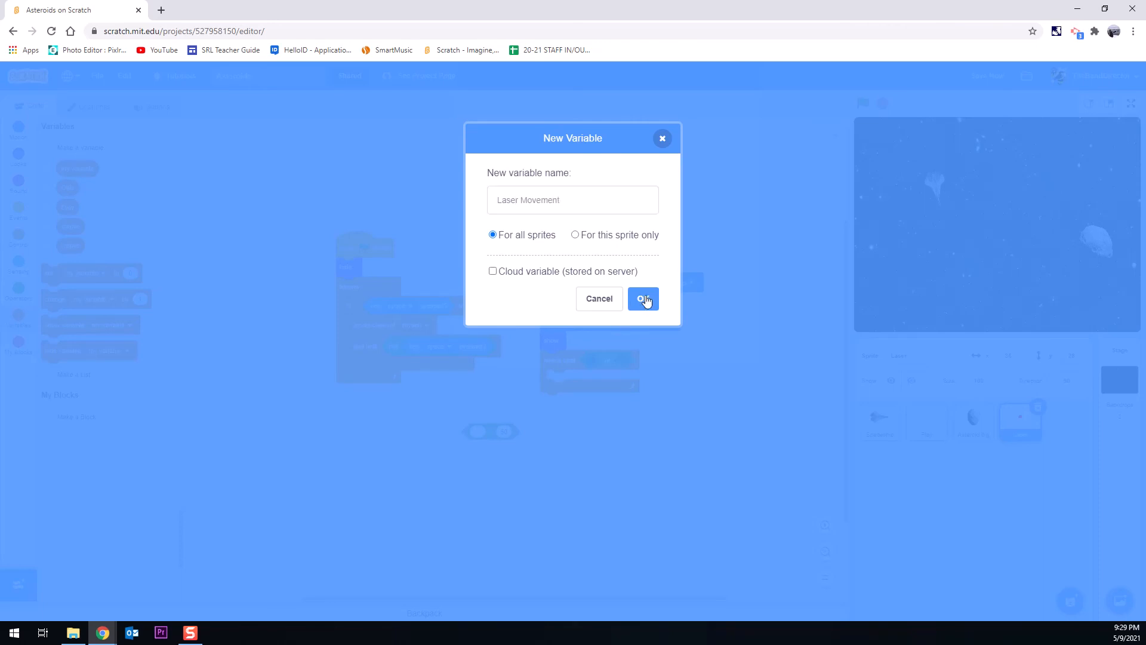
{"action": "left_click", "coordinate": [643, 298]}
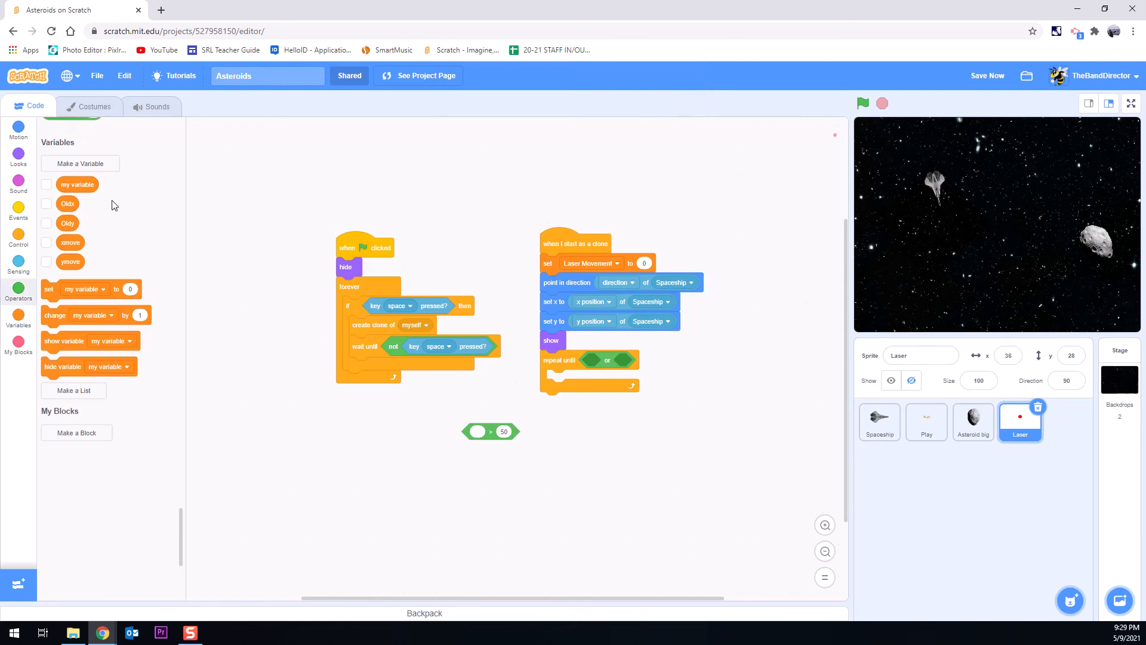
{"action": "mouse_move", "coordinate": [135, 193]}
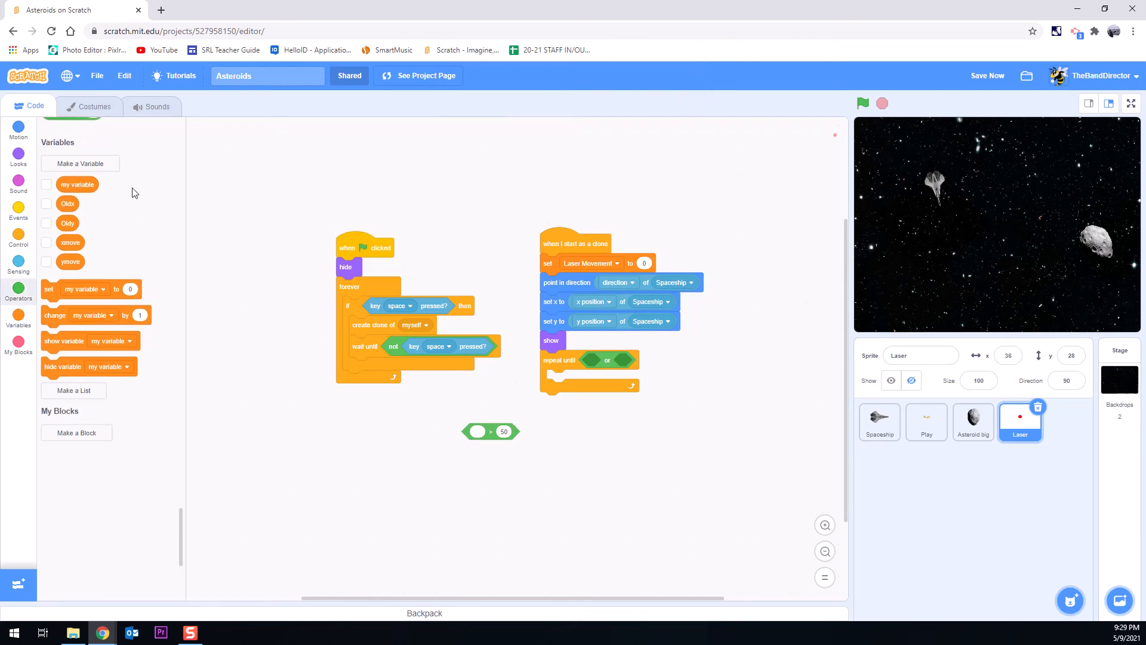
{"action": "mouse_move", "coordinate": [50, 214]}
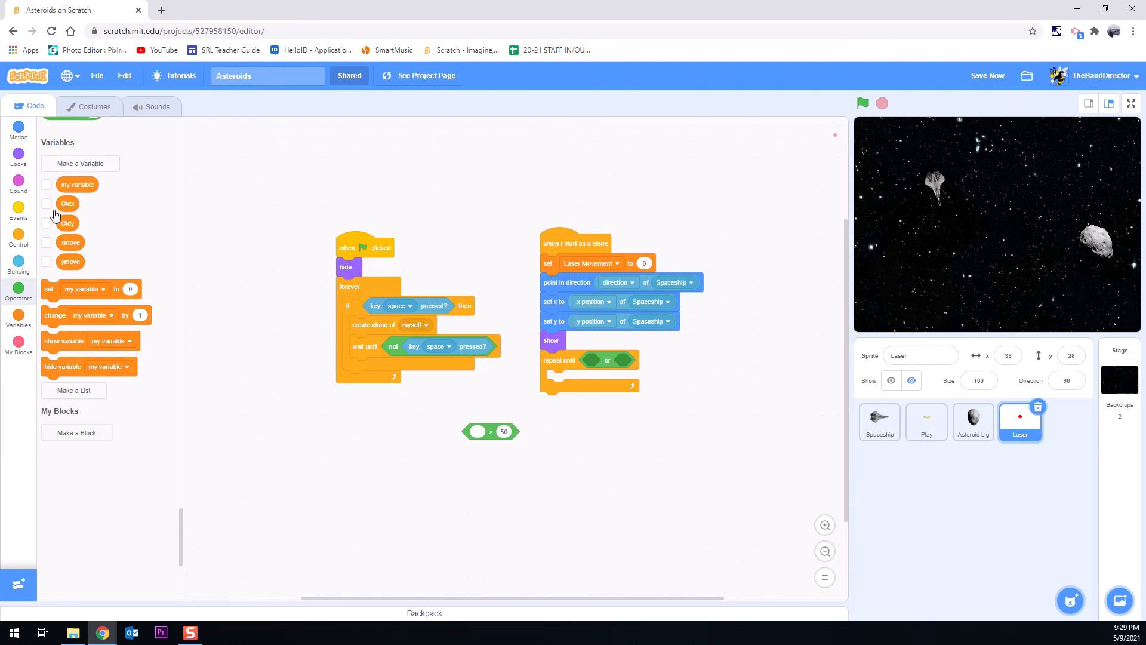
{"action": "mouse_move", "coordinate": [81, 185]}
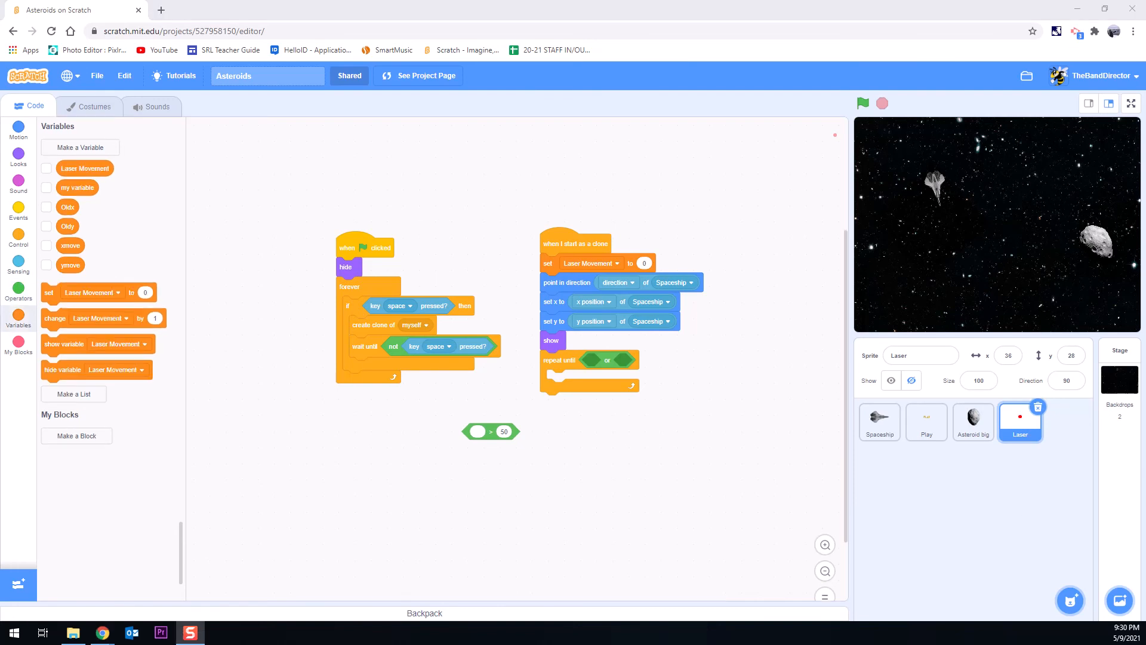
{"action": "mouse_move", "coordinate": [359, 249]}
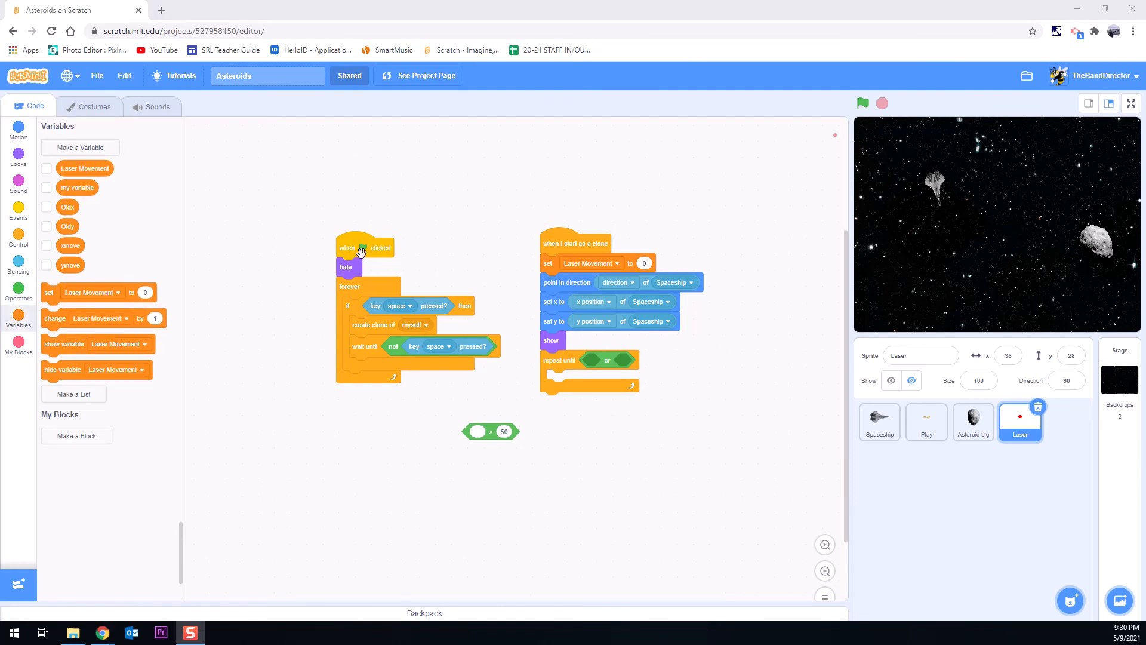
{"action": "mouse_move", "coordinate": [107, 165]}
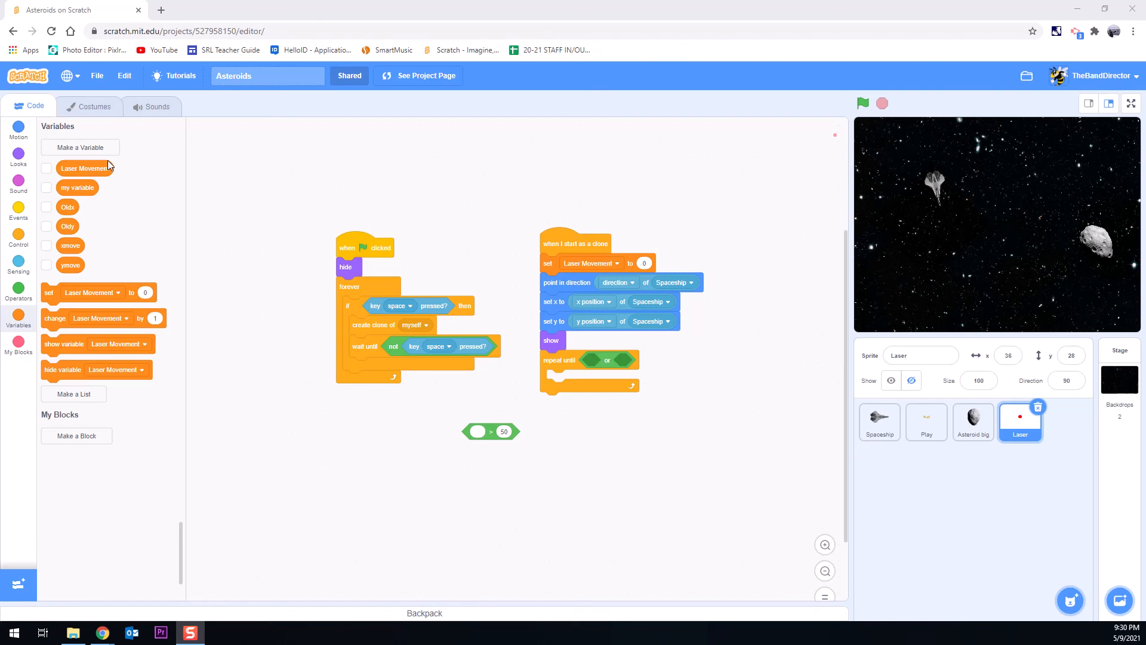
{"action": "mouse_move", "coordinate": [88, 162]}
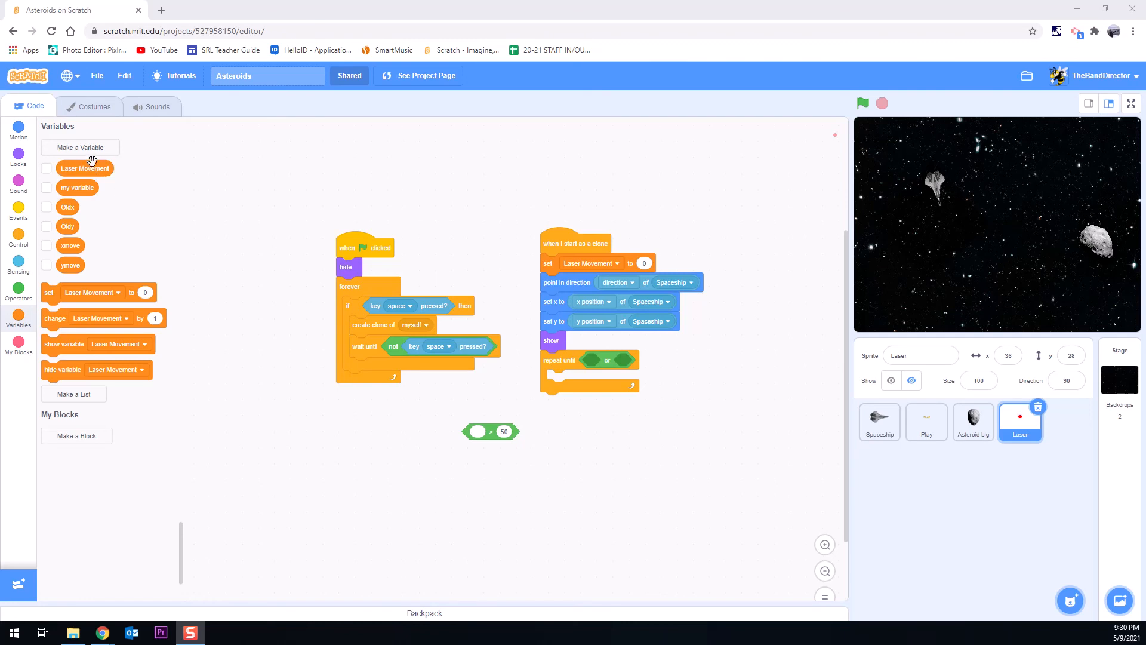
Step: Build 'Laser Movement > 55' and drop it into the or block's first slot
{"action": "left_click_drag", "start_coordinate": [85, 168], "coordinate": [398, 459]}
{"action": "type", "text": "55"}
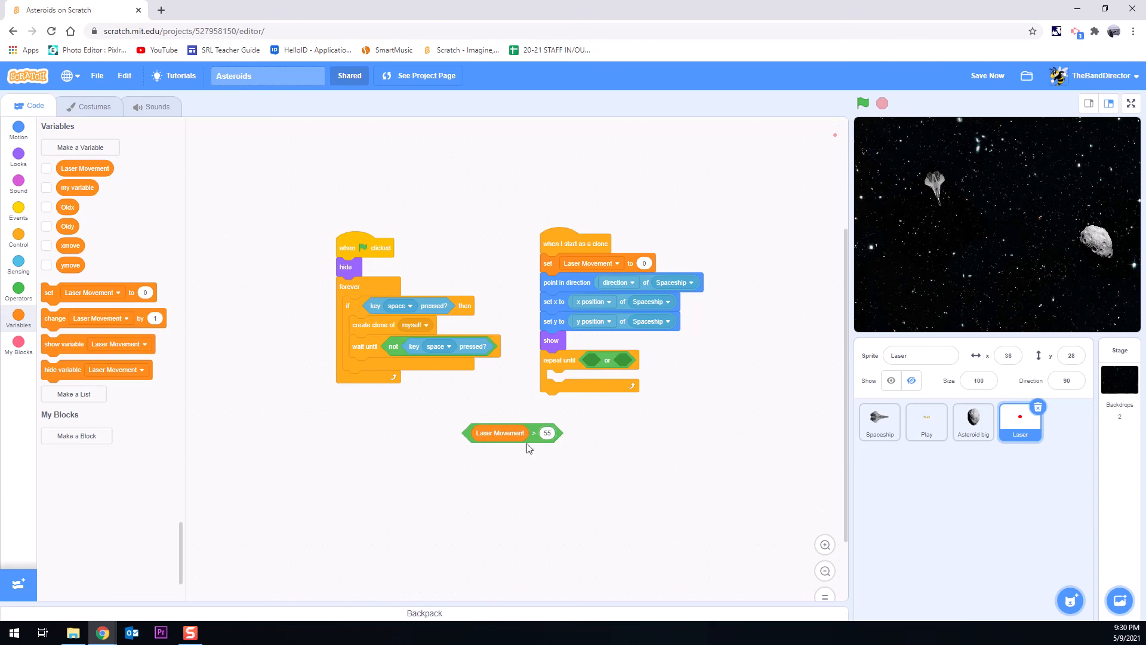
{"action": "left_click_drag", "start_coordinate": [511, 432], "coordinate": [662, 384]}
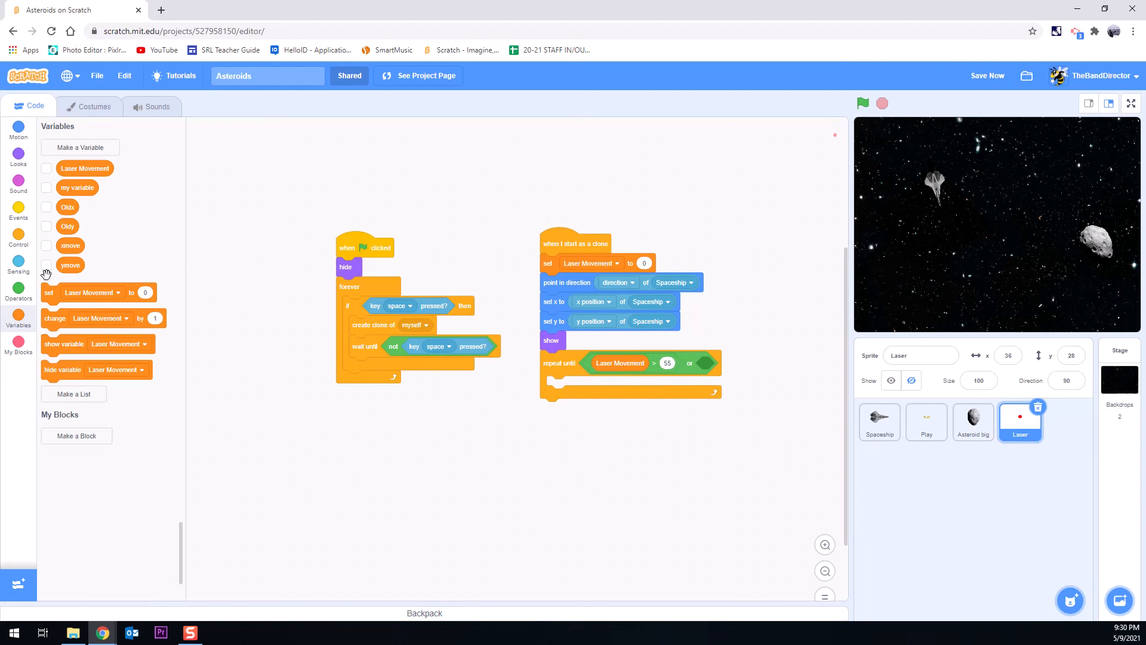
{"action": "mouse_move", "coordinate": [19, 263]}
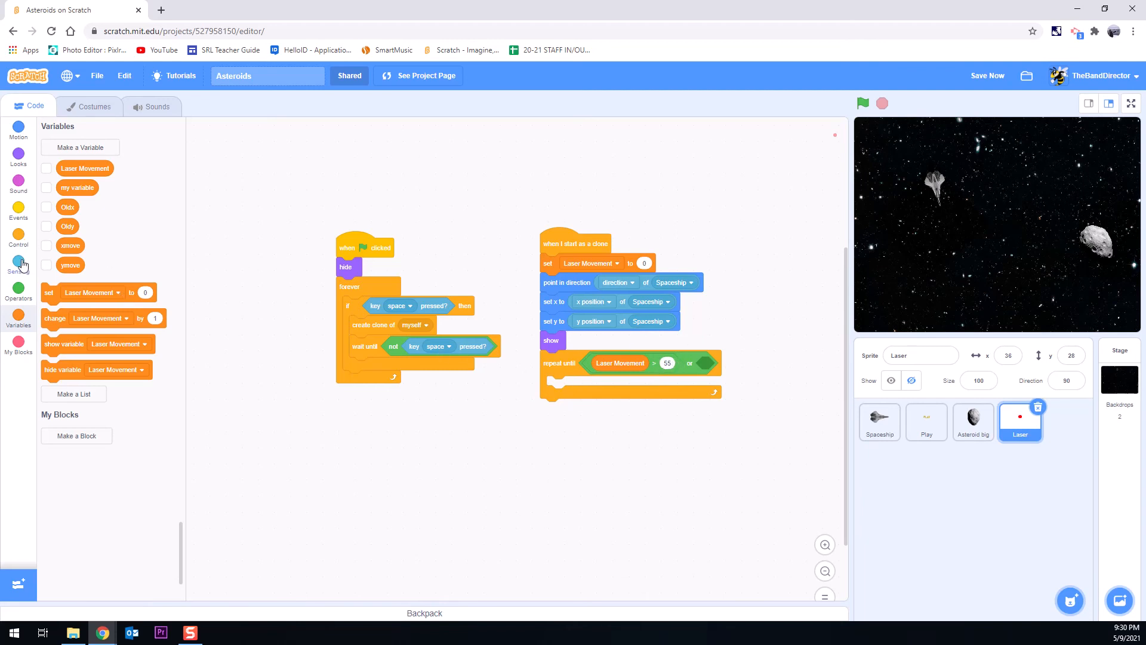
Step: Fill the or block's second slot with 'touching Asteroid big?' from Sensing
{"action": "left_click", "coordinate": [18, 260]}
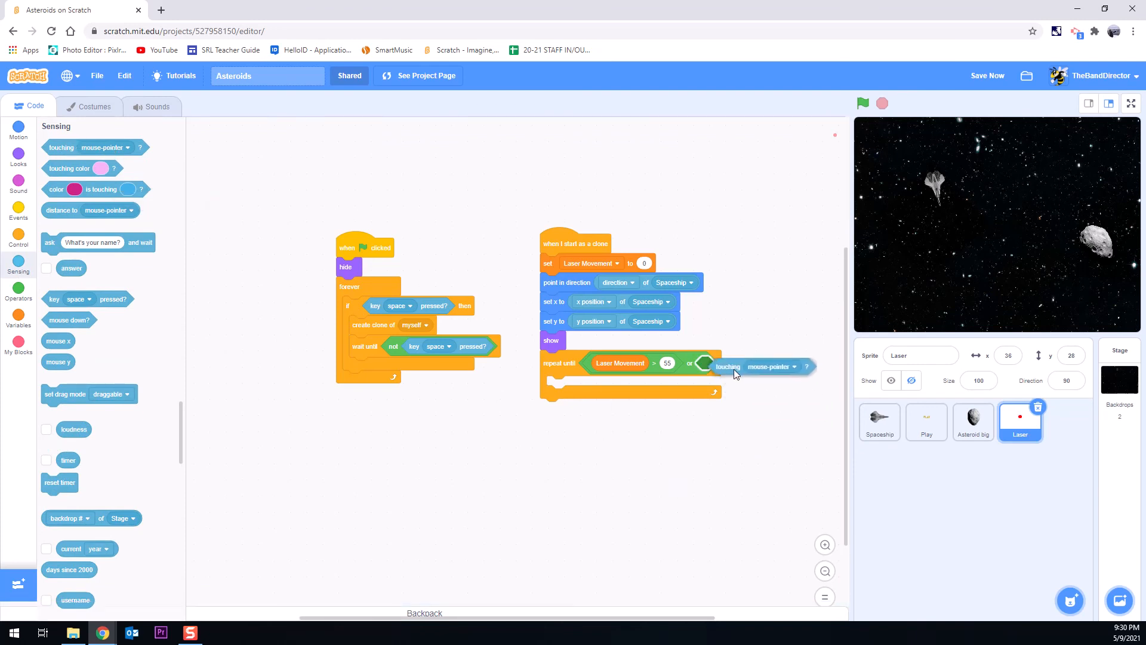
{"action": "left_click", "coordinate": [771, 367]}
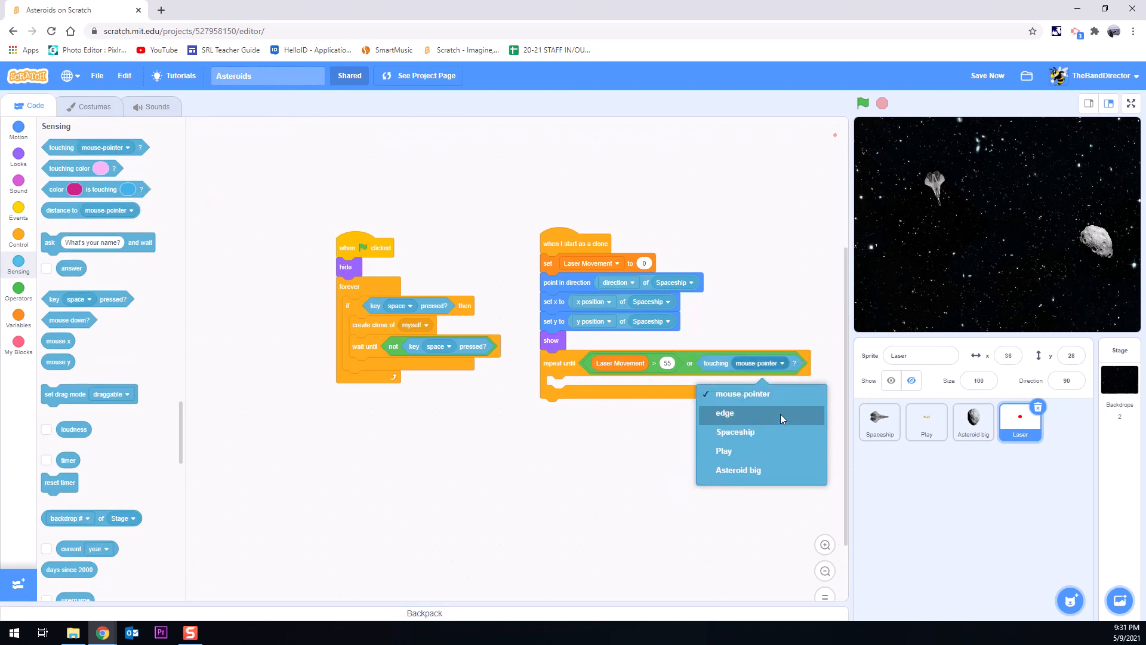
{"action": "left_click", "coordinate": [738, 470]}
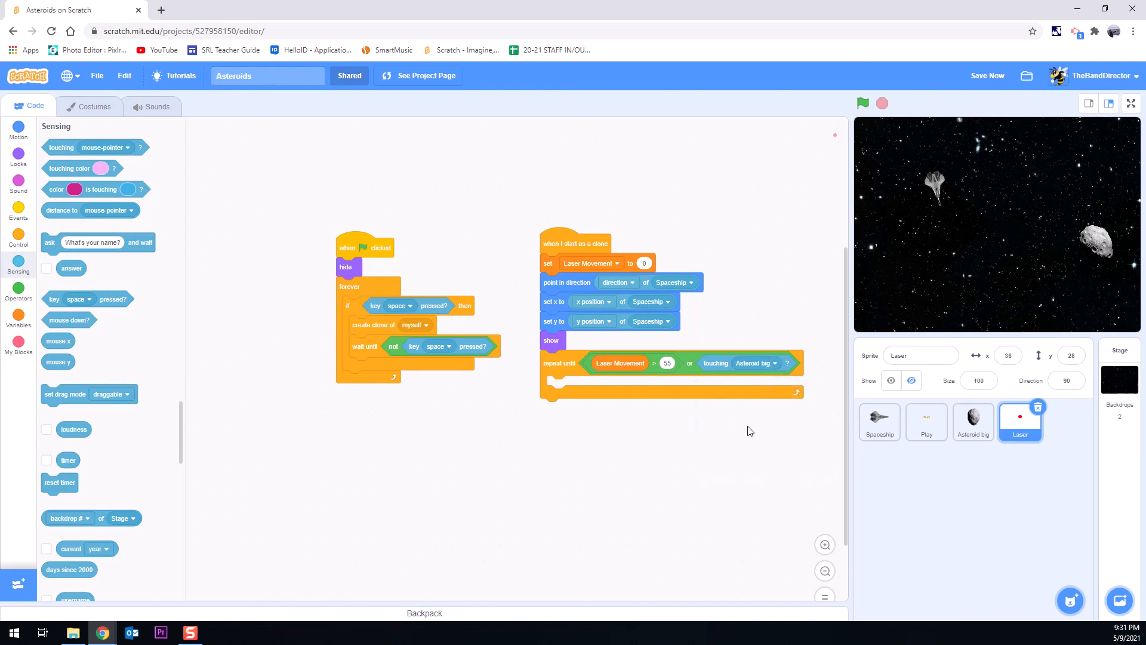
{"action": "mouse_move", "coordinate": [427, 422]}
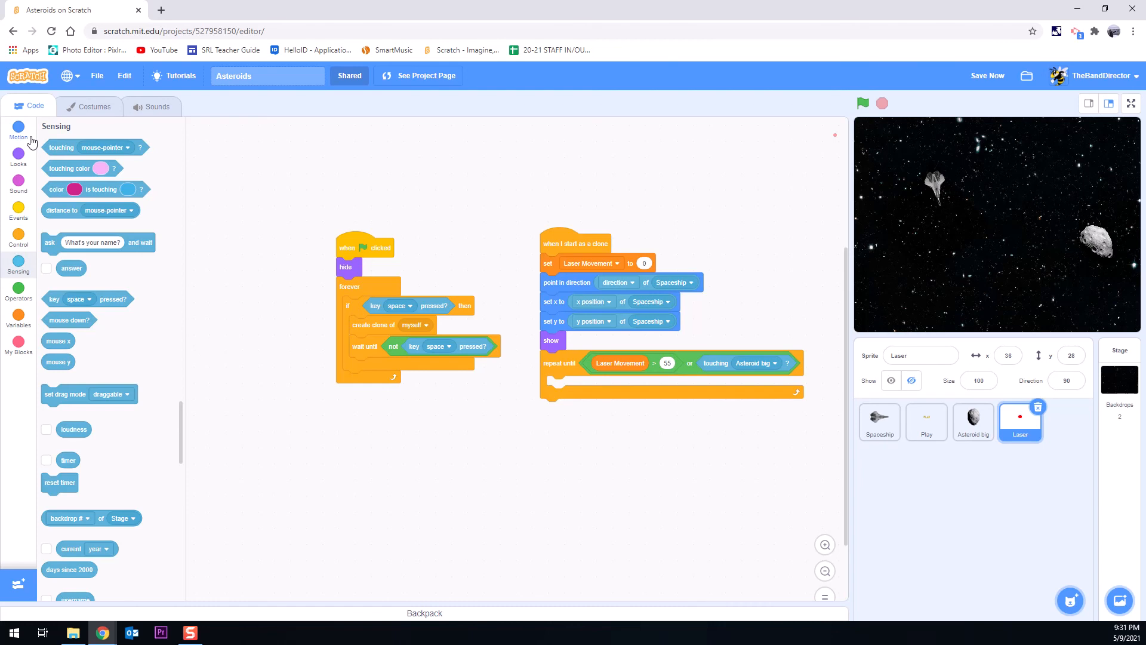
Step: Place a 'move 6 steps' block inside the laser's repeat-until loop
{"action": "left_click", "coordinate": [19, 129]}
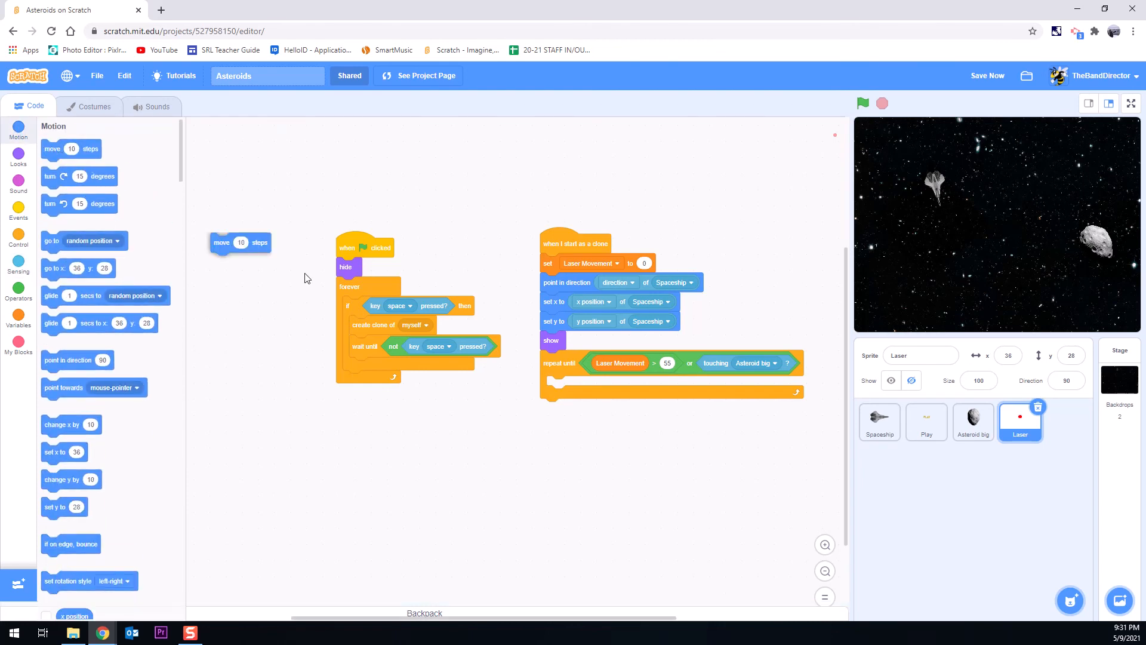
{"action": "left_click_drag", "start_coordinate": [240, 242], "coordinate": [576, 385]}
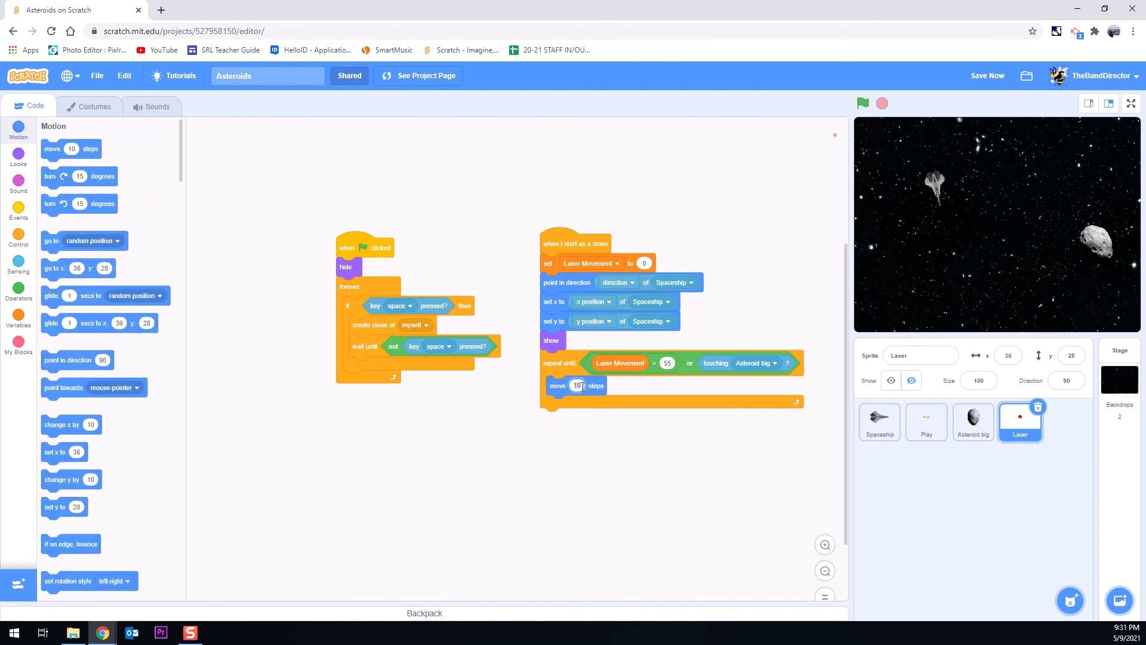
{"action": "type", "text": "6"}
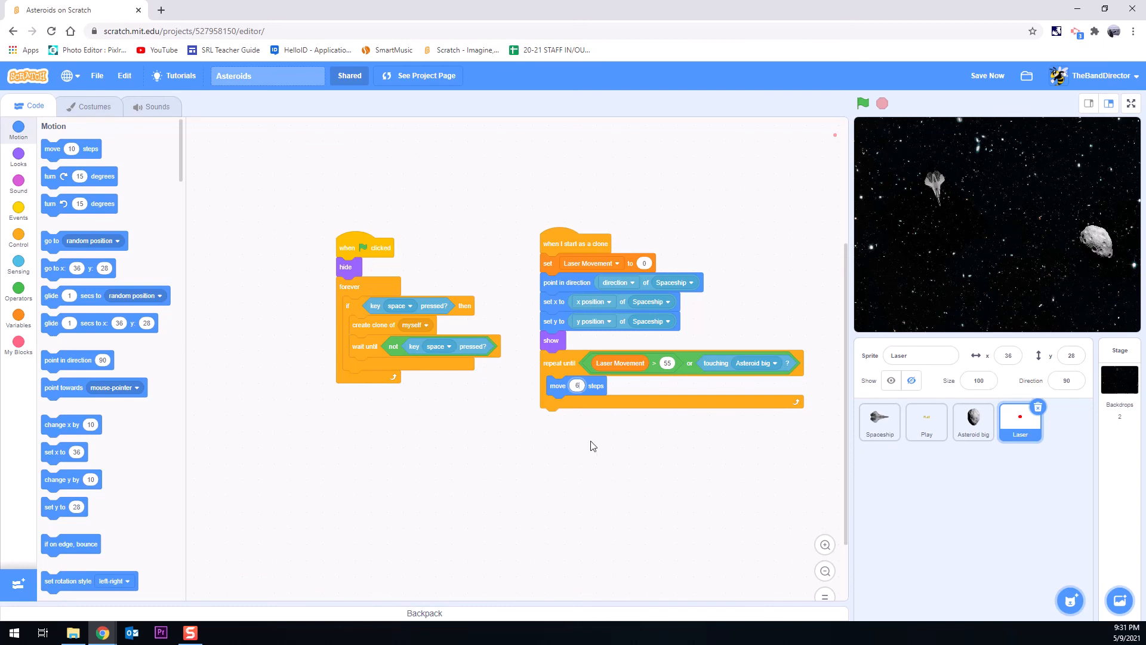
{"action": "mouse_move", "coordinate": [594, 388]}
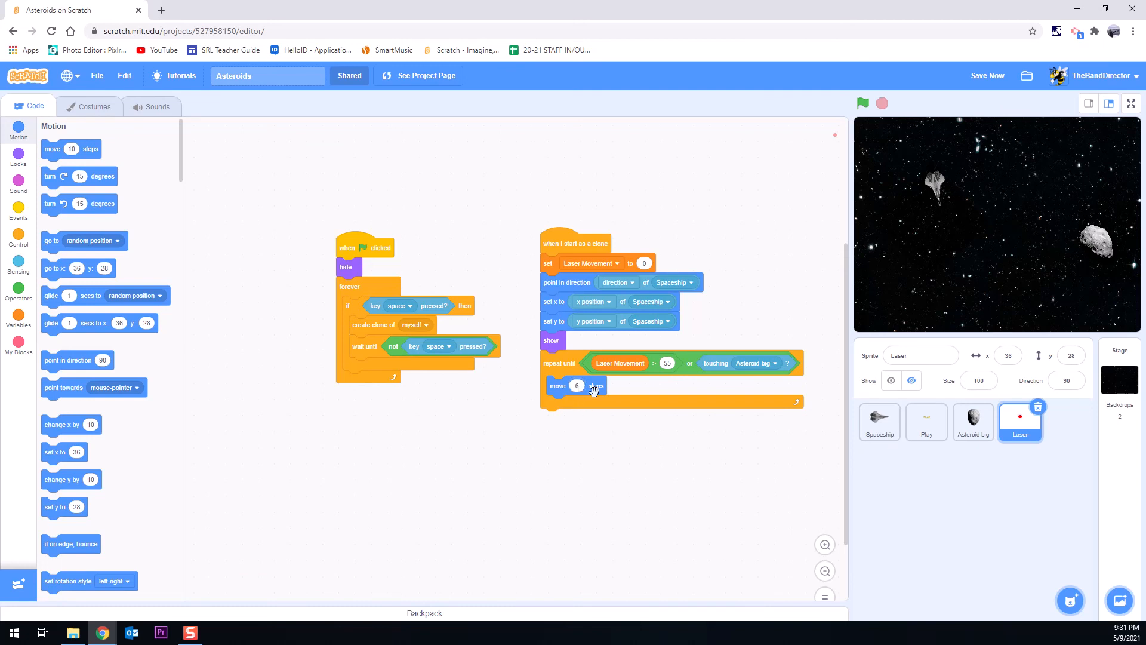
{"action": "left_click", "coordinate": [19, 307]}
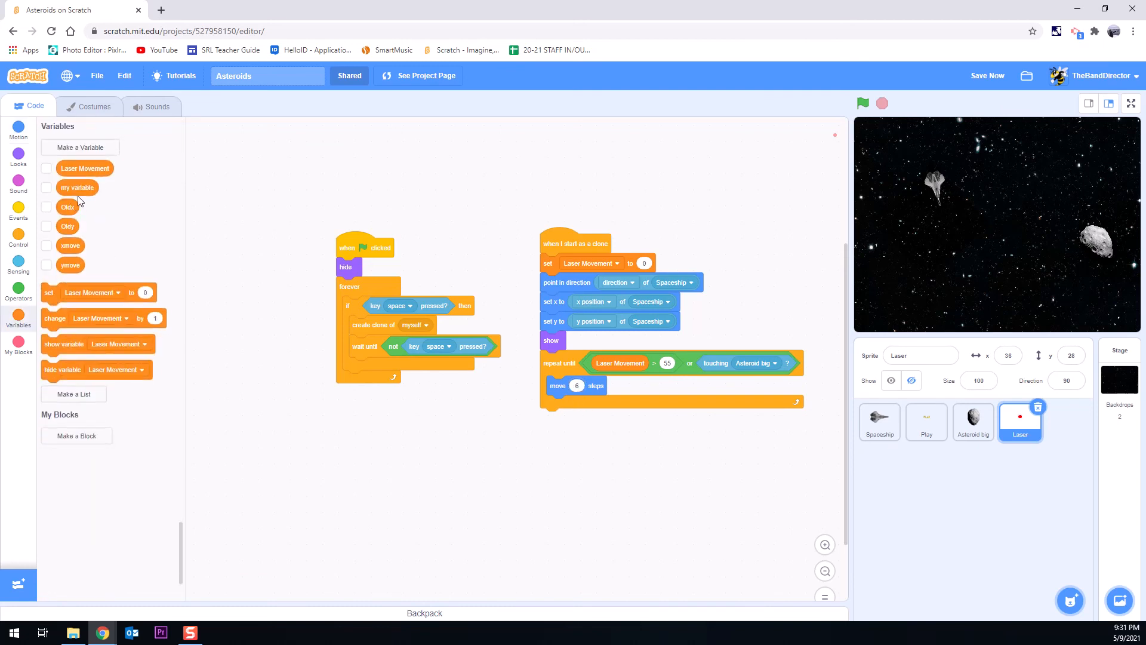
{"action": "mouse_move", "coordinate": [147, 279]}
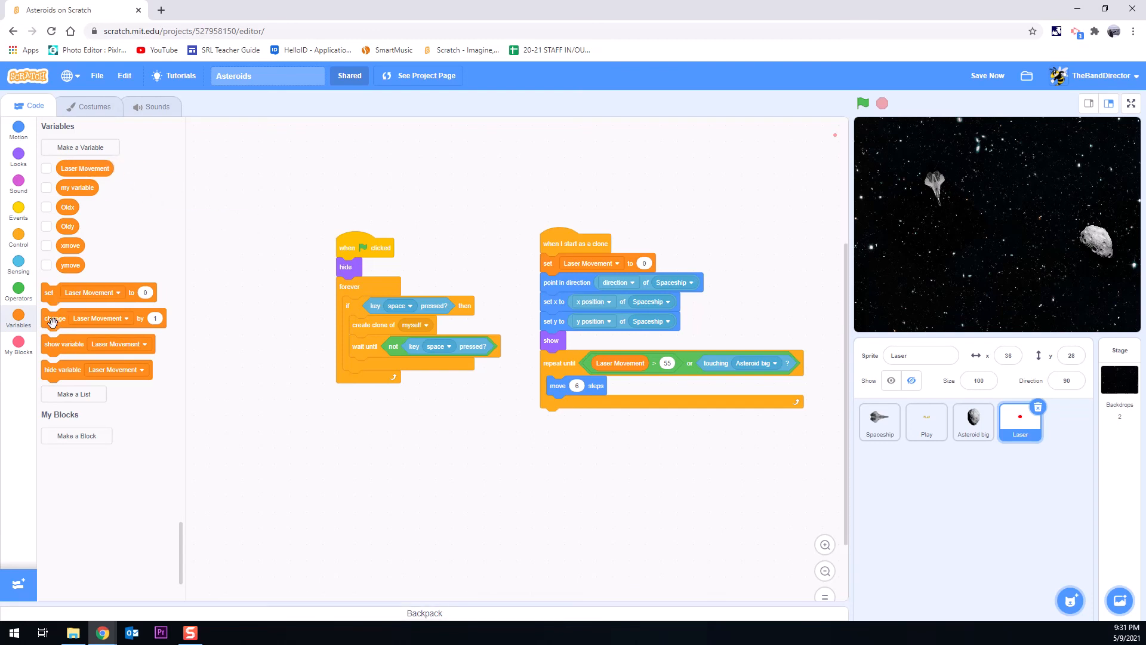
{"action": "mouse_move", "coordinate": [58, 320]}
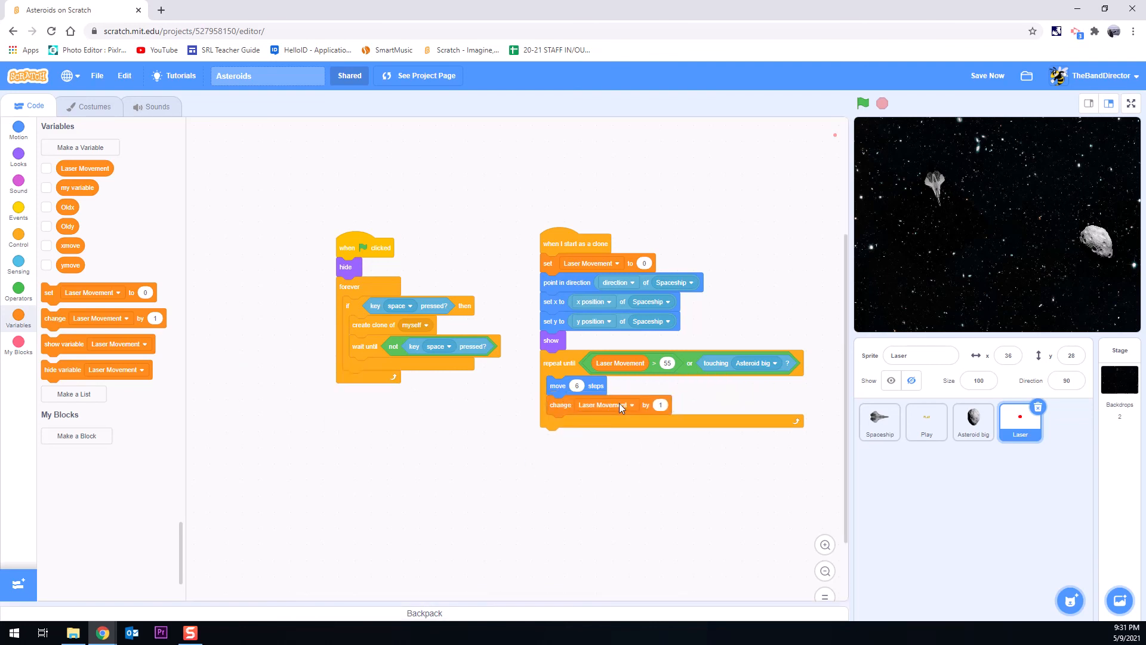
{"action": "mouse_move", "coordinate": [688, 420]}
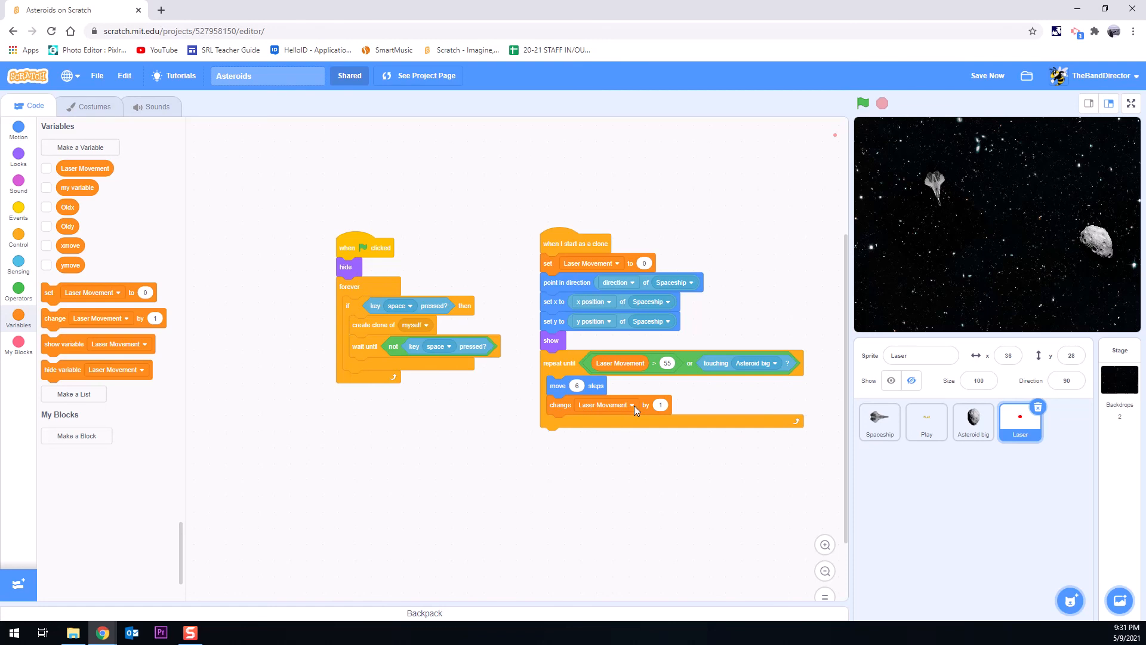
{"action": "mouse_move", "coordinate": [765, 297]}
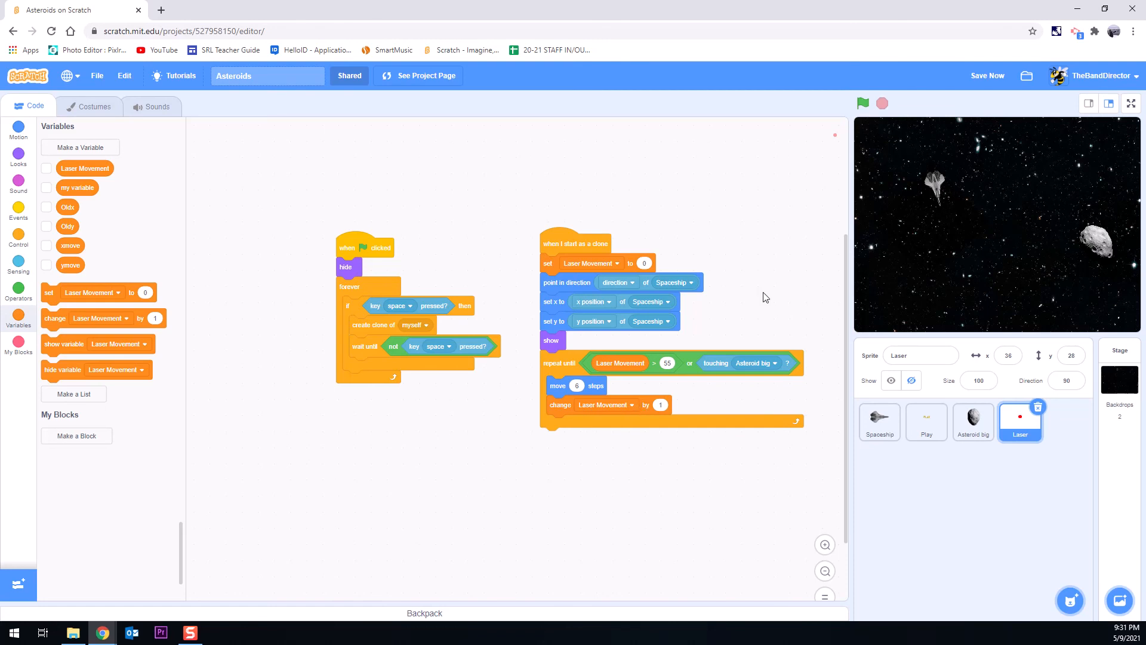
{"action": "left_click", "coordinate": [863, 103]}
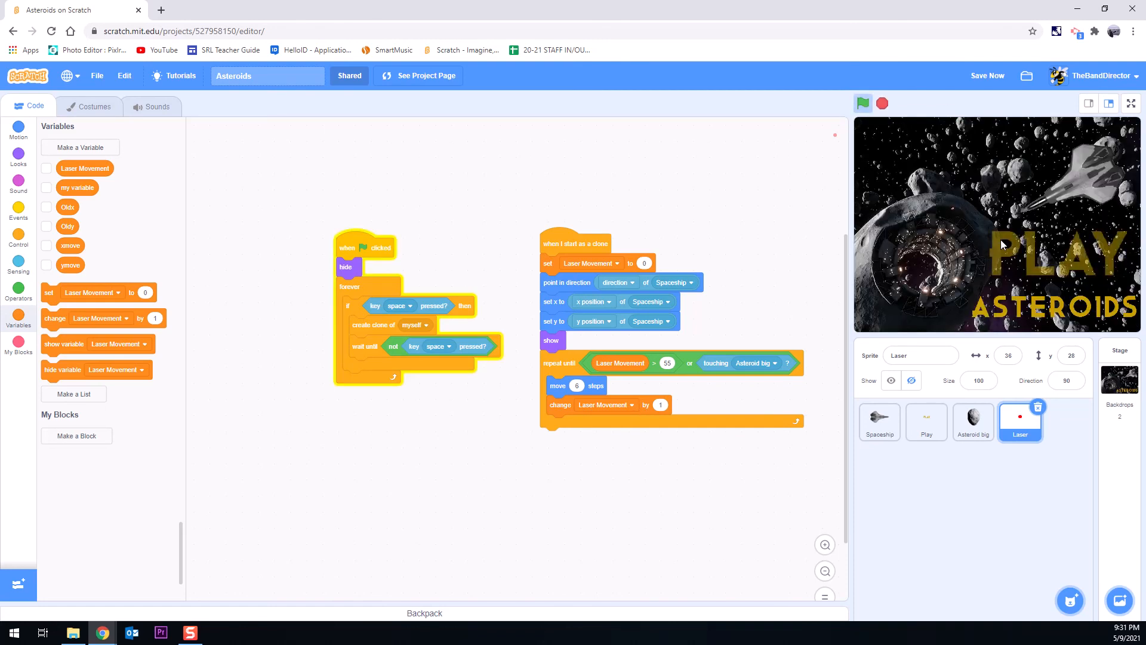
{"action": "left_click", "coordinate": [862, 102]}
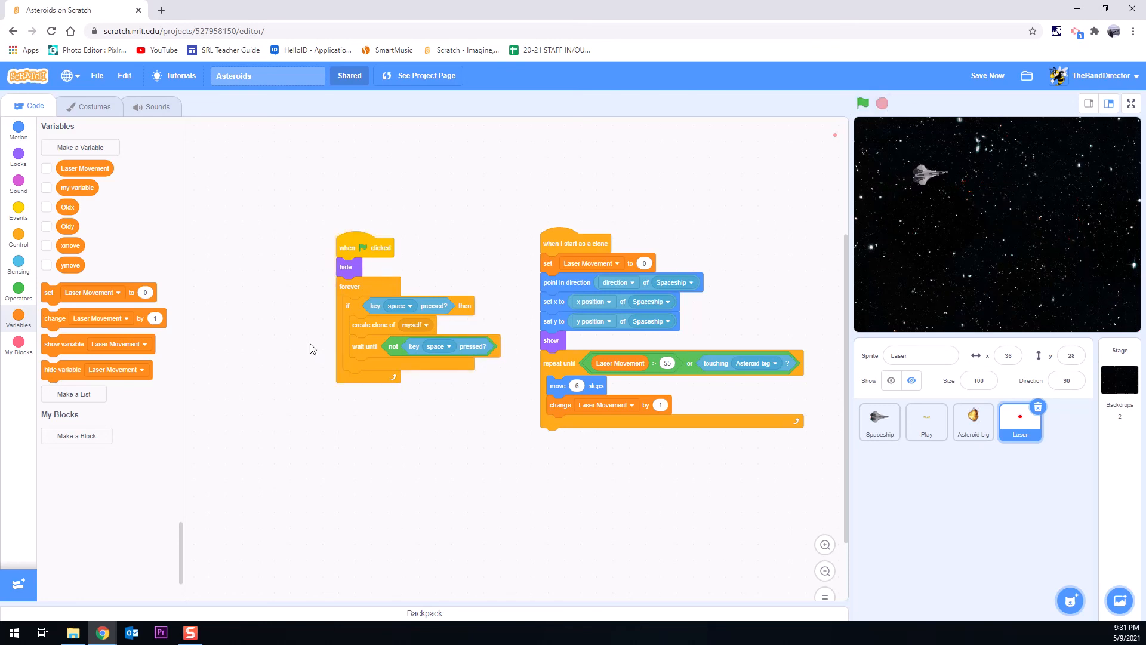
{"action": "mouse_move", "coordinate": [633, 481]}
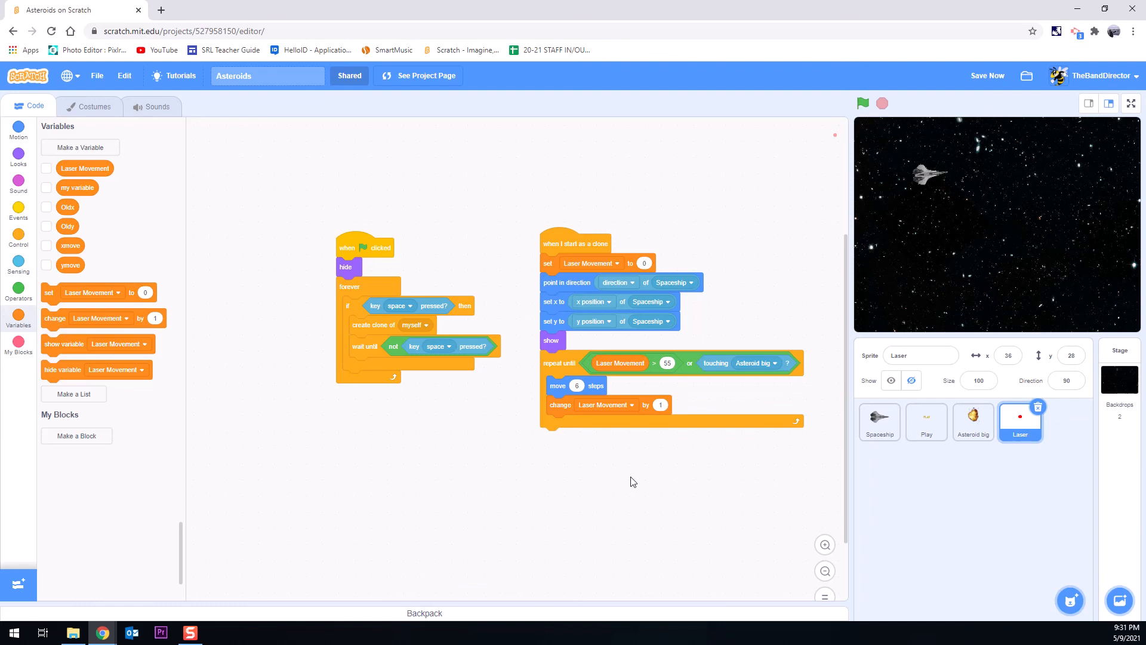
{"action": "mouse_move", "coordinate": [999, 416]}
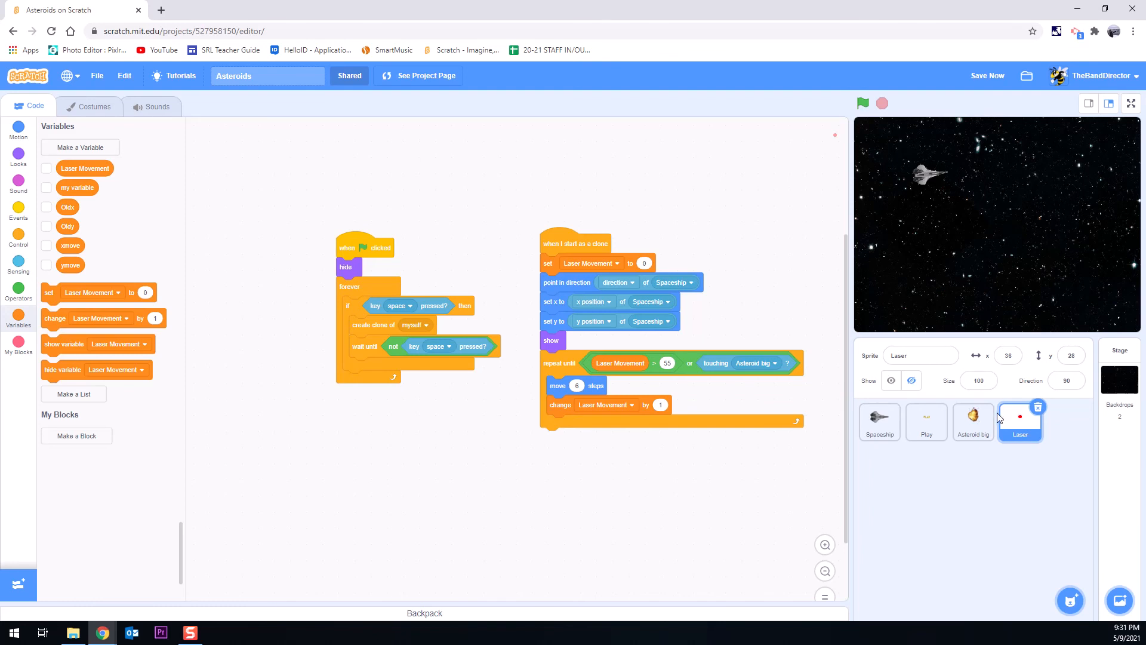
{"action": "mouse_move", "coordinate": [143, 317]}
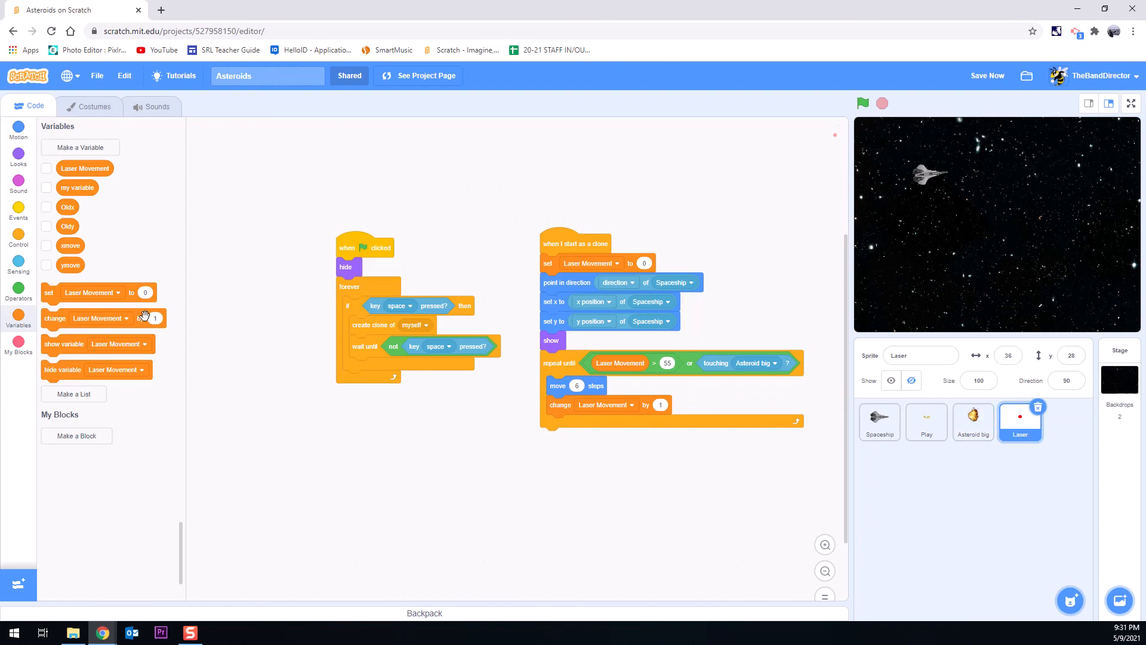
{"action": "mouse_move", "coordinate": [969, 184]}
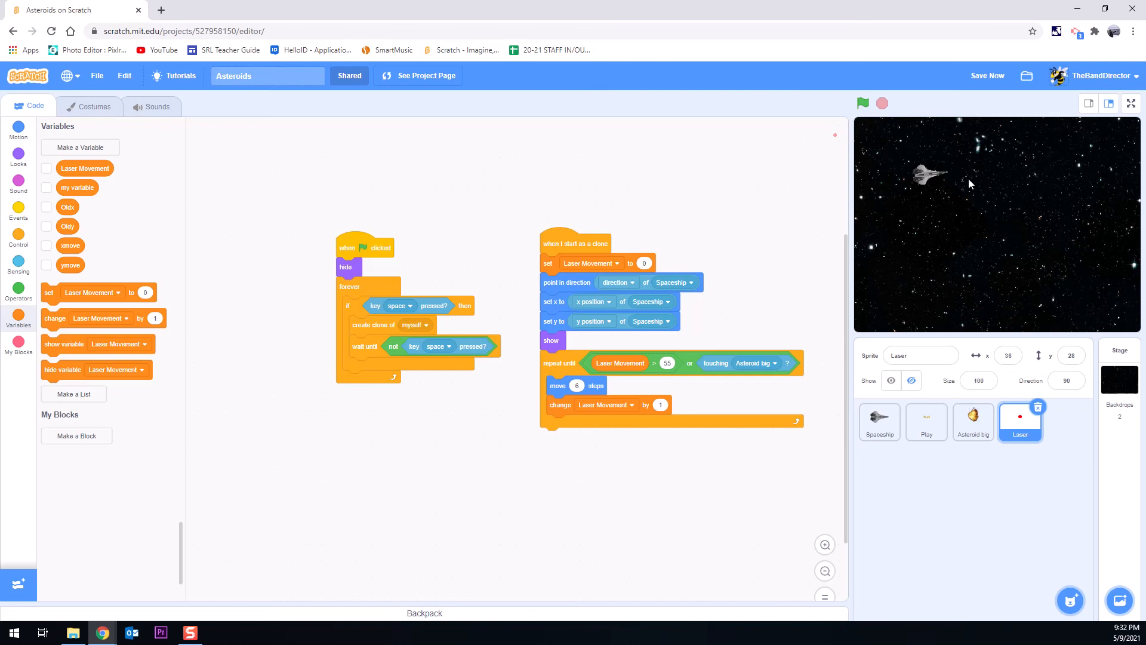
{"action": "left_click", "coordinate": [863, 102]}
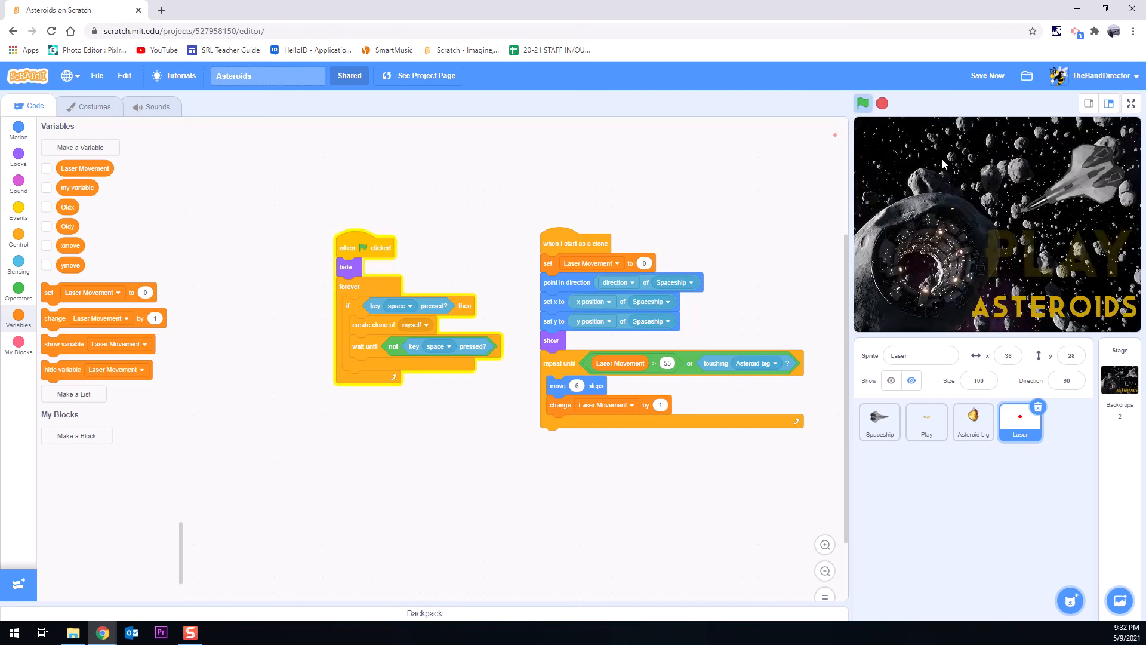
{"action": "mouse_move", "coordinate": [998, 246]}
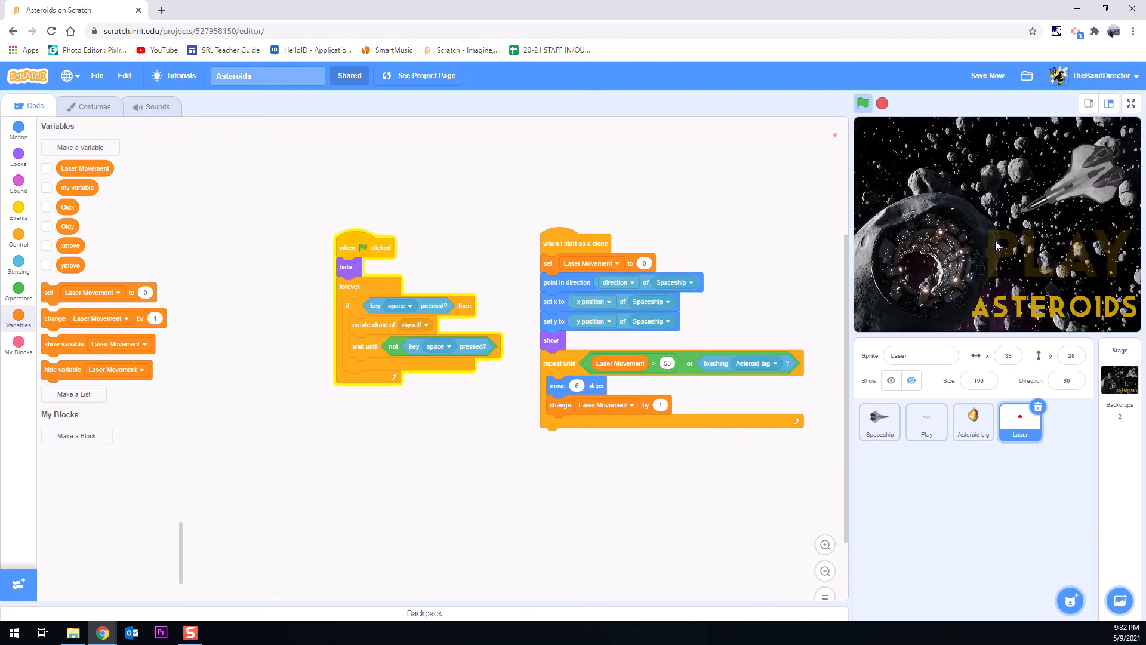
{"action": "left_click", "coordinate": [863, 103]}
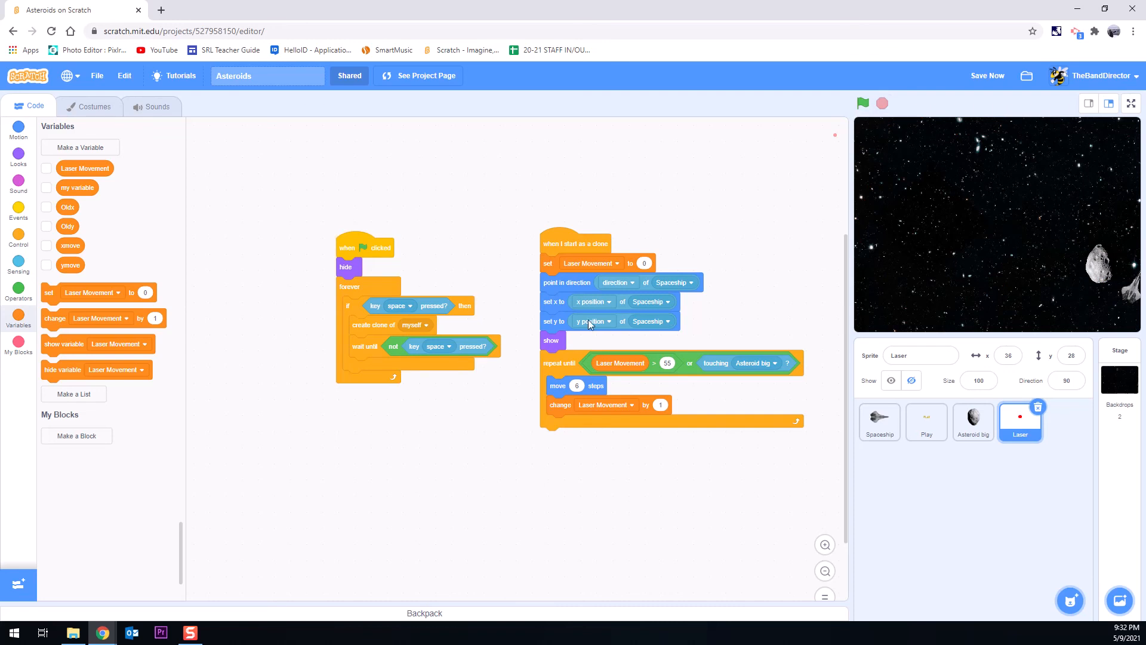
Step: Duplicate Asteroid big's four edge checks onto Laser, attached below 'change Laser Movement by 1'
{"action": "left_click", "coordinate": [972, 422]}
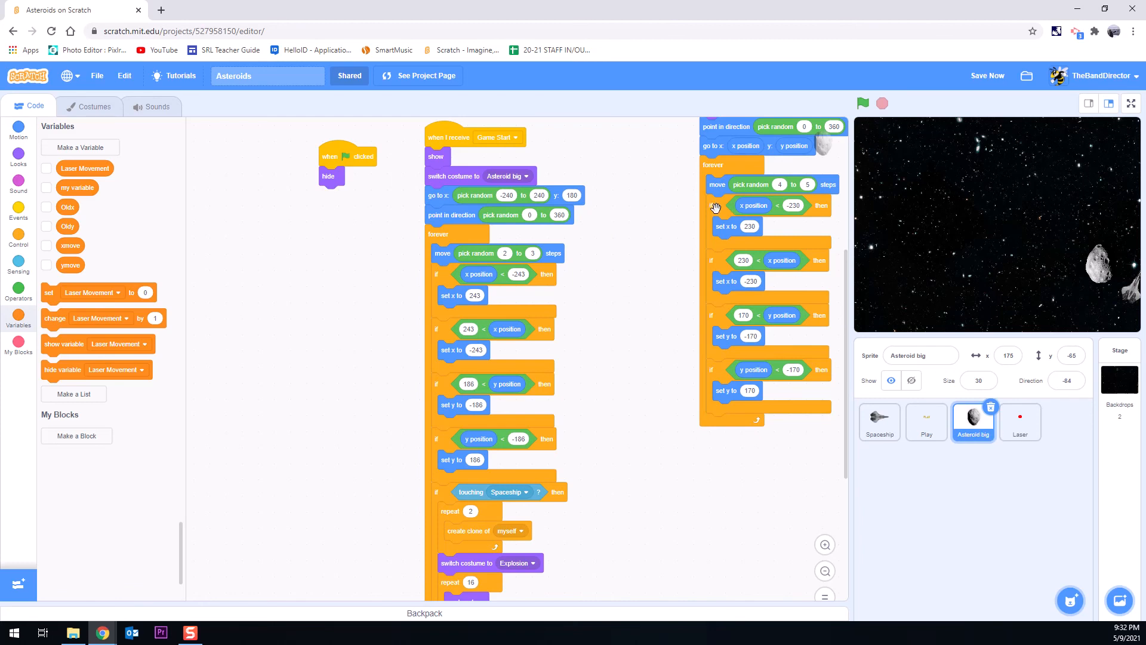
{"action": "mouse_move", "coordinate": [745, 204]}
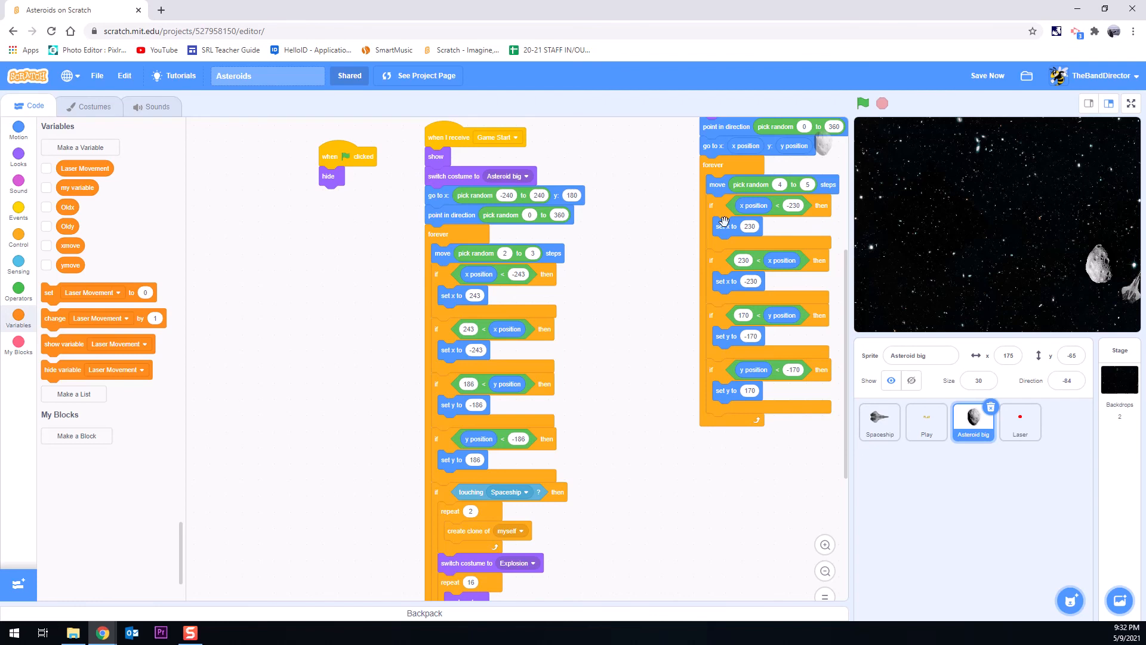
{"action": "right_click", "coordinate": [728, 205]}
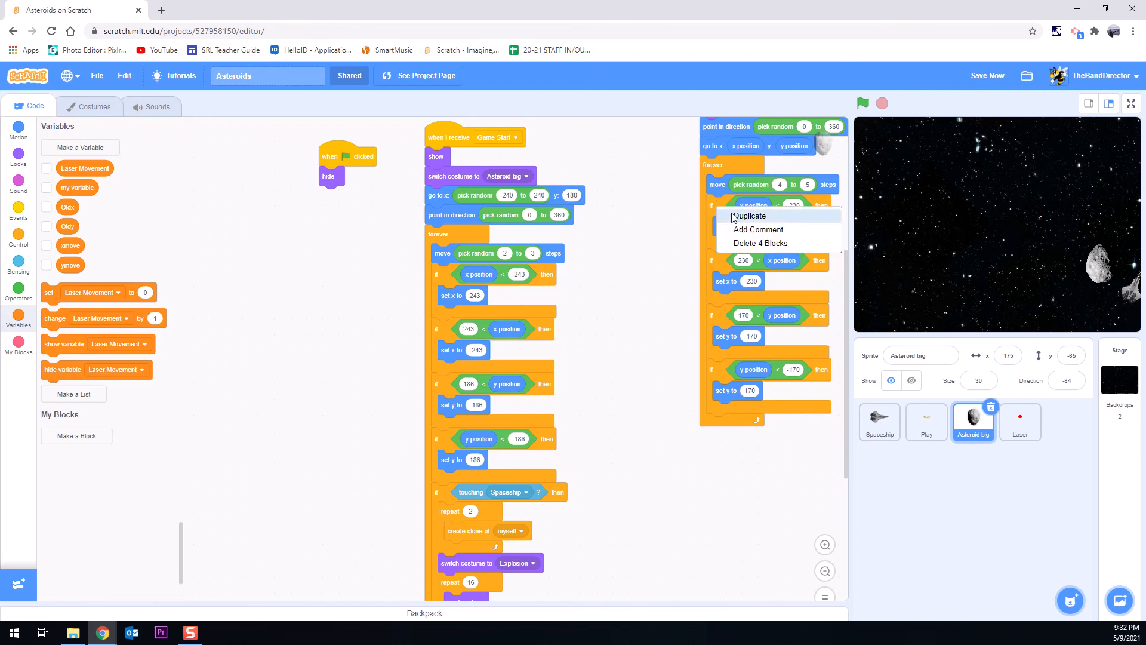
{"action": "left_click", "coordinate": [749, 216]}
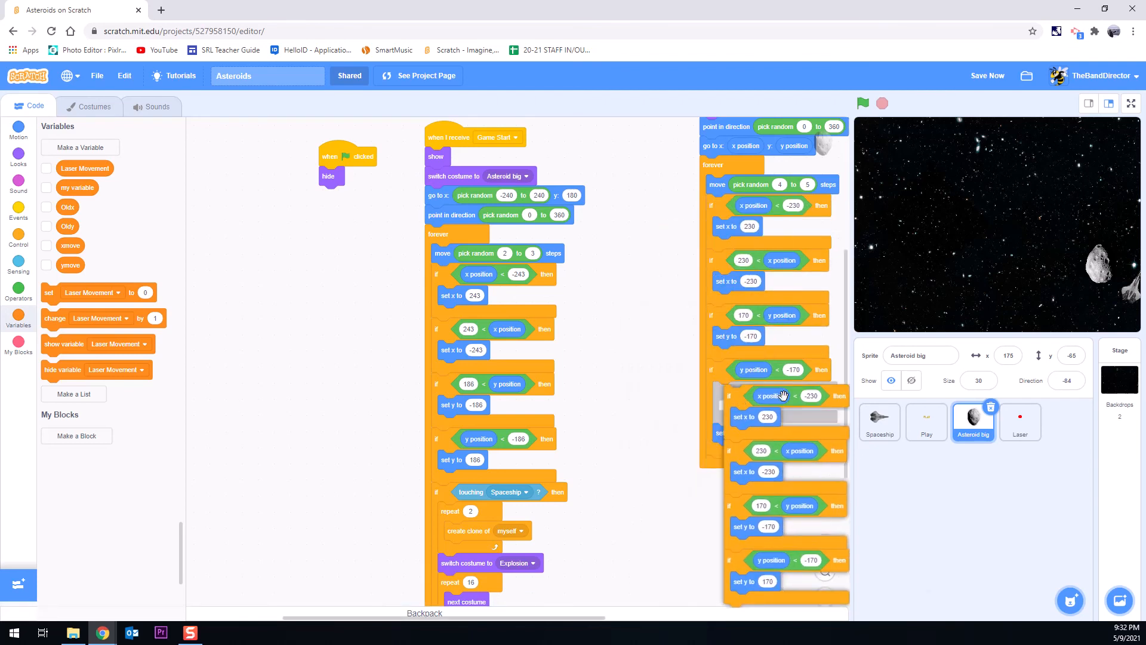
{"action": "left_click", "coordinate": [1020, 422]}
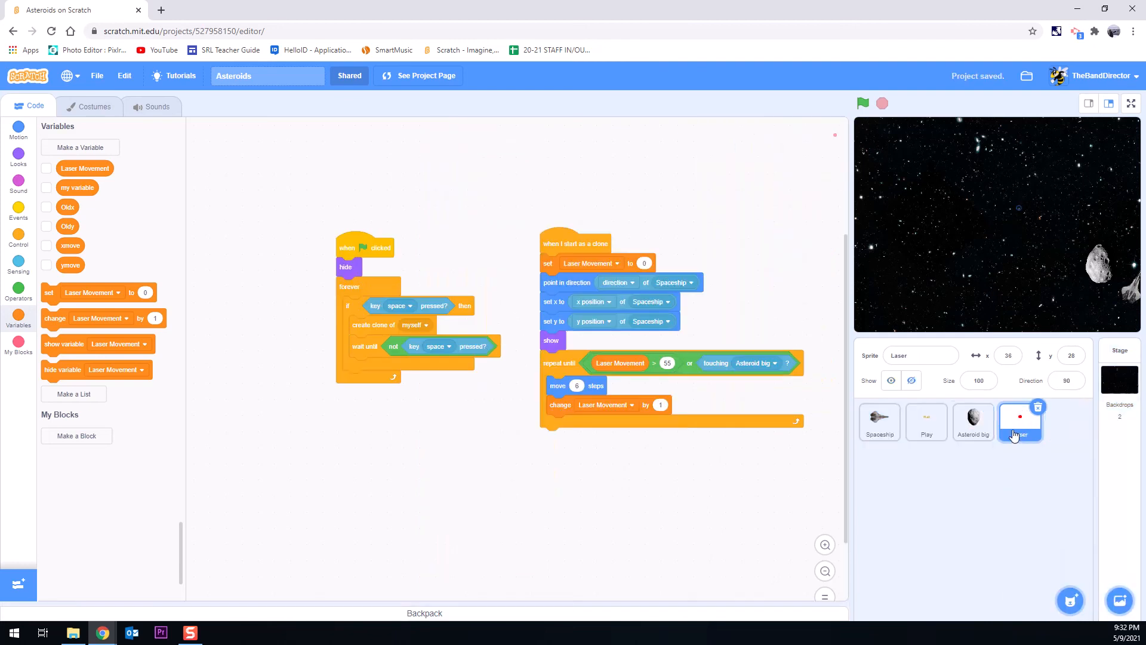
{"action": "right_click", "coordinate": [467, 452]}
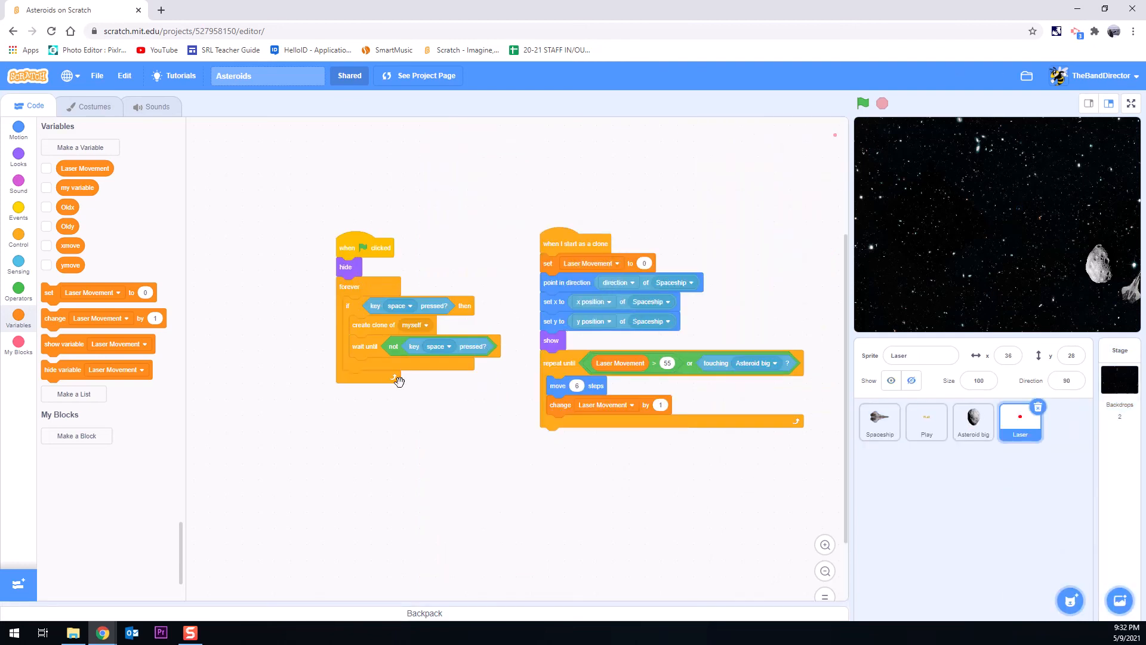
{"action": "left_click", "coordinate": [973, 421]}
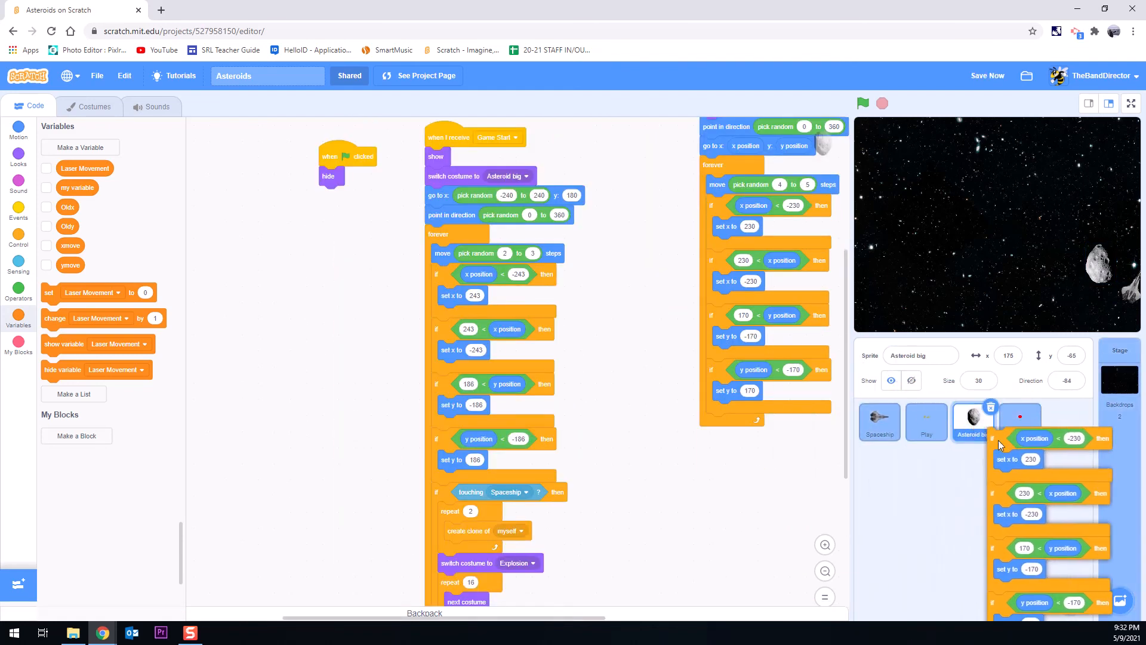
{"action": "left_click", "coordinate": [1020, 422]}
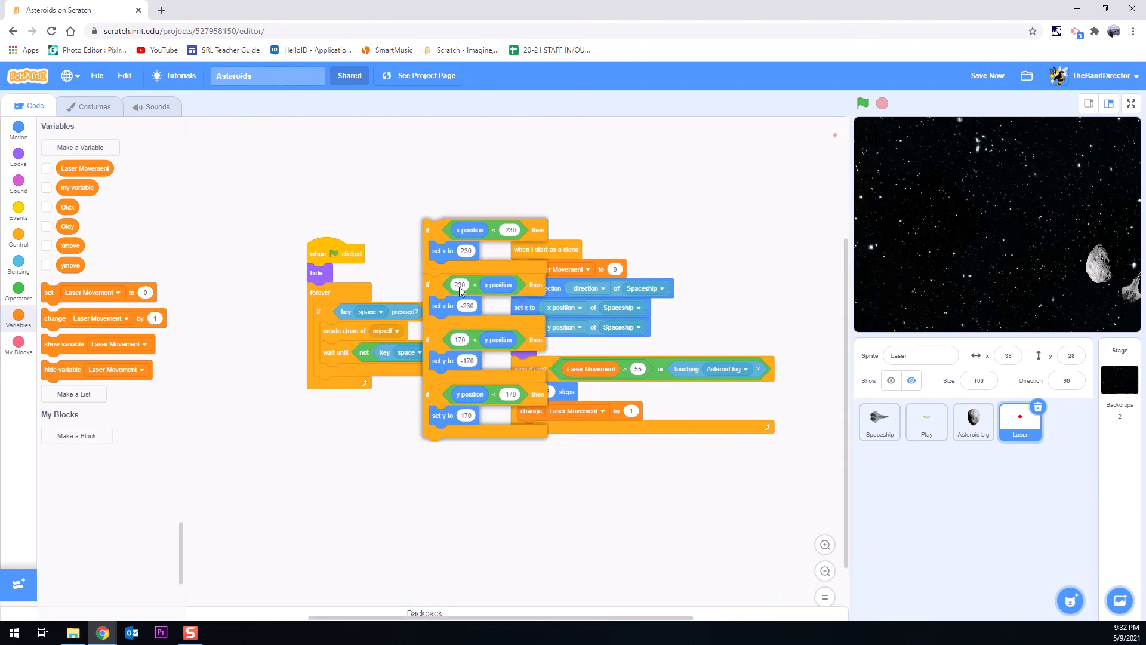
{"action": "left_click_drag", "start_coordinate": [459, 286], "coordinate": [526, 431]}
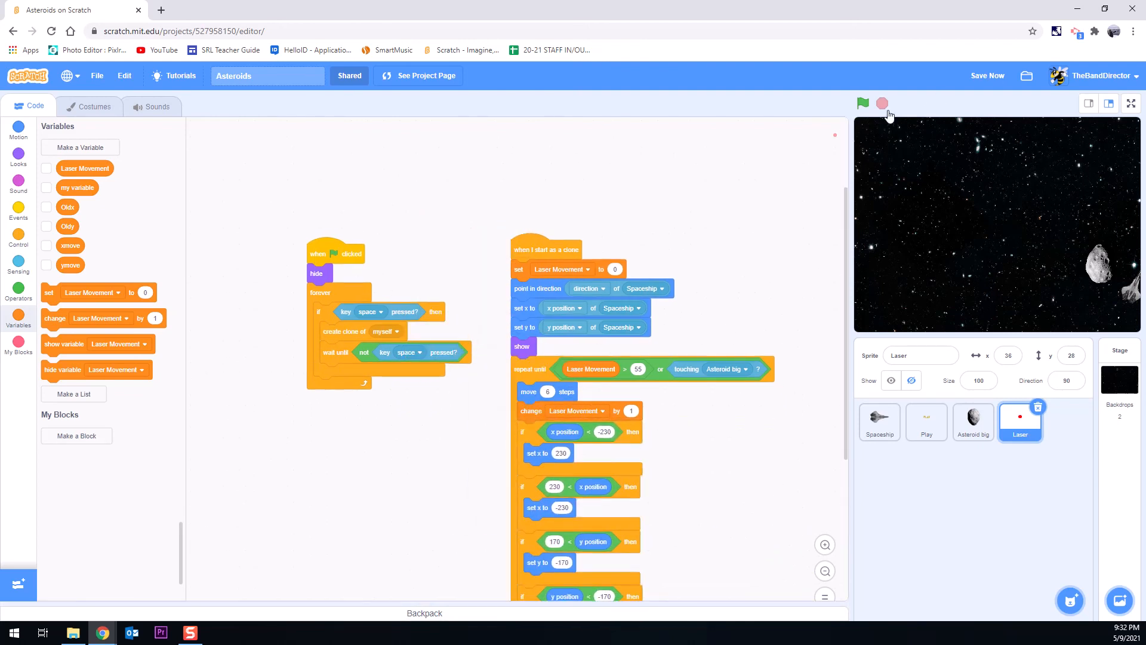
Step: Start the Asteroids game with the green flag and title-screen Play to test lasers
{"action": "left_click", "coordinate": [863, 103]}
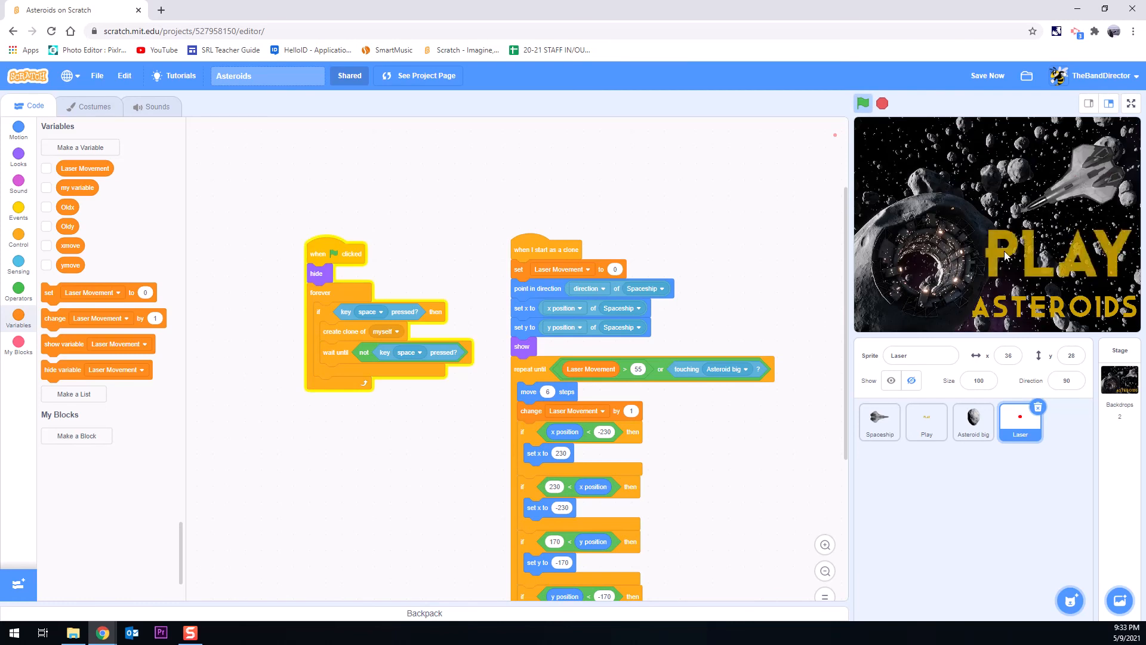
{"action": "left_click", "coordinate": [862, 103]}
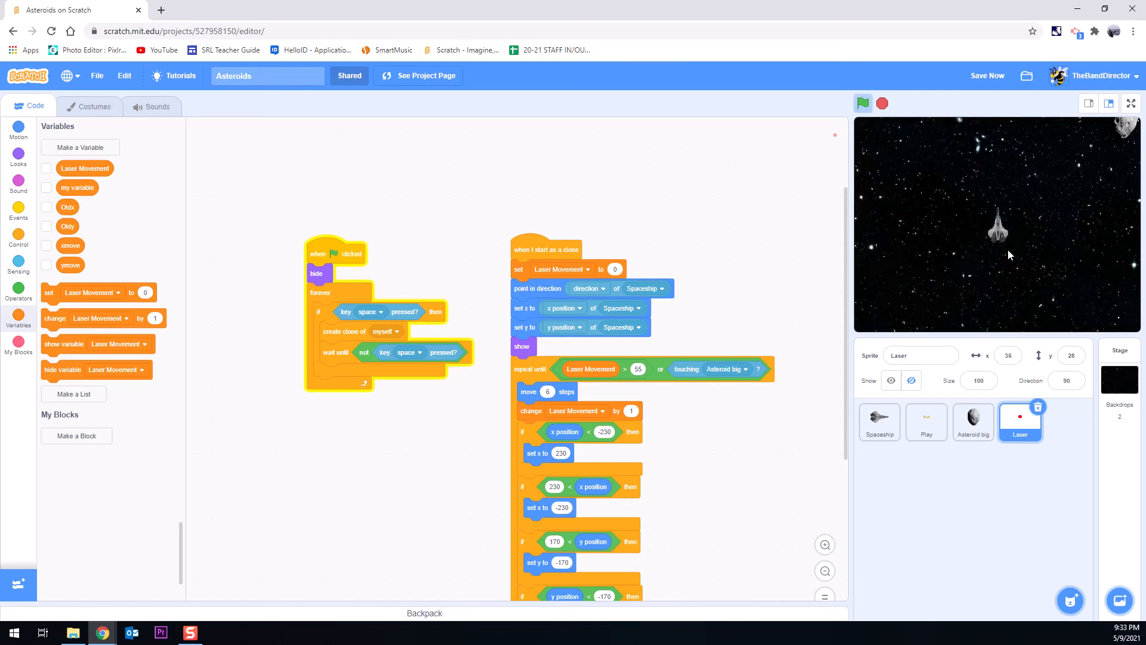
{"action": "left_click", "coordinate": [863, 102]}
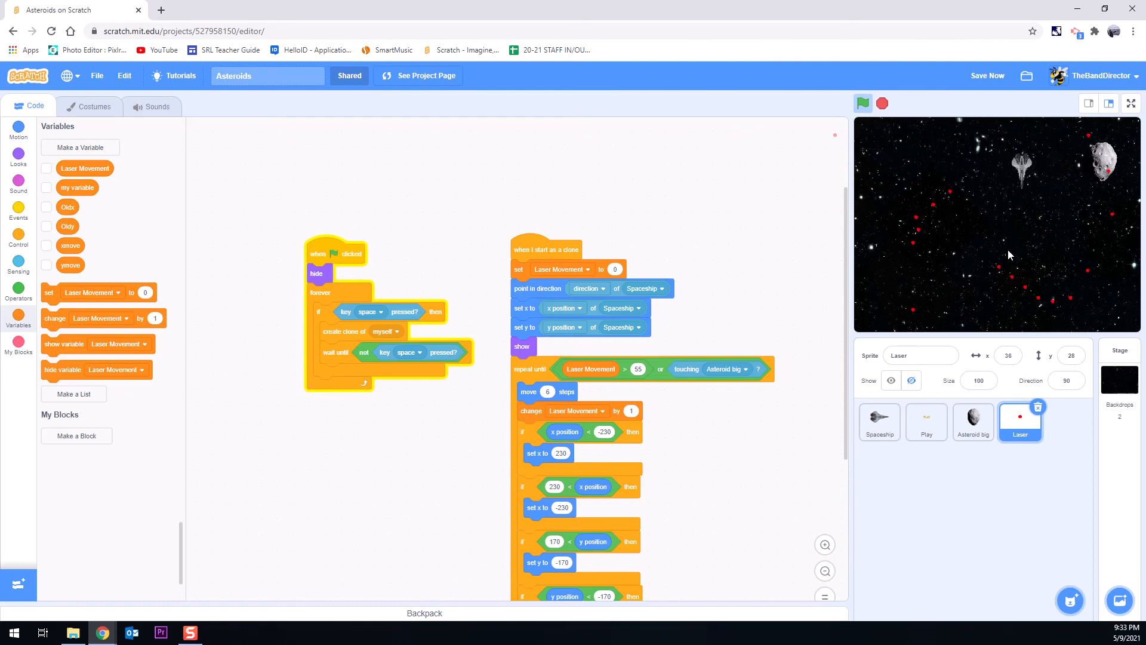
{"action": "left_click", "coordinate": [882, 103]}
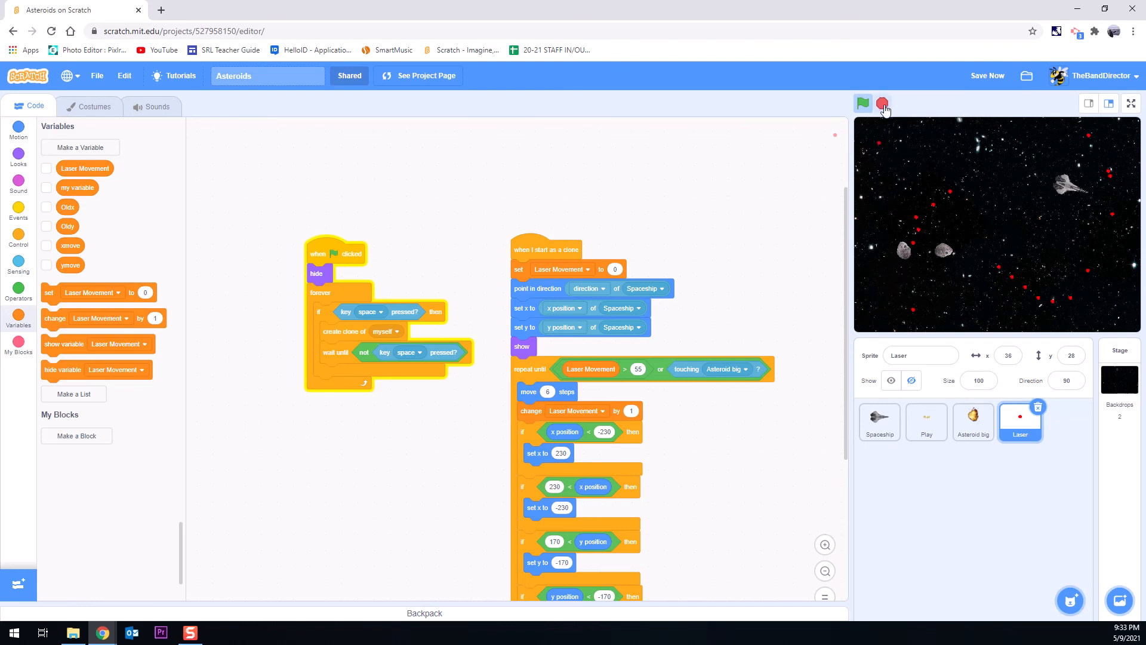
{"action": "mouse_move", "coordinate": [887, 108]}
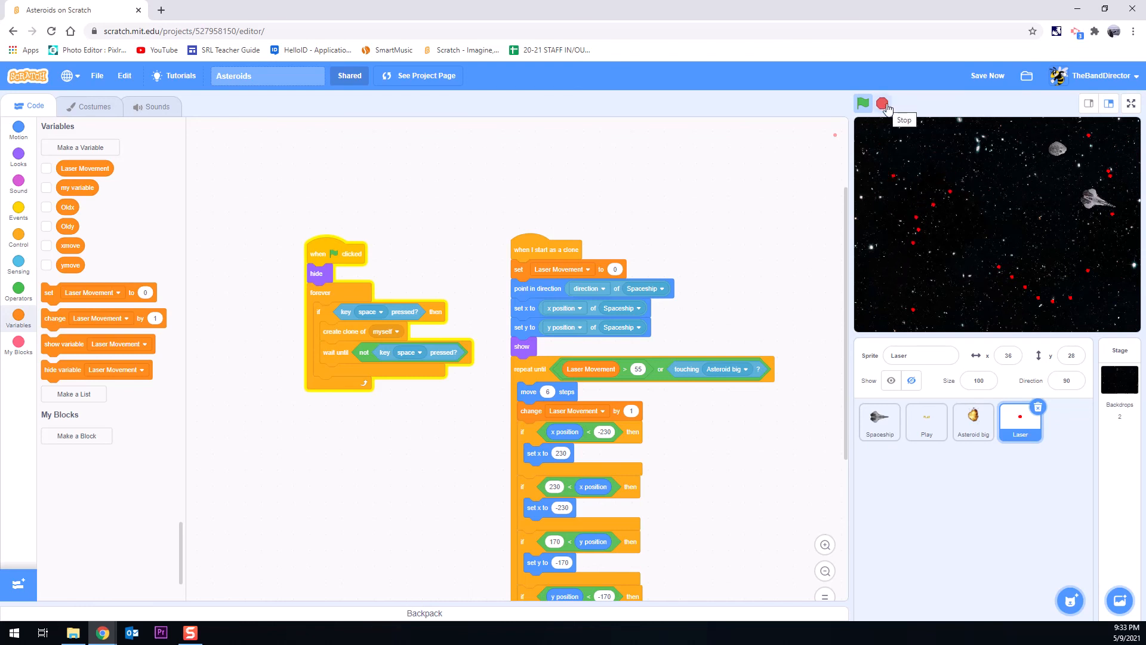